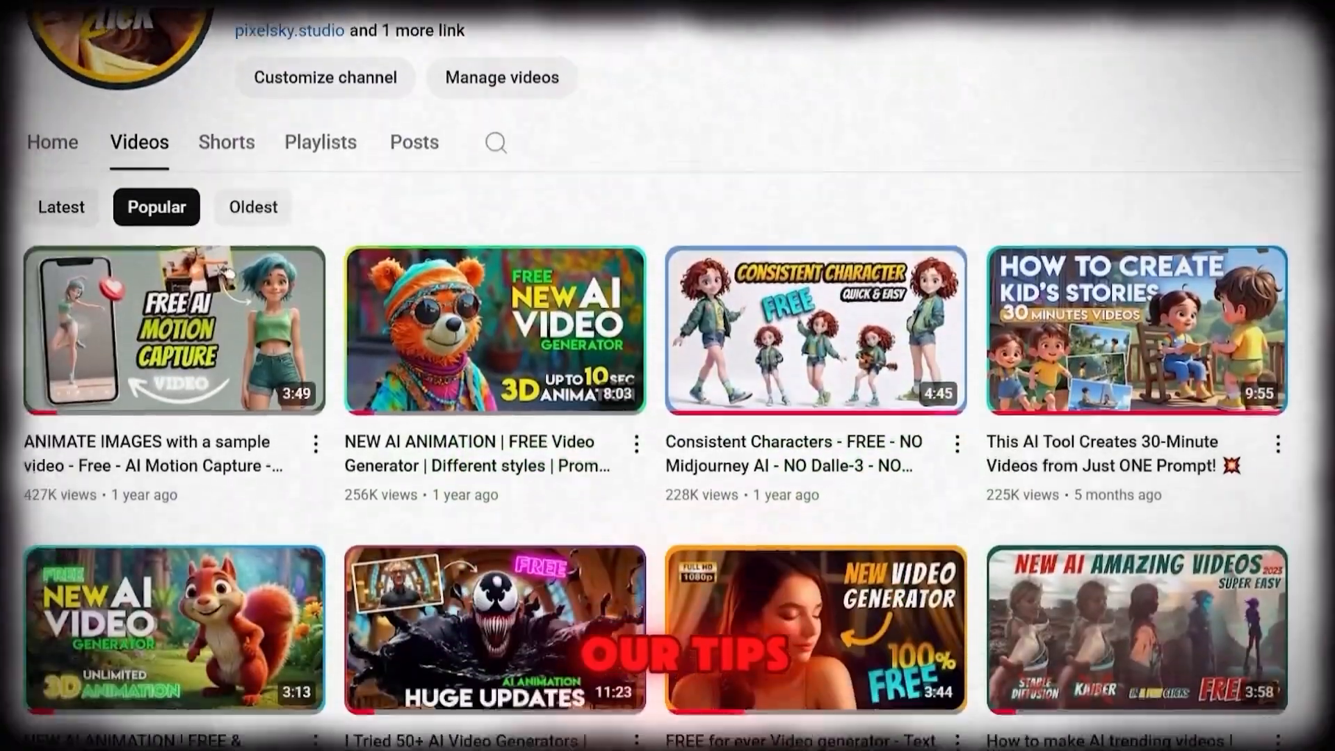
Step: Open Google AI Studio from the search results on a new Nano Banana chat prompt
scroll(down, 3)
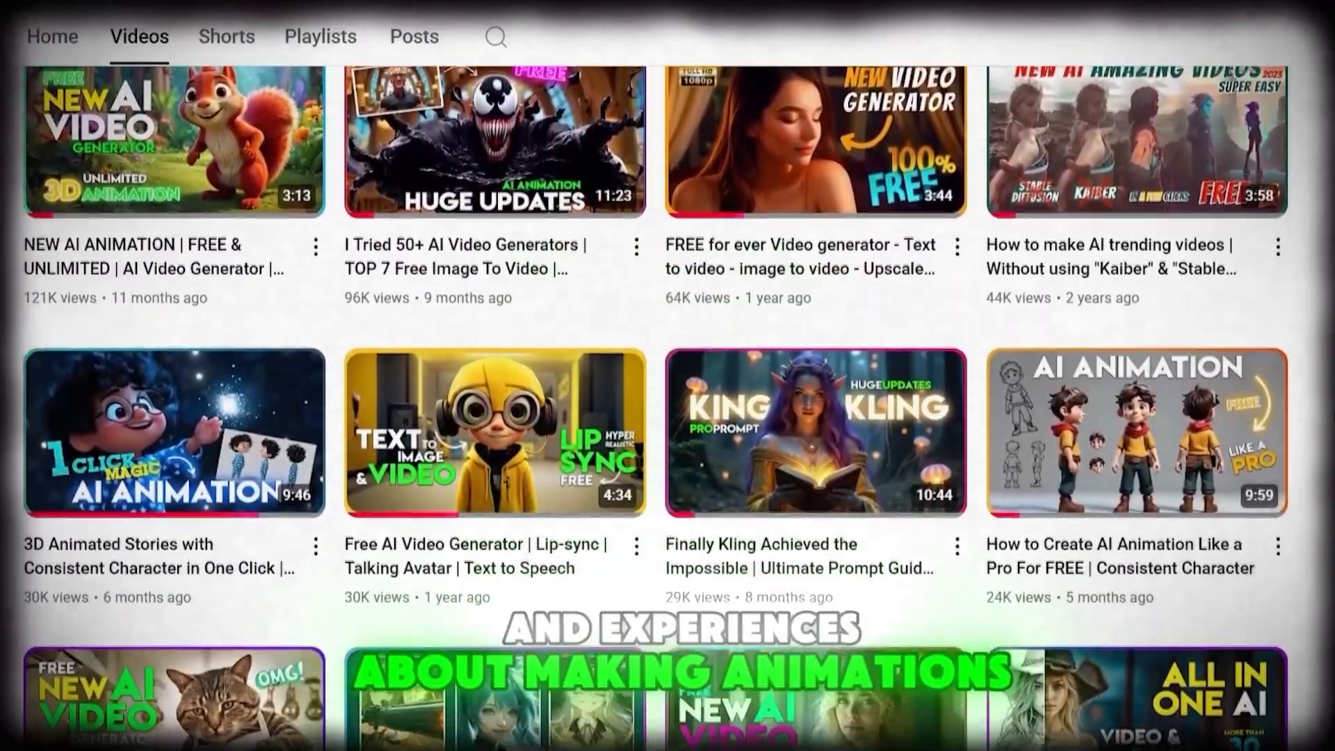
scroll(down, 3)
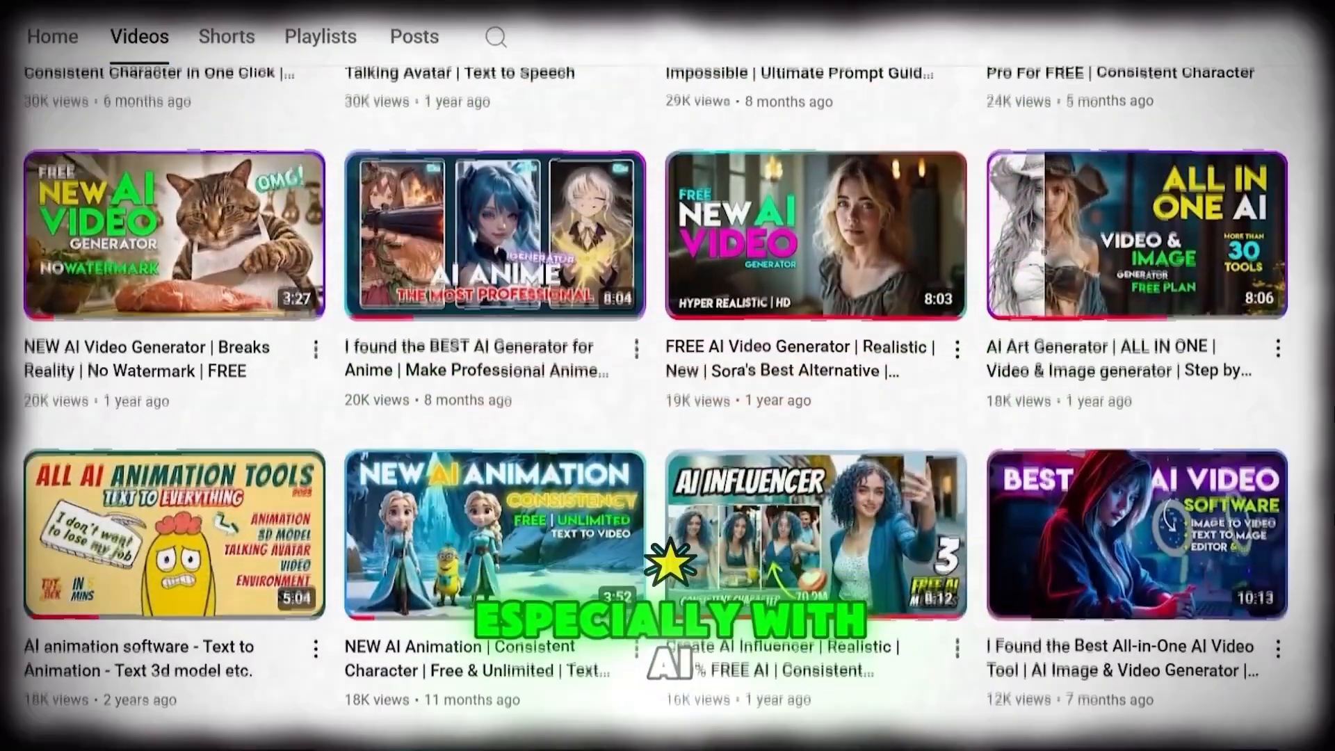
scroll(down, 3)
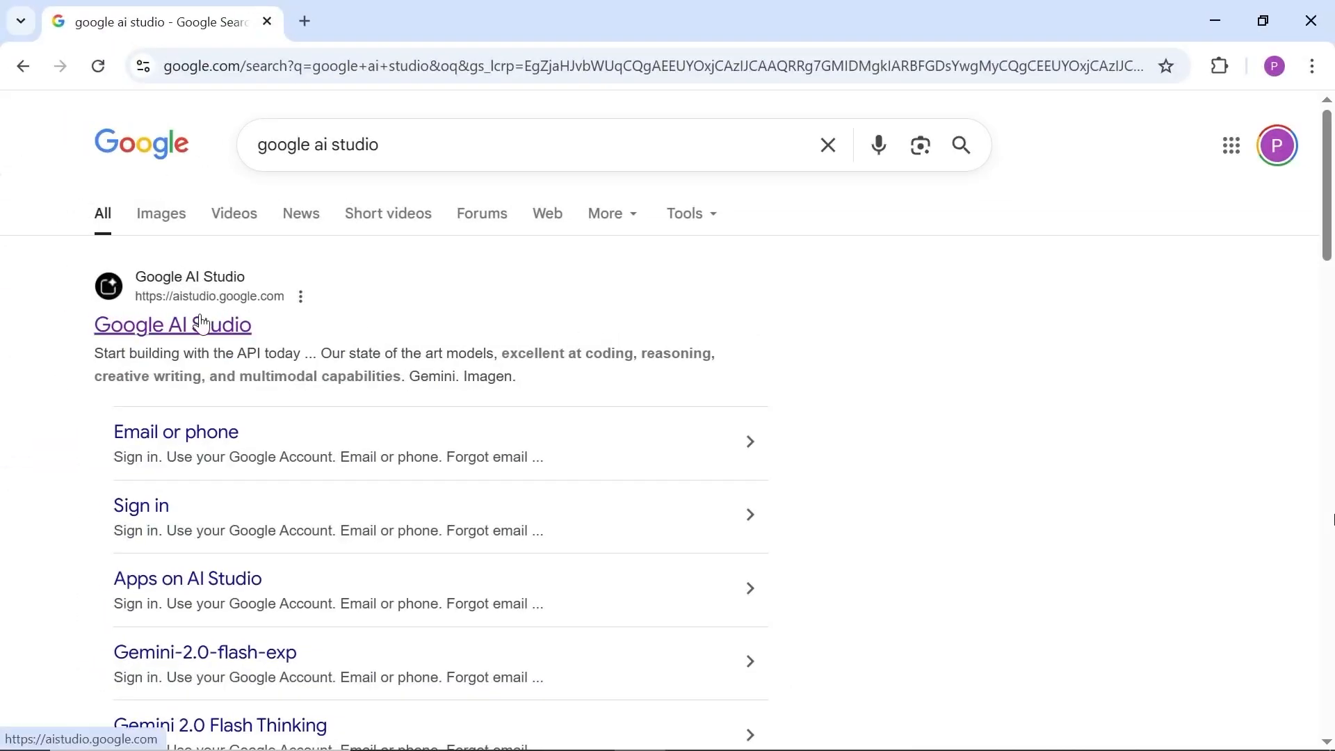
click(173, 325)
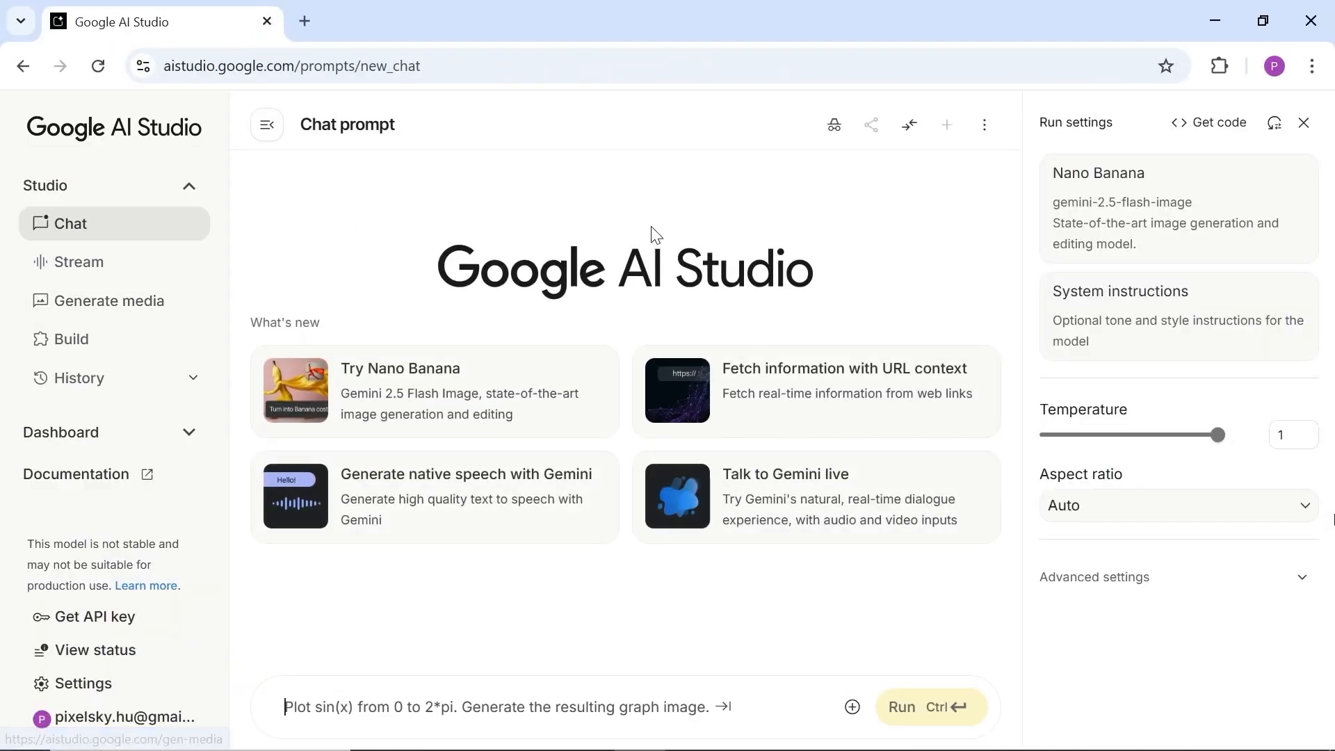
click(502, 707)
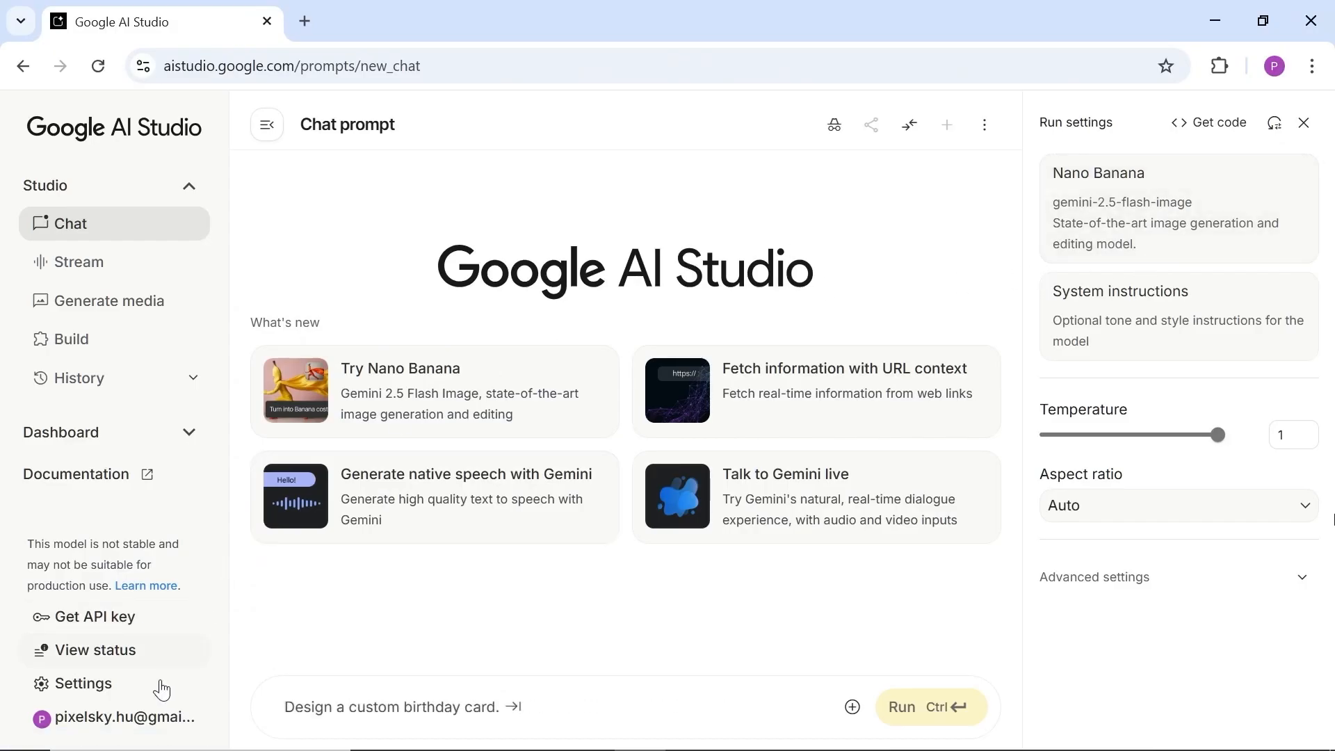
click(122, 717)
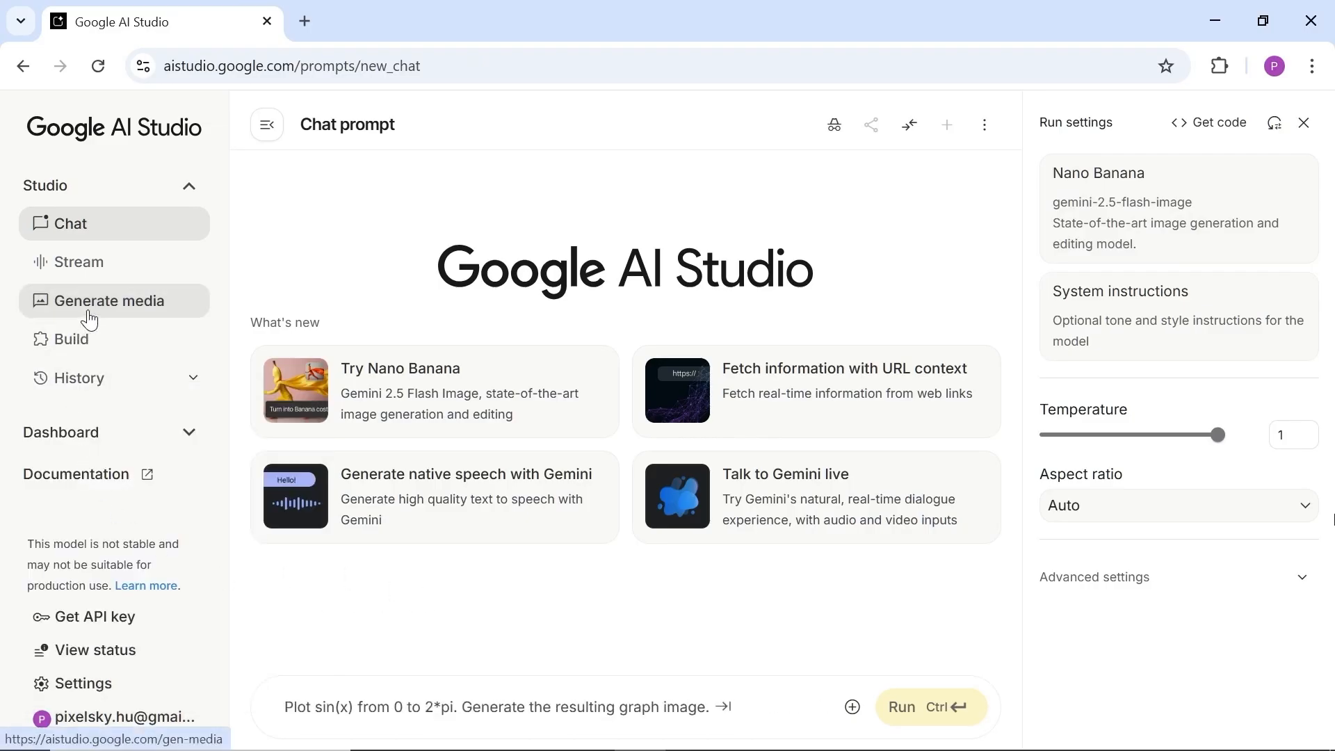
Step: Browse the Generate media section and open the Veo video generator card
click(109, 300)
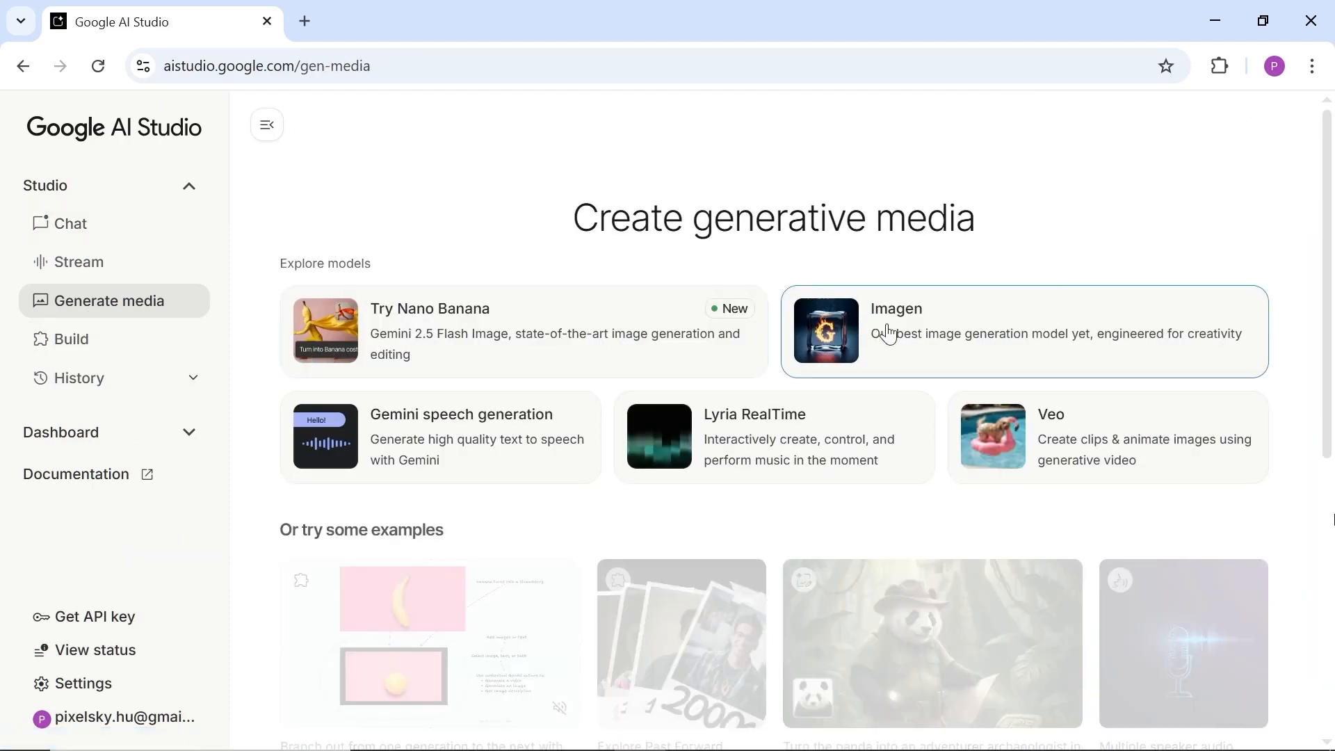
scroll(down, 3)
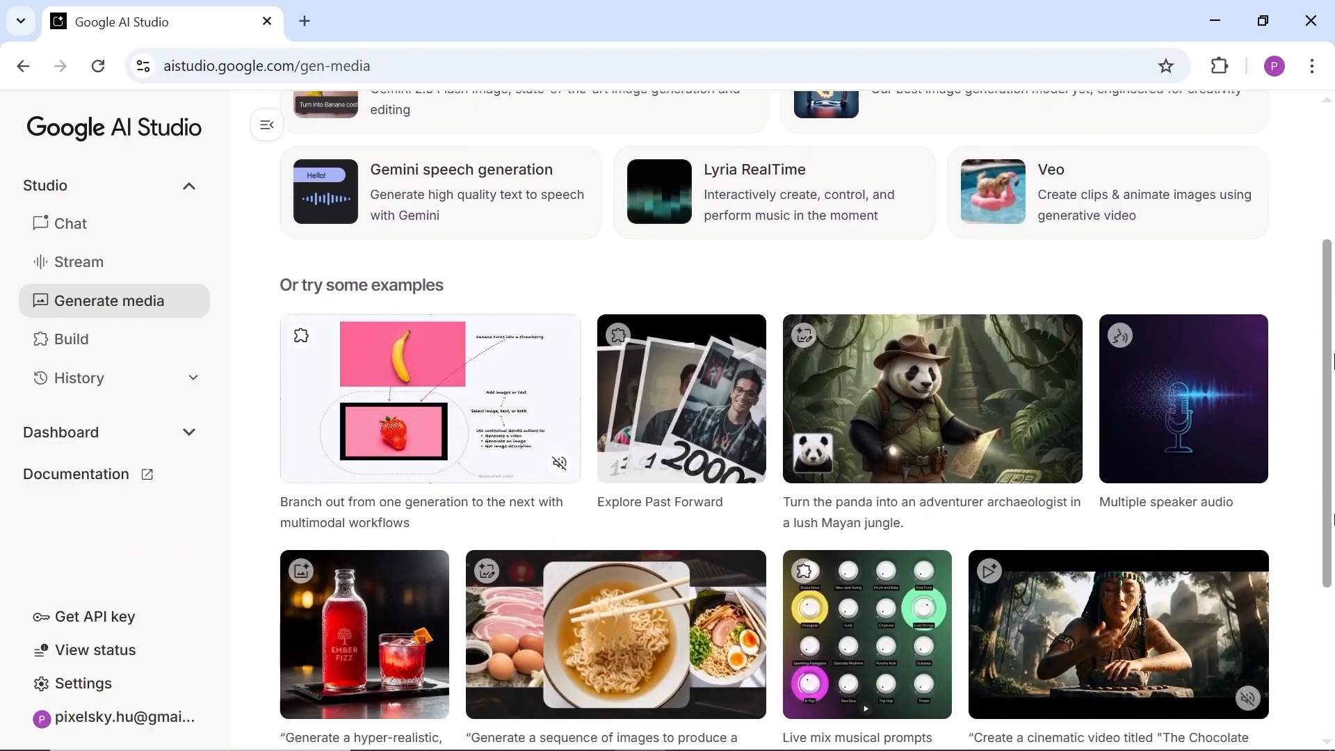
scroll(down, 3)
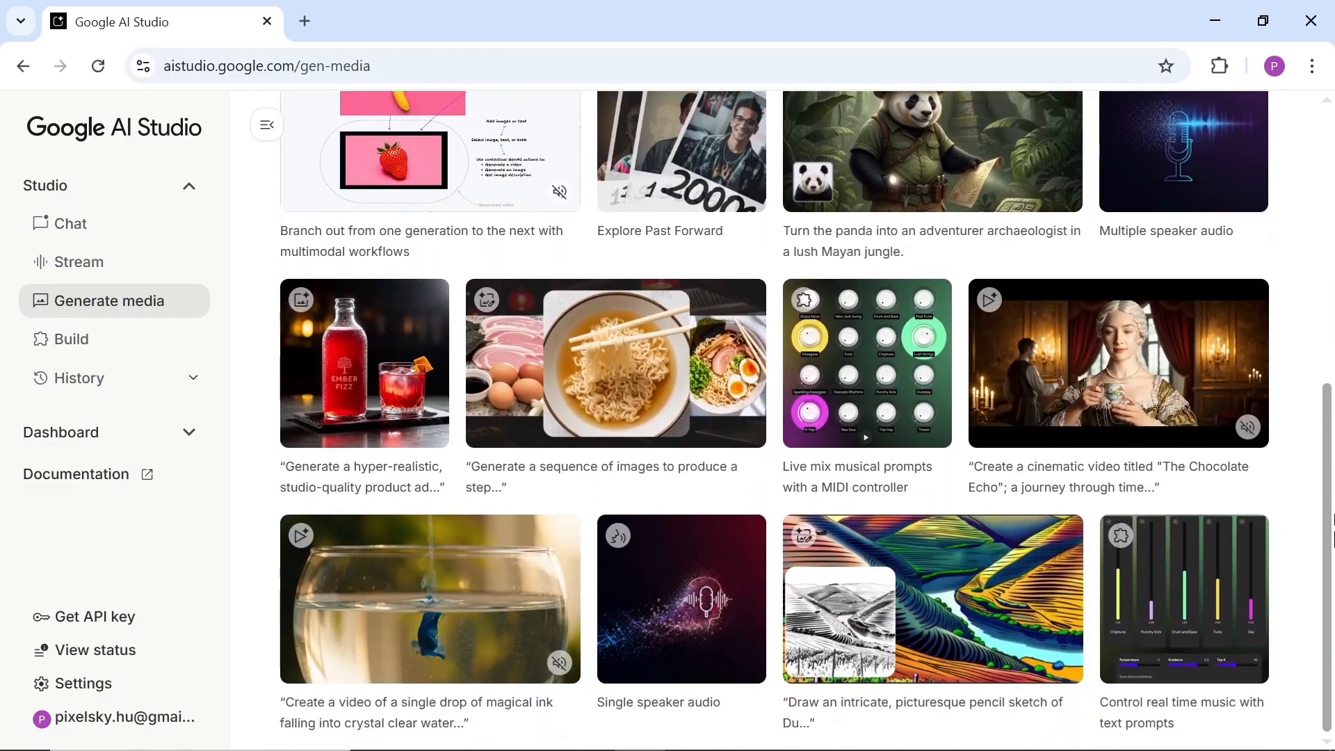
scroll(up, 3)
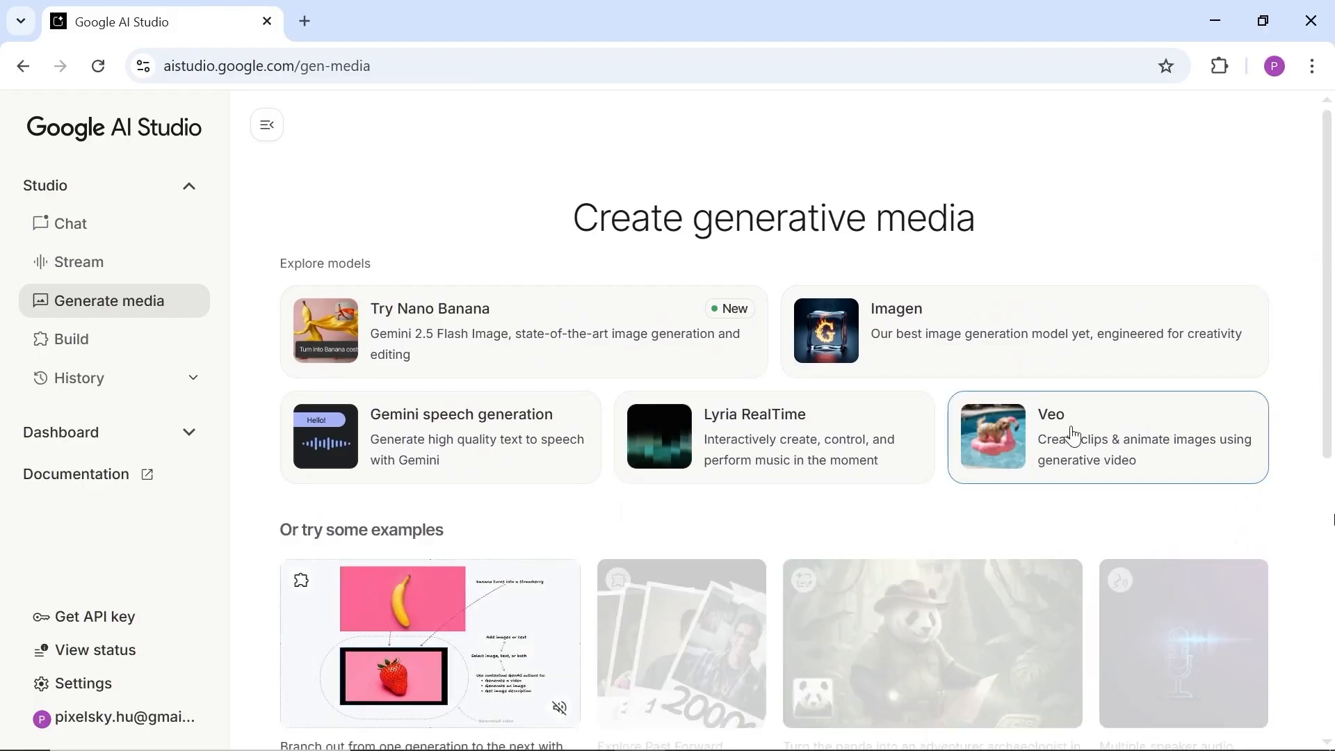
click(1106, 437)
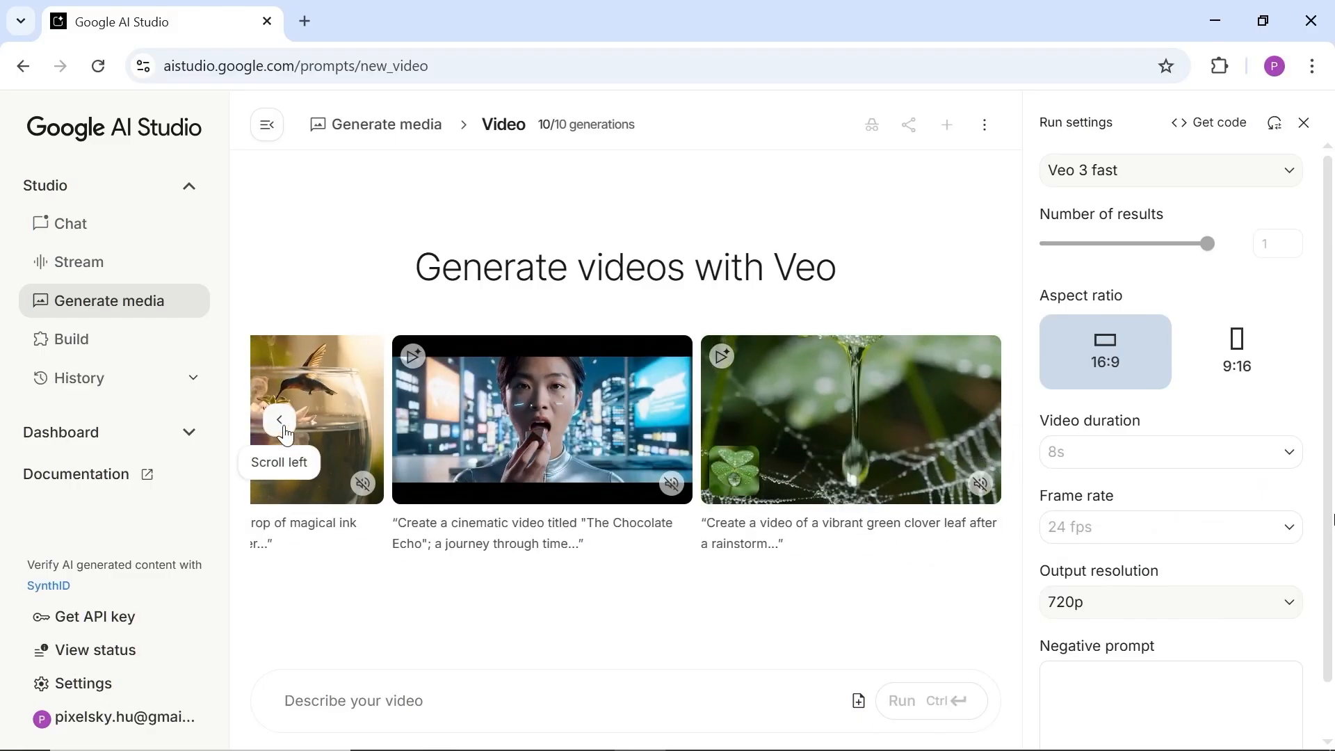
Step: Keep Veo 3 fast and set 1080p output for the woman's city tunnel chase prompt
click(281, 420)
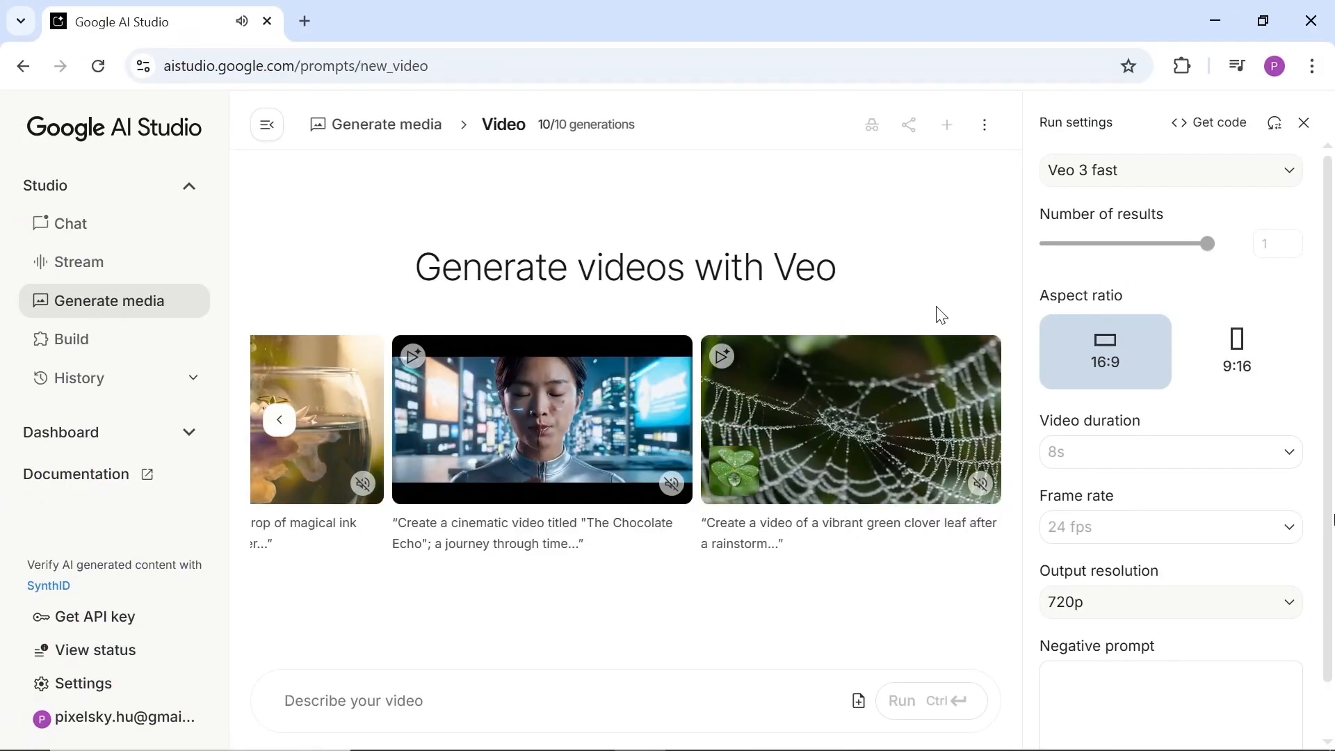
click(1167, 170)
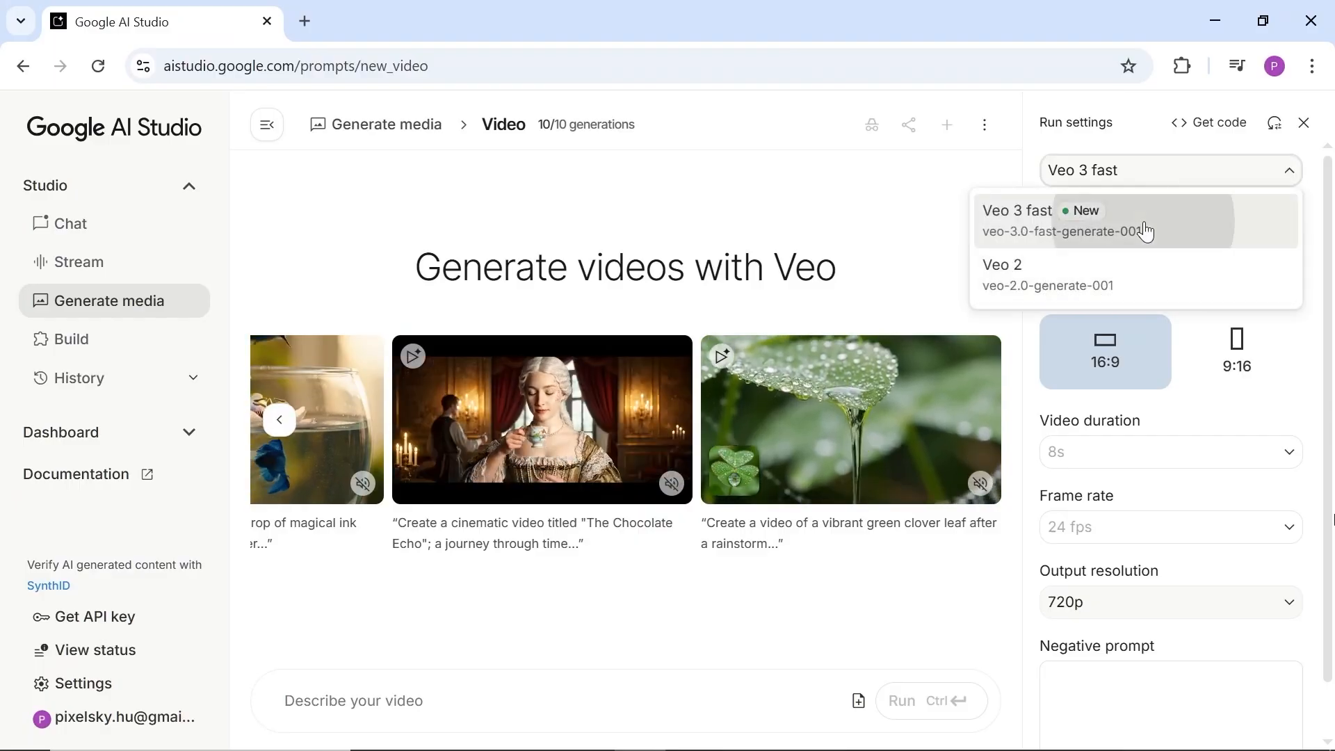
click(1017, 210)
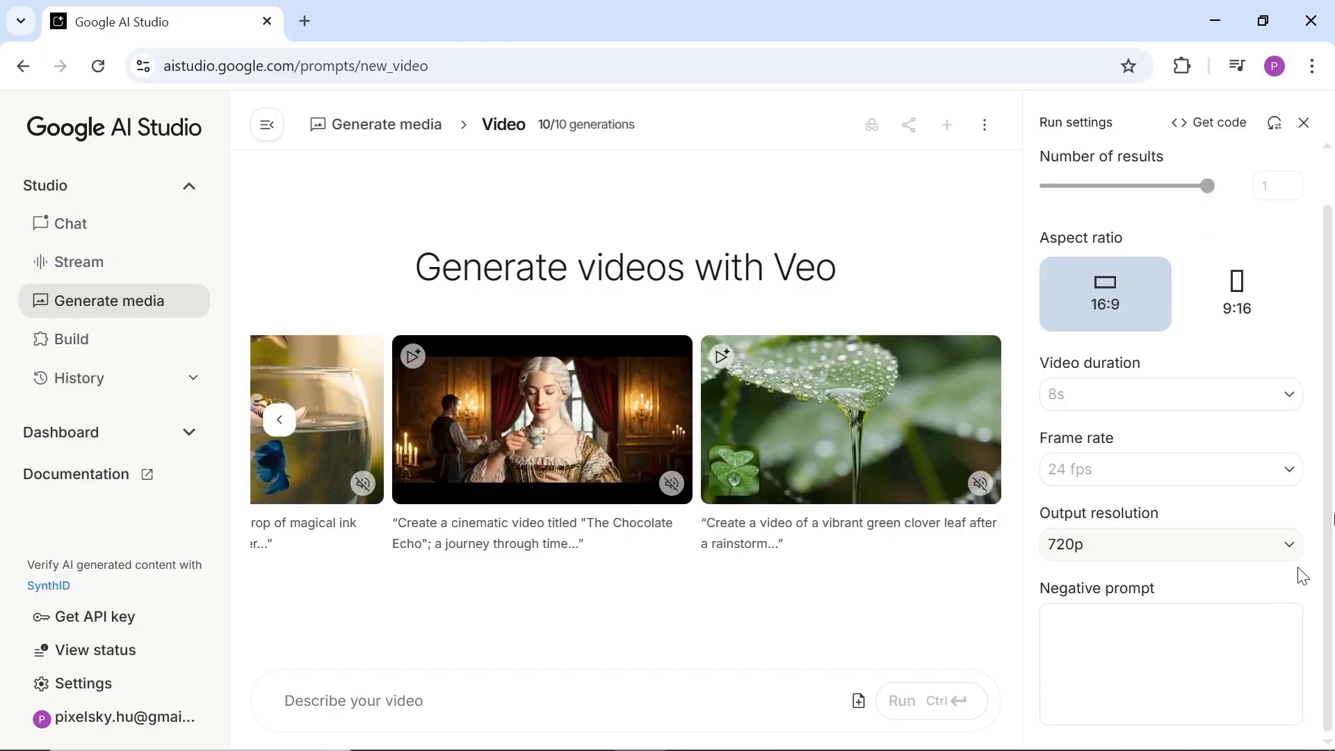
click(1167, 543)
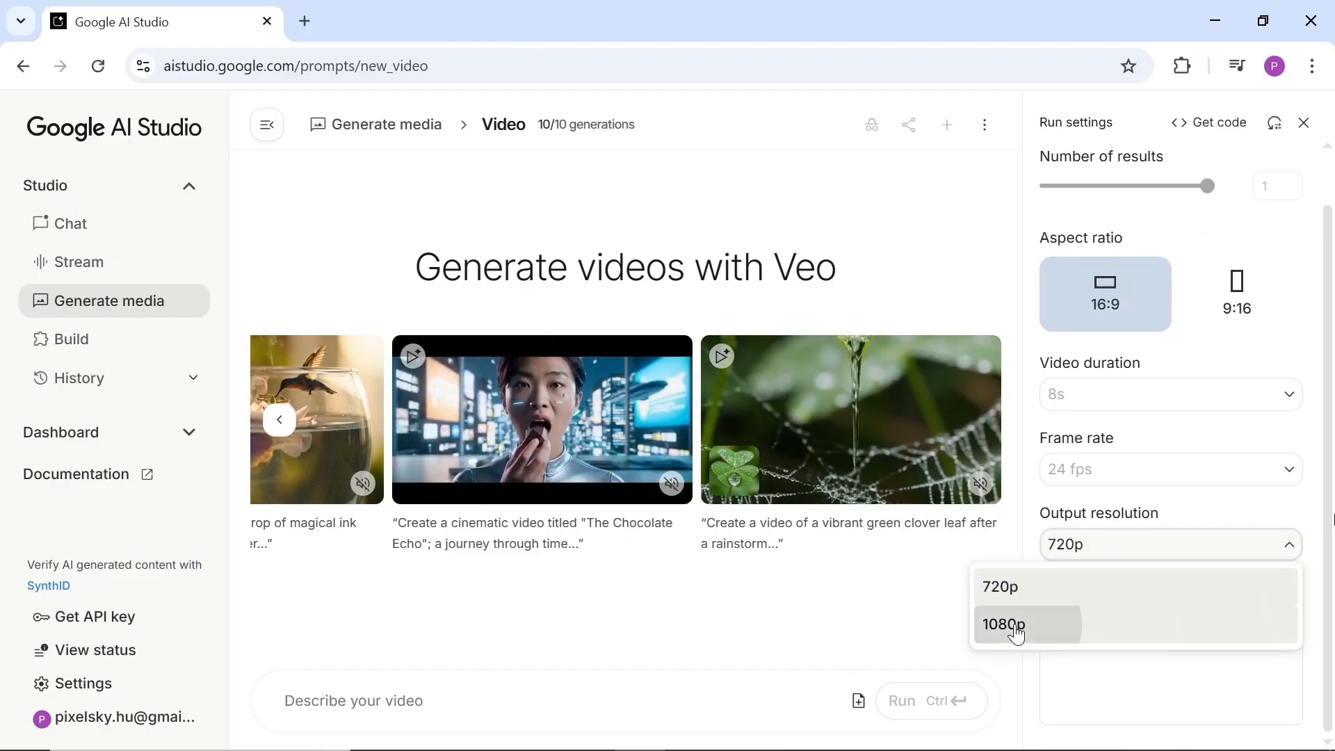
click(1002, 625)
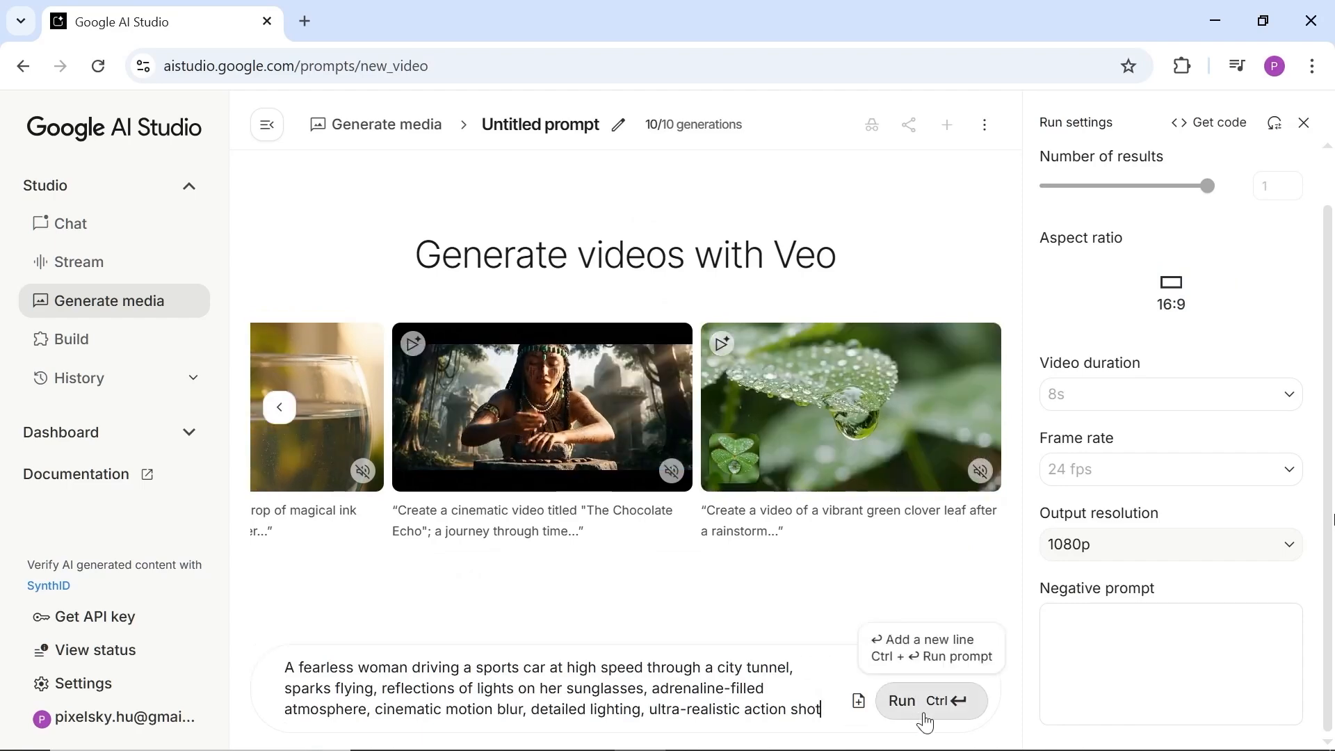
Step: Generate and play the tunnel chase clip, then play the Max and Lily flight video
click(917, 701)
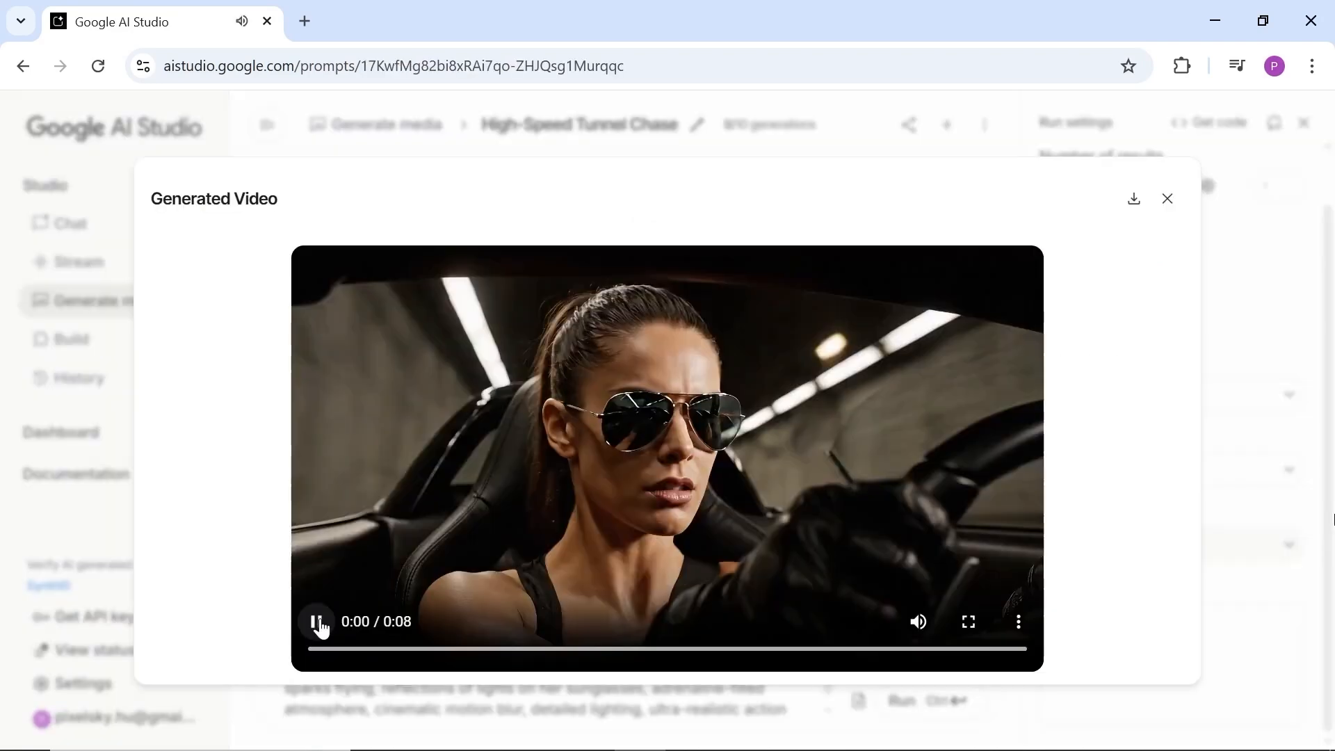
click(317, 621)
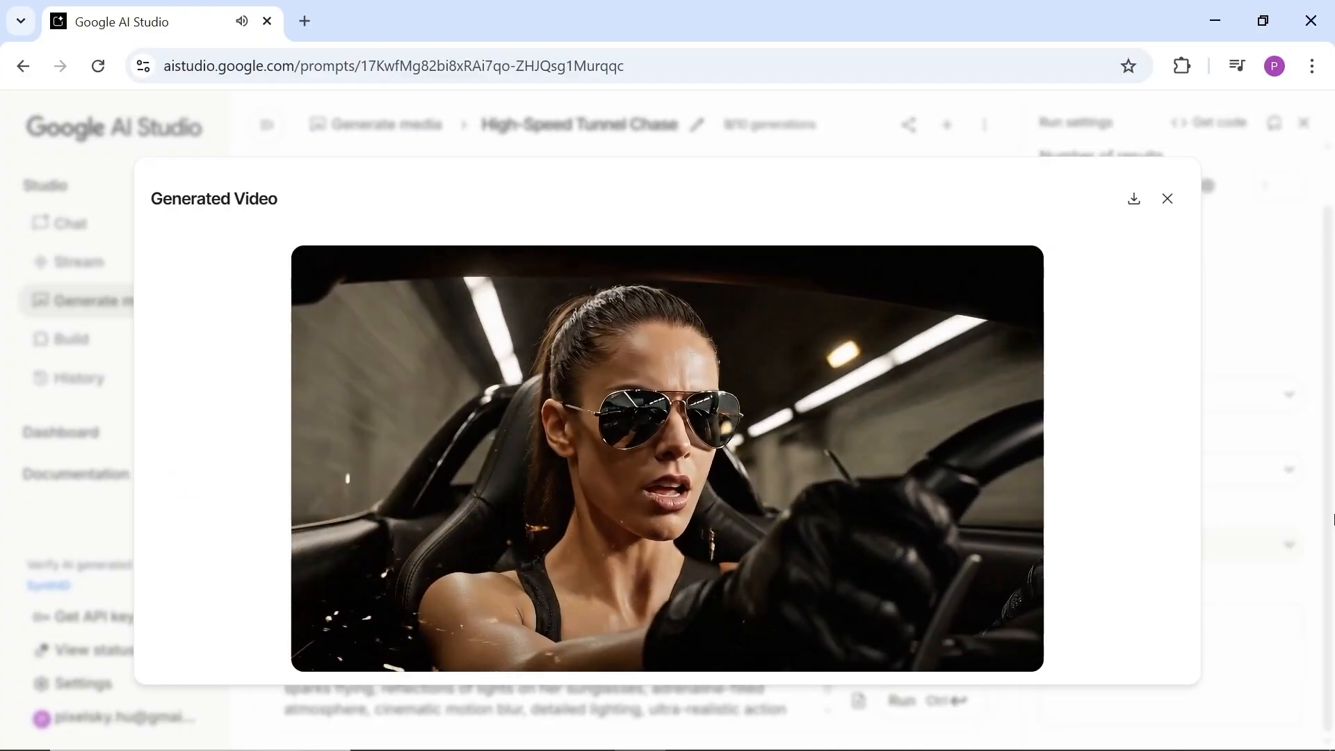
click(667, 458)
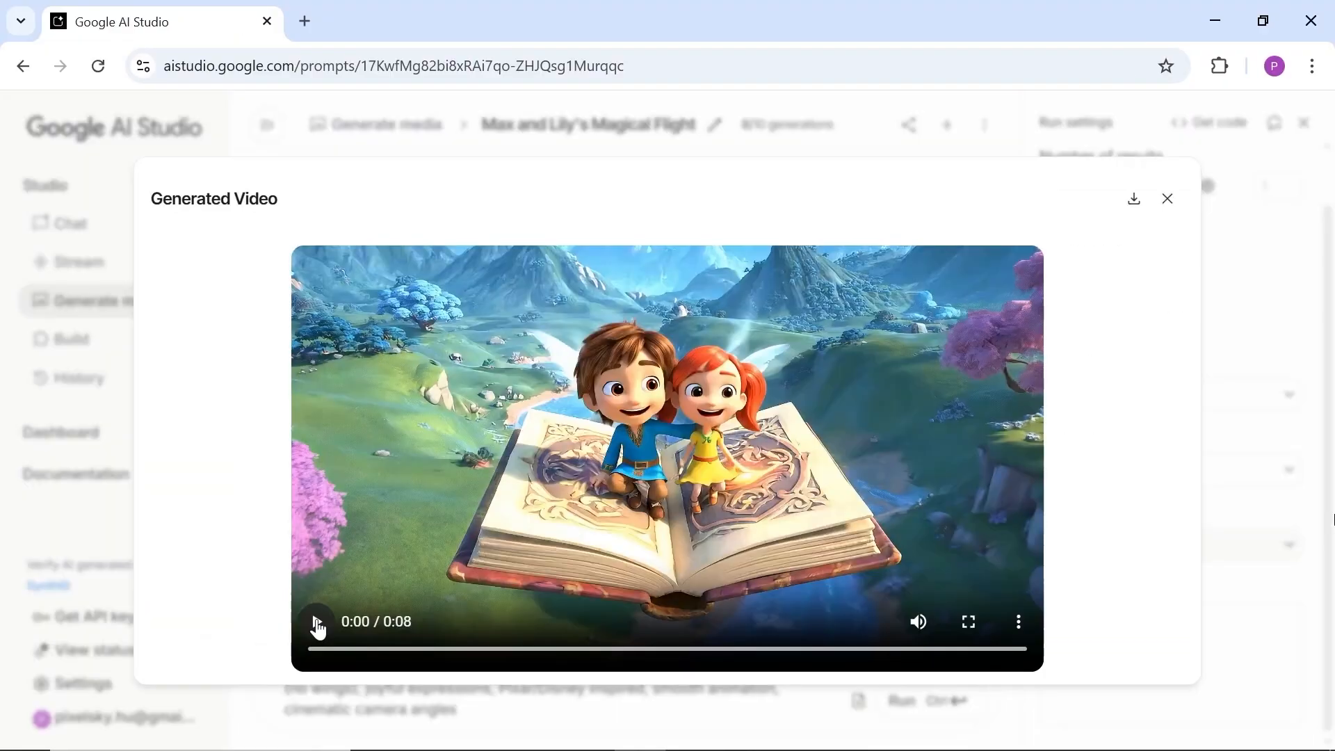
click(318, 621)
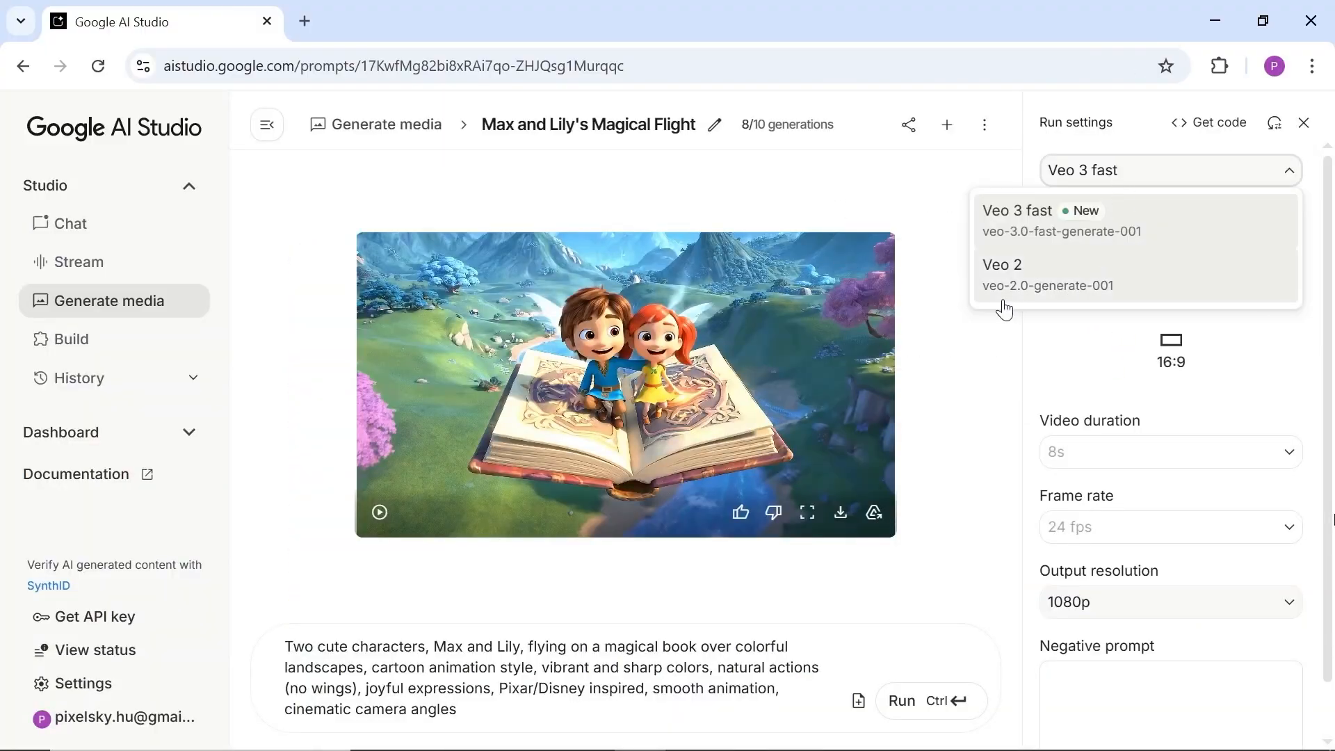
Step: Generate the cyberpunk city walk on Veo 2, close the player, and reselect Veo 3 fast
click(1003, 274)
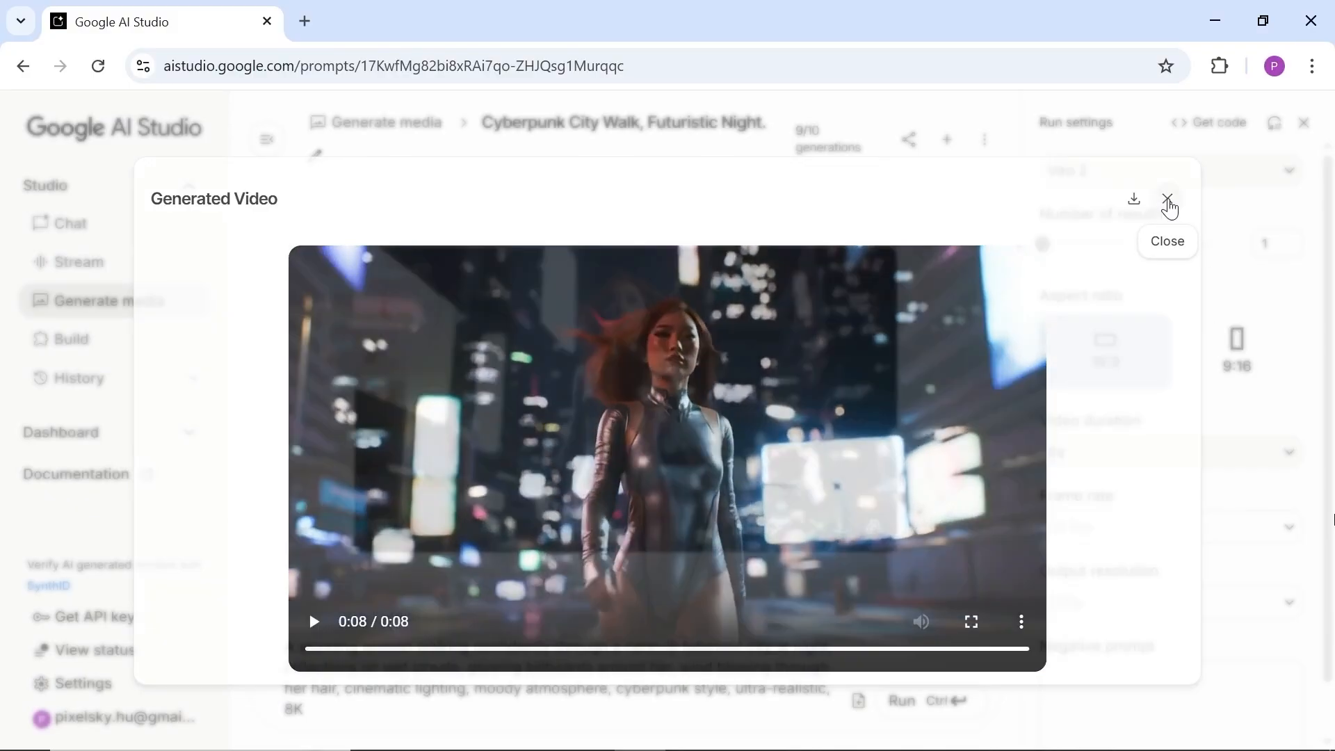
click(1169, 199)
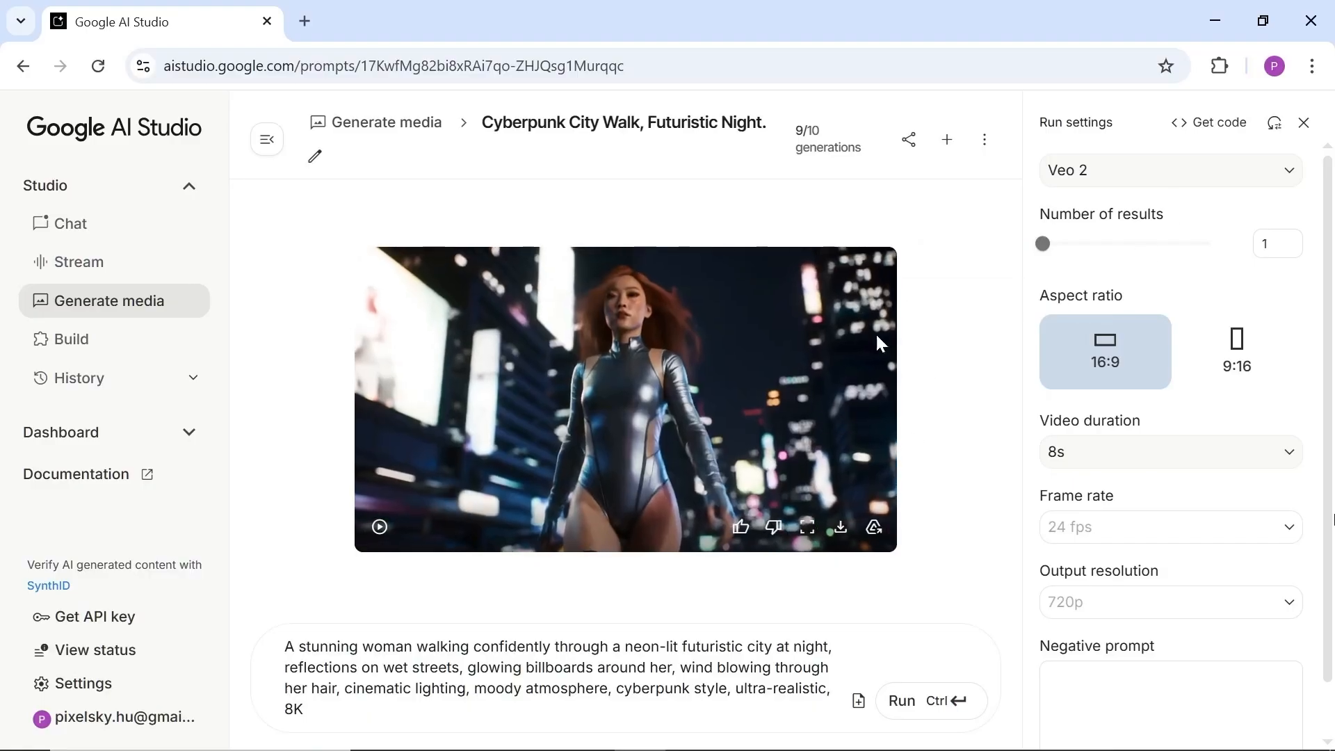
mouse_move(804, 130)
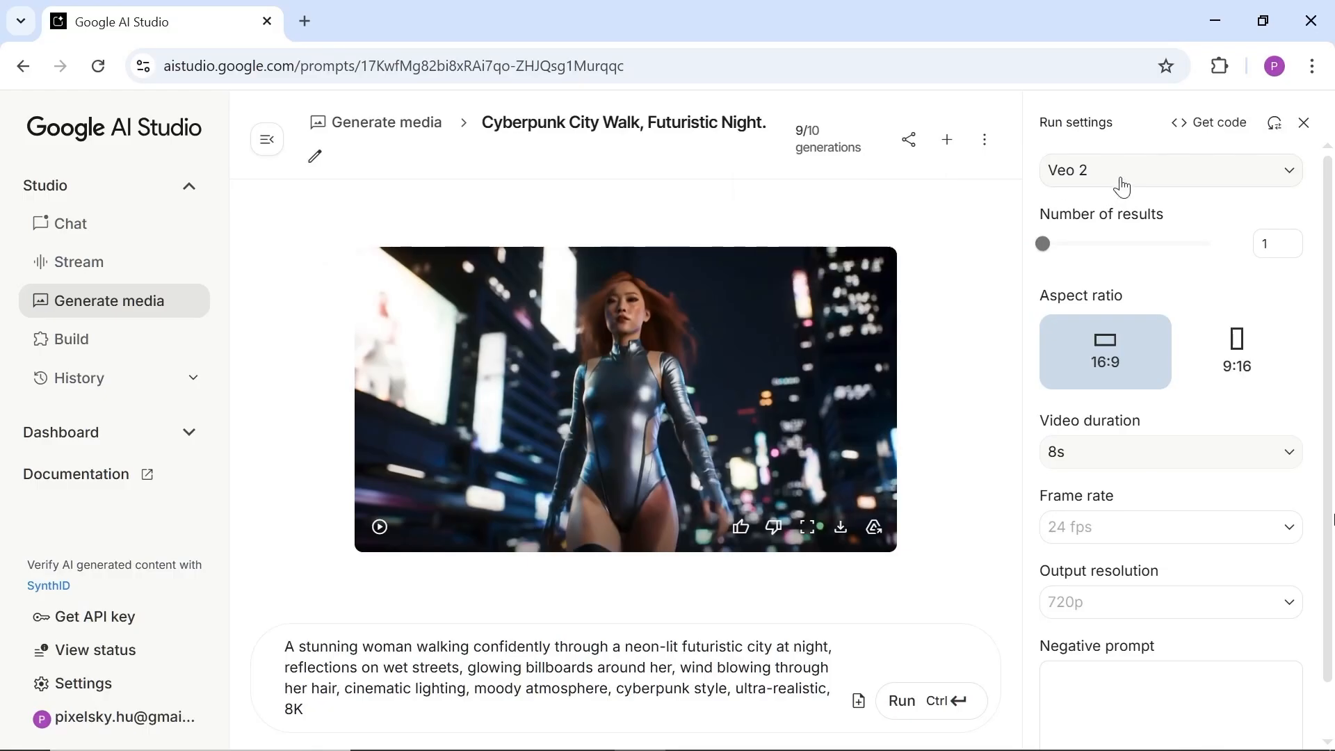
click(1169, 170)
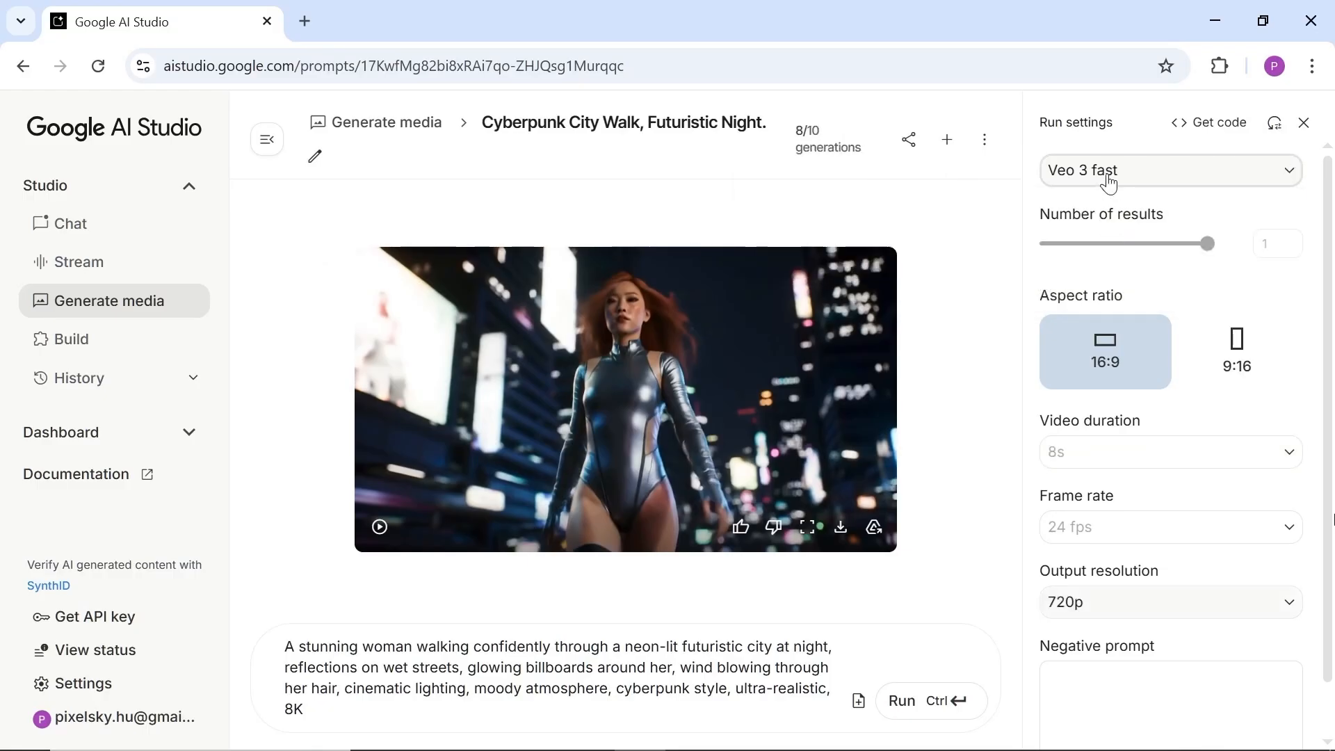
click(1170, 170)
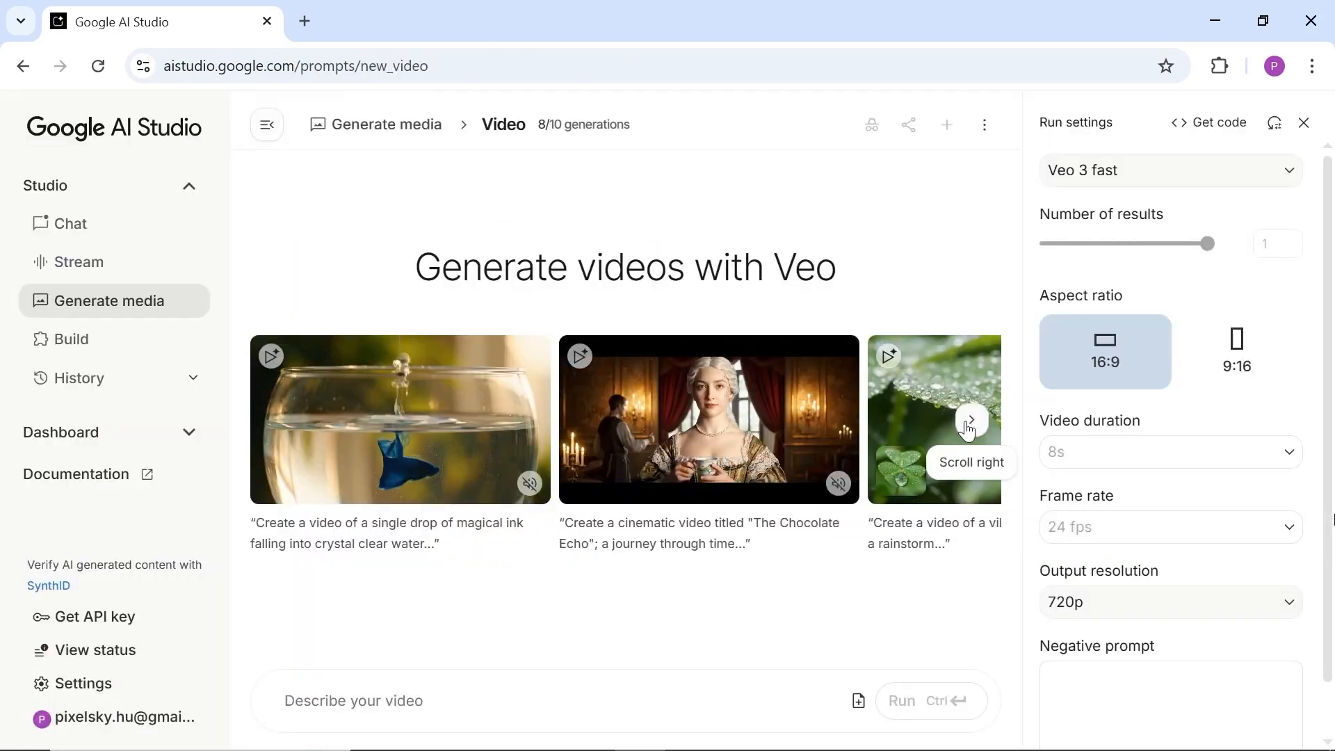
Step: Load the clover leaf raindrop example, generate it, and play the dewdrop video
click(970, 418)
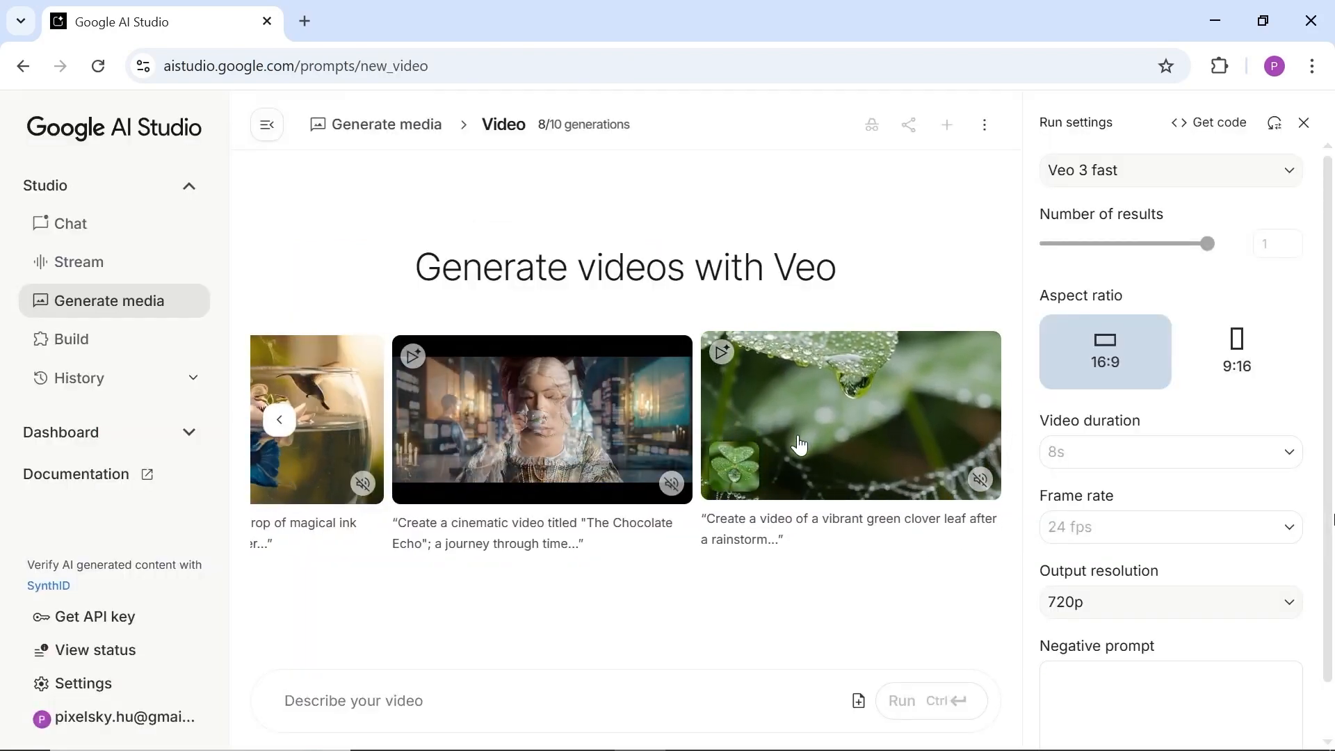
click(849, 416)
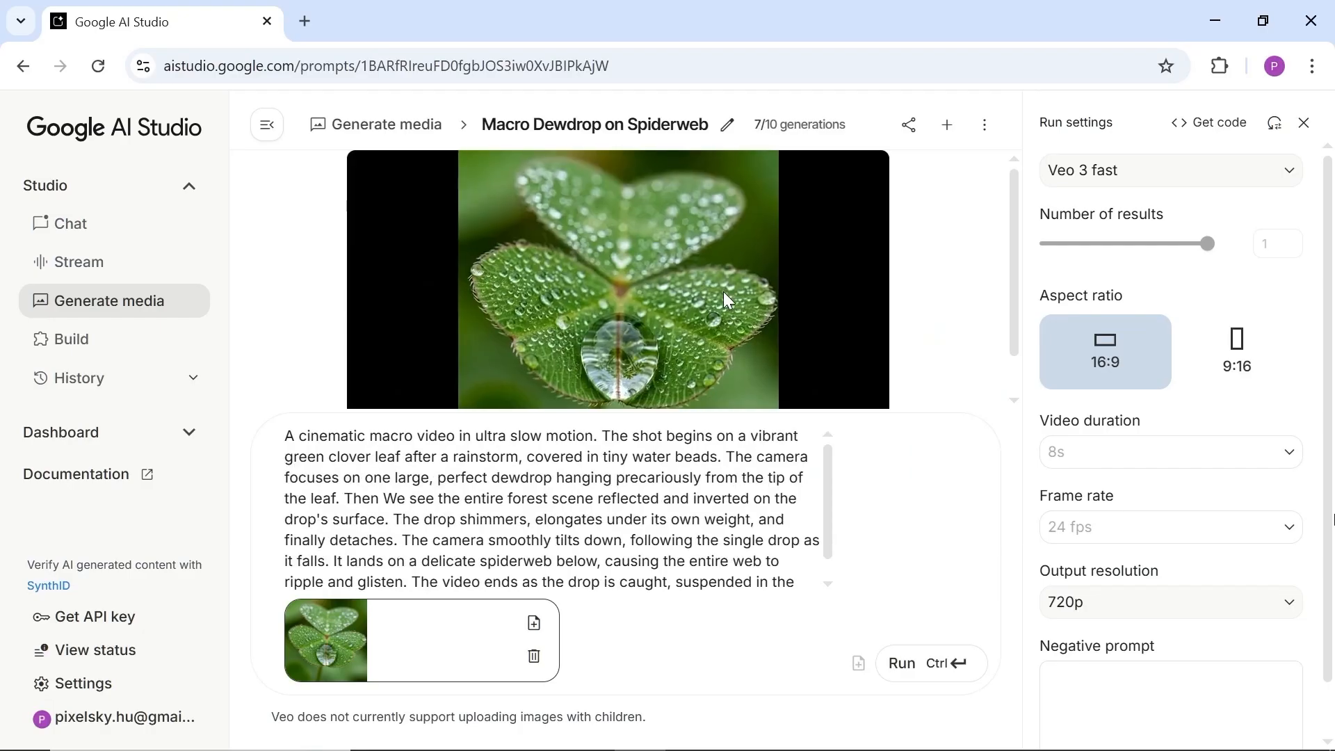
mouse_move(890, 379)
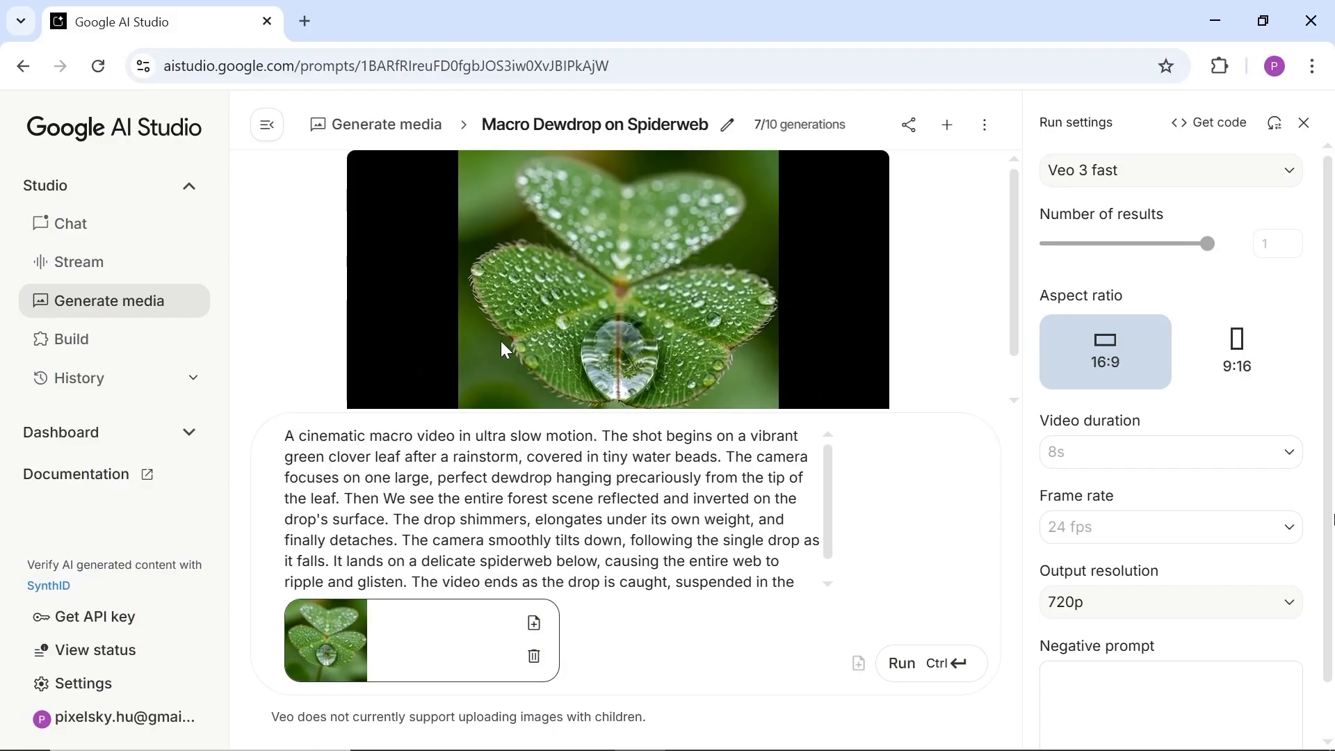
click(619, 280)
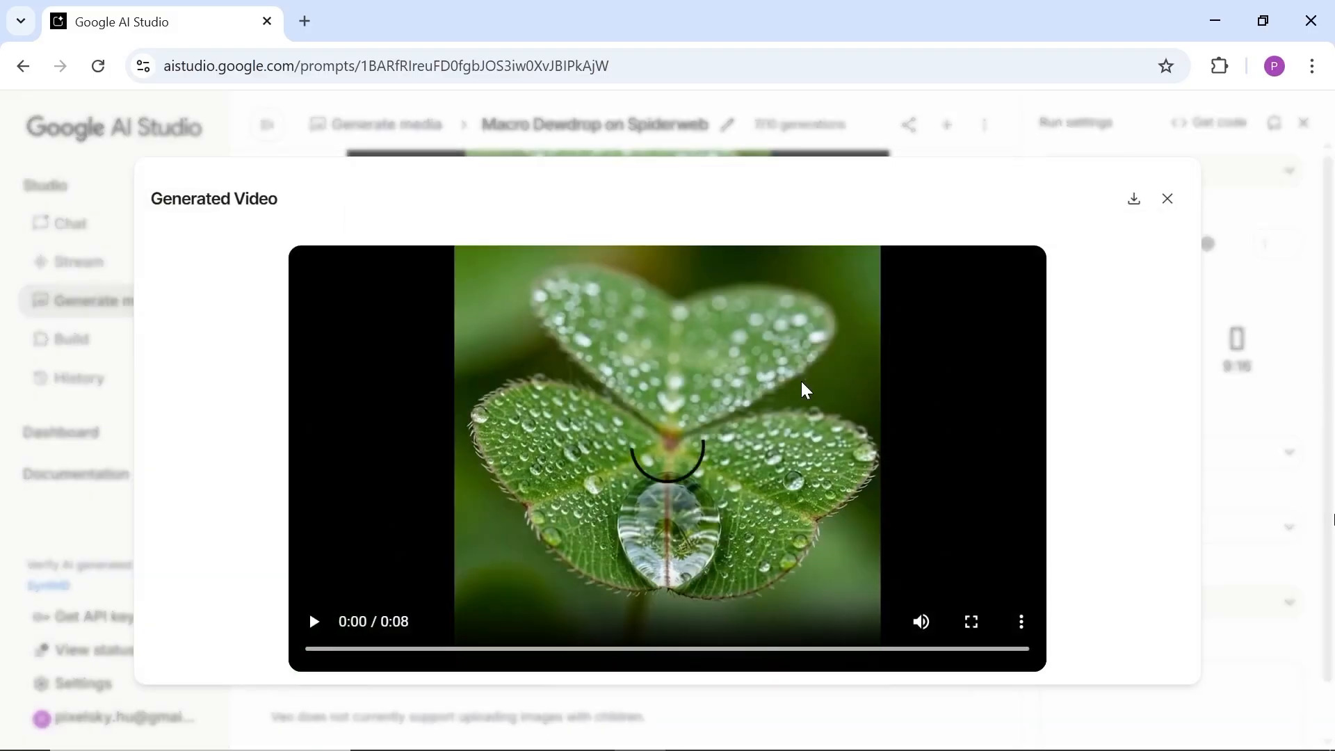
click(313, 621)
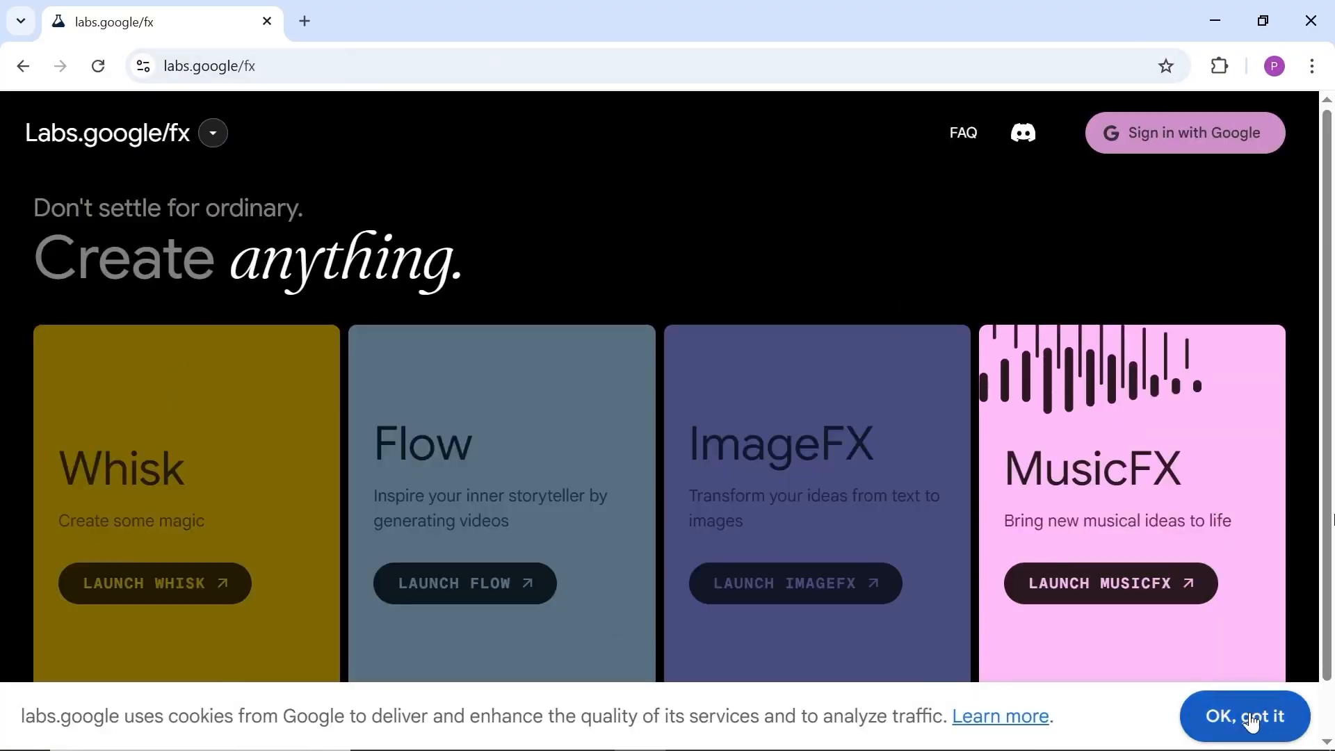
Step: Dismiss the Google Labs cookie notice and launch the Whisk tool
click(1244, 716)
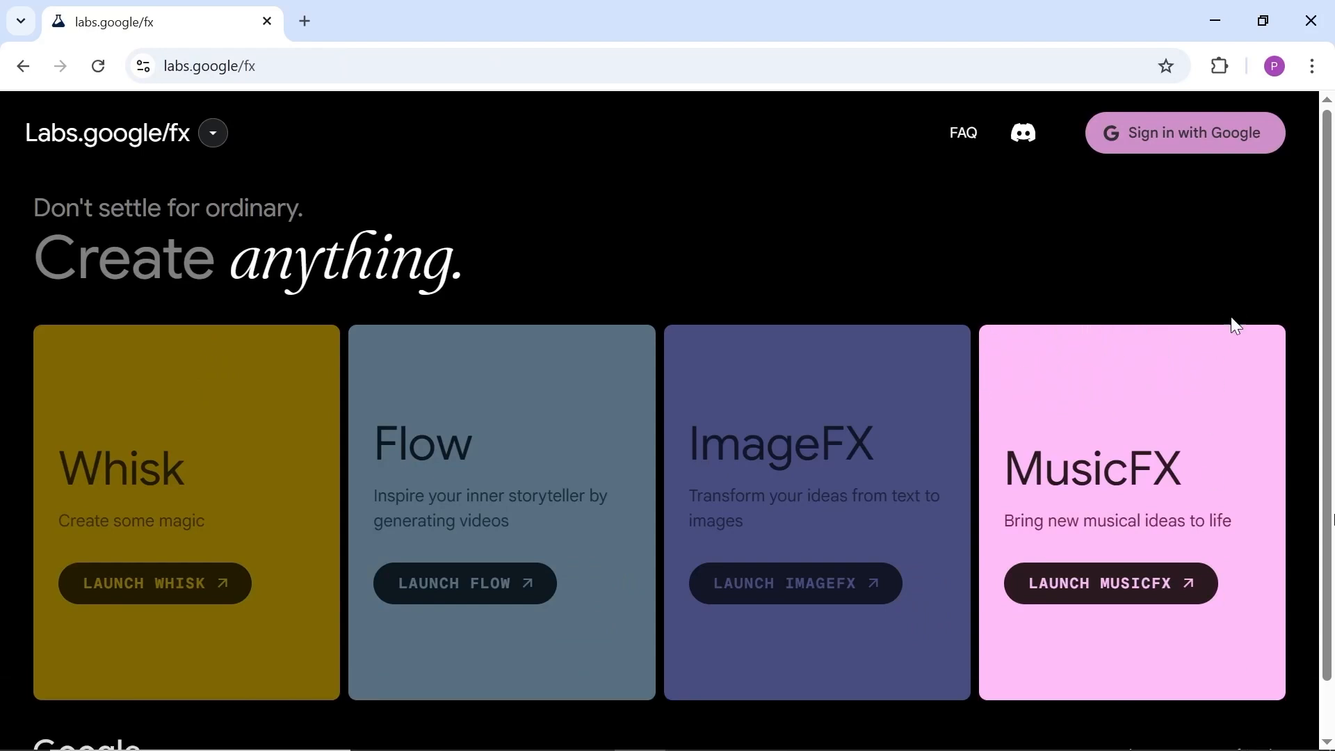
mouse_move(305, 420)
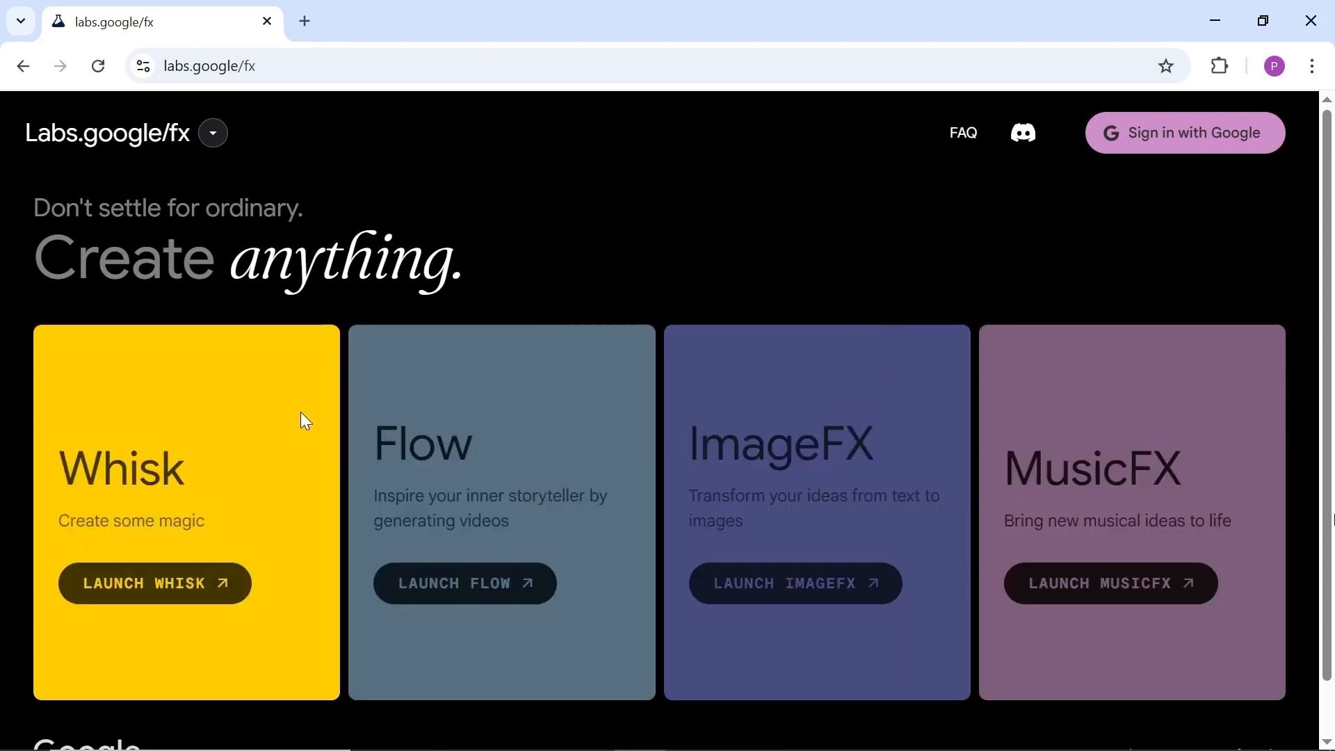
mouse_move(654, 452)
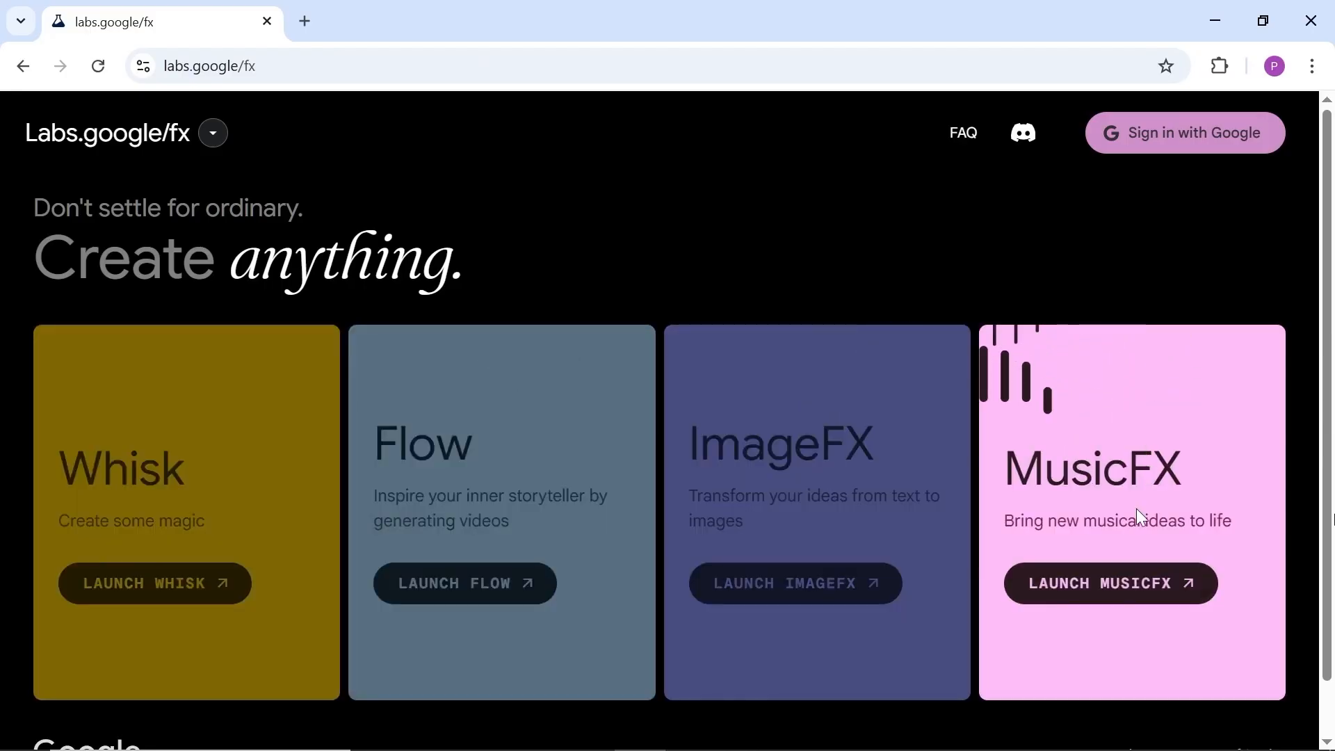
mouse_move(1123, 572)
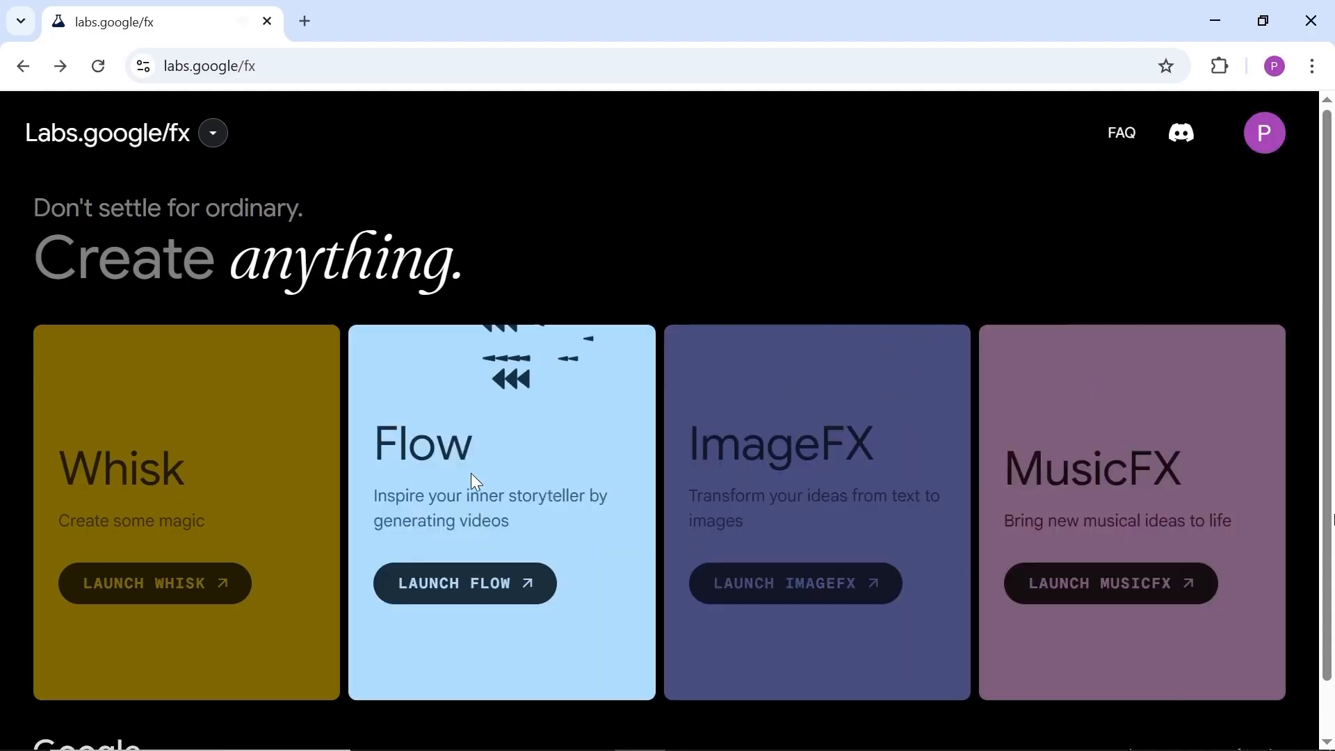
mouse_move(162, 592)
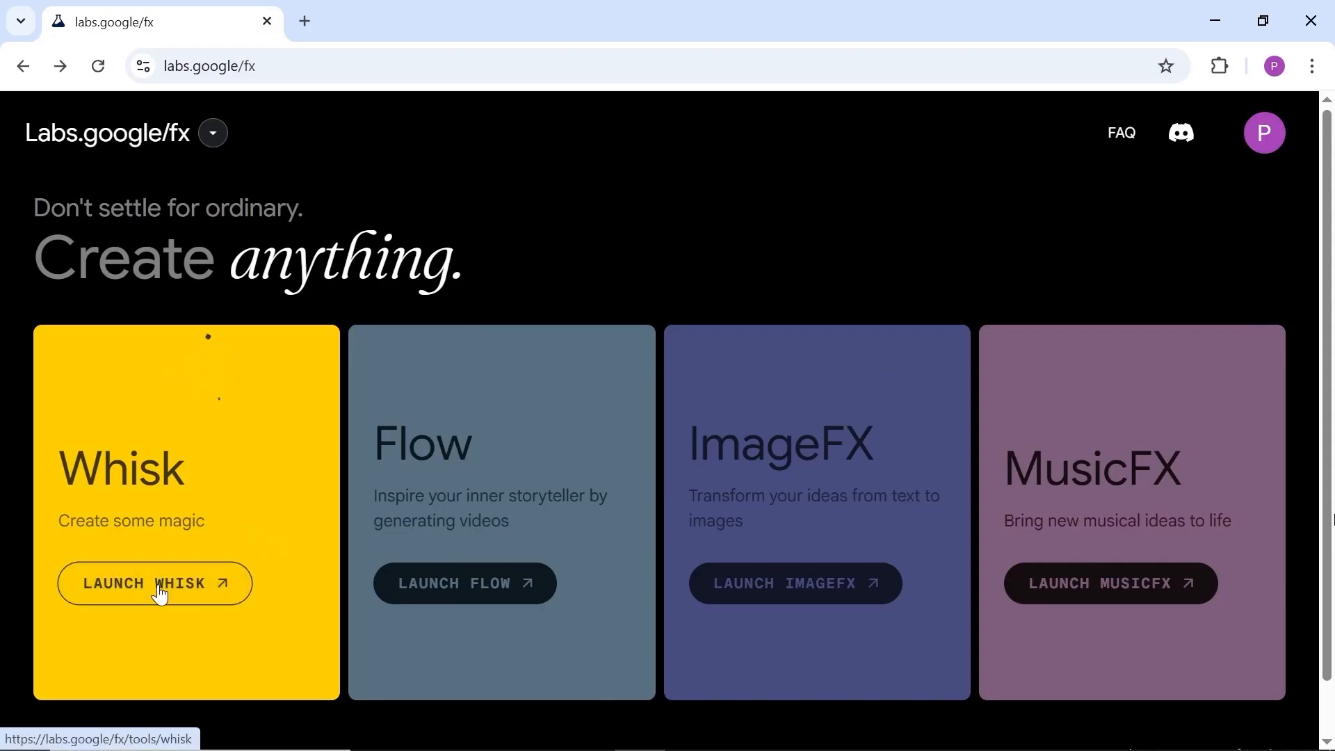
click(154, 583)
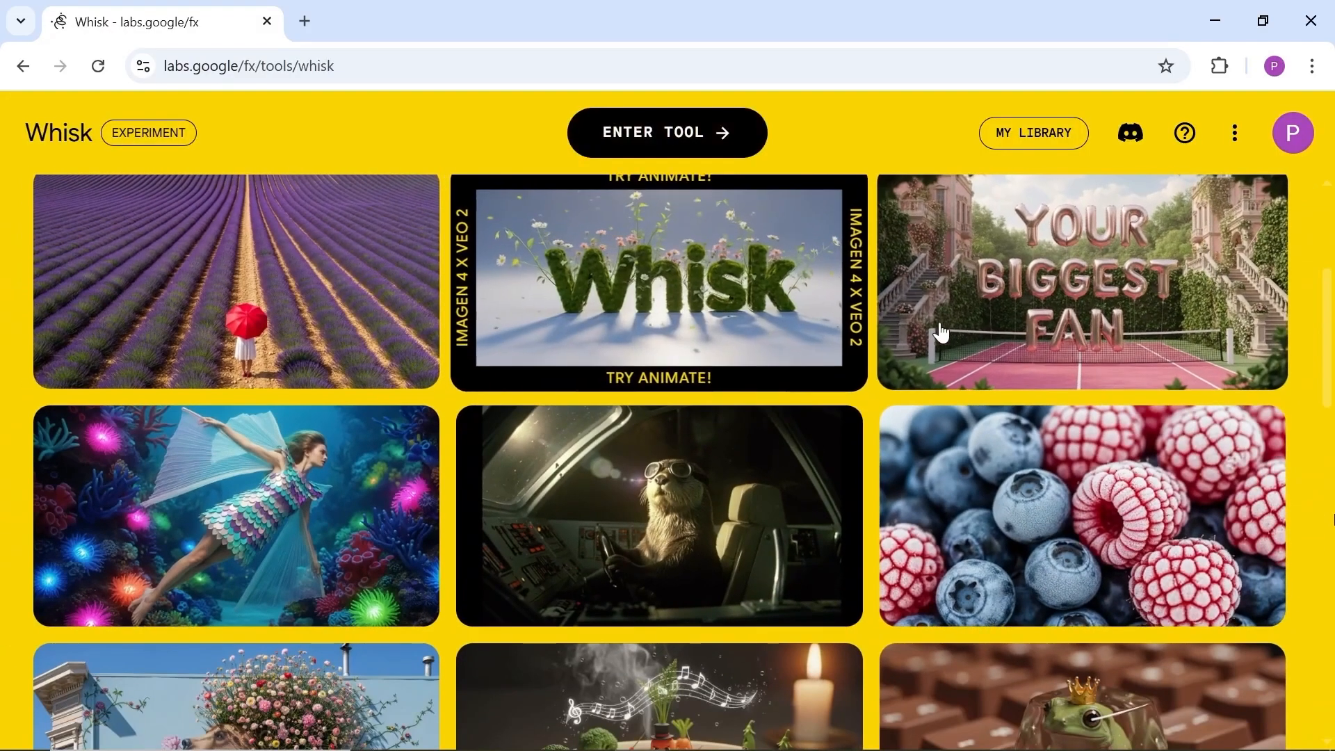
Step: Start a Make Your Own project and get past the Continue and Get Started intros
scroll(down, 3)
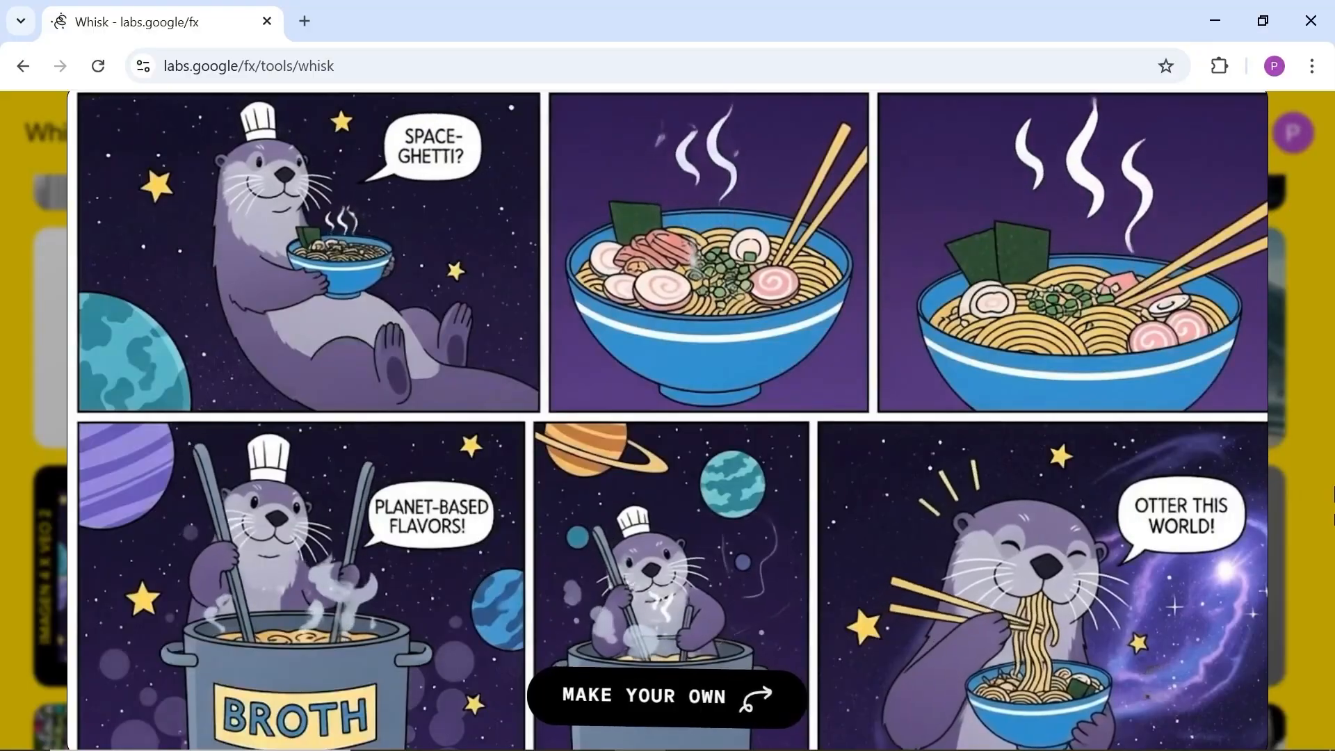
click(667, 696)
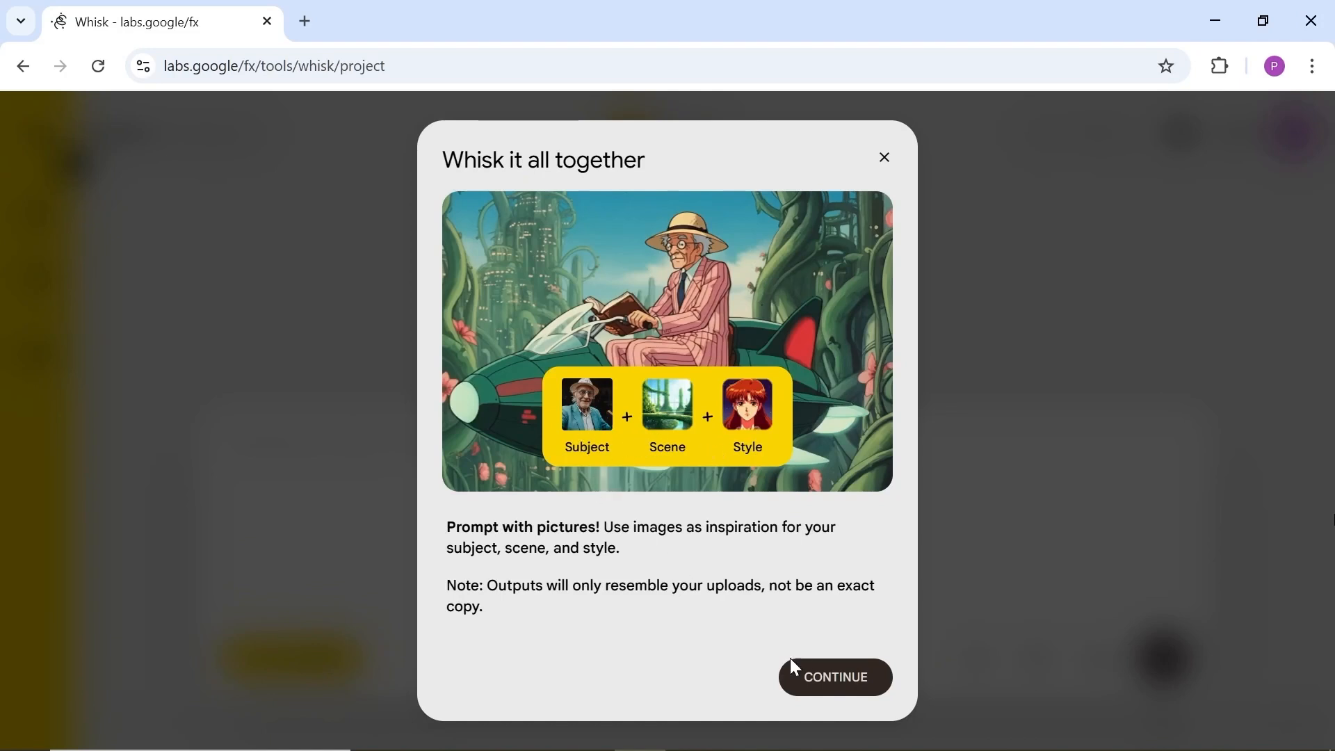
click(834, 677)
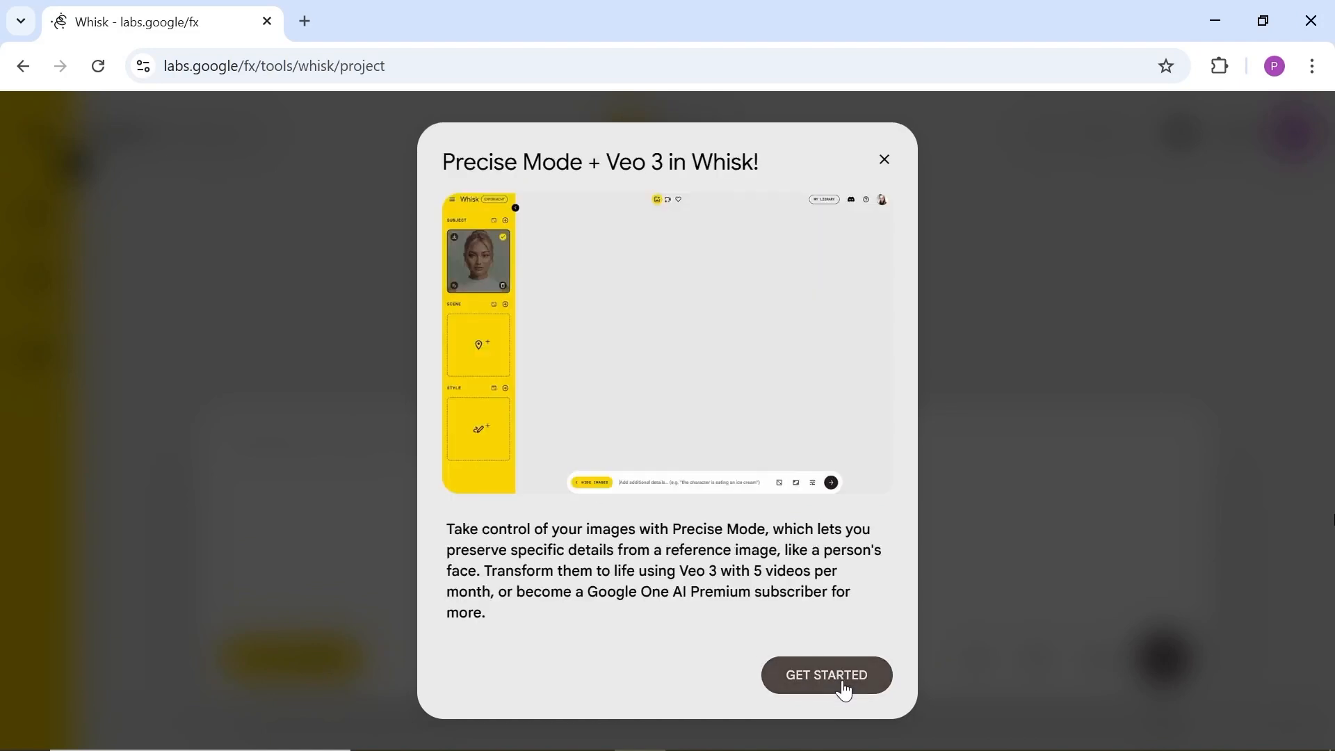
click(825, 674)
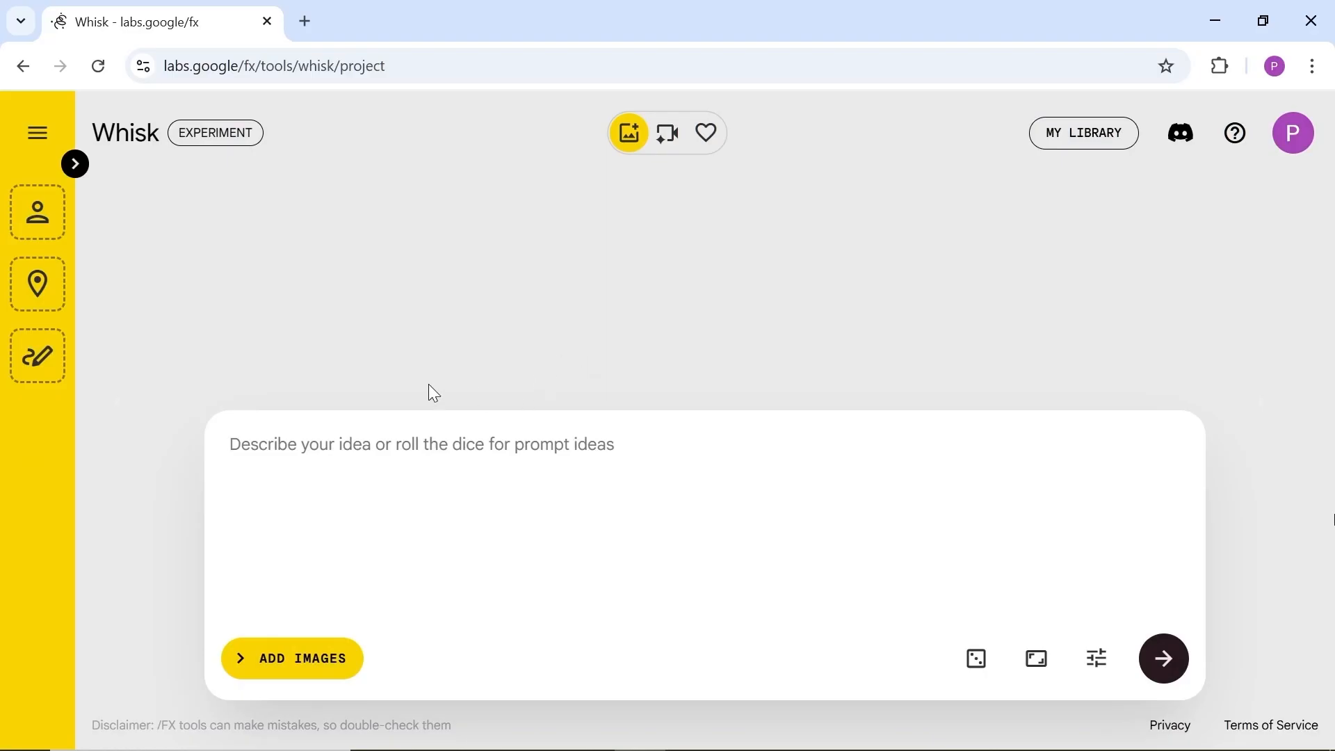
mouse_move(776, 612)
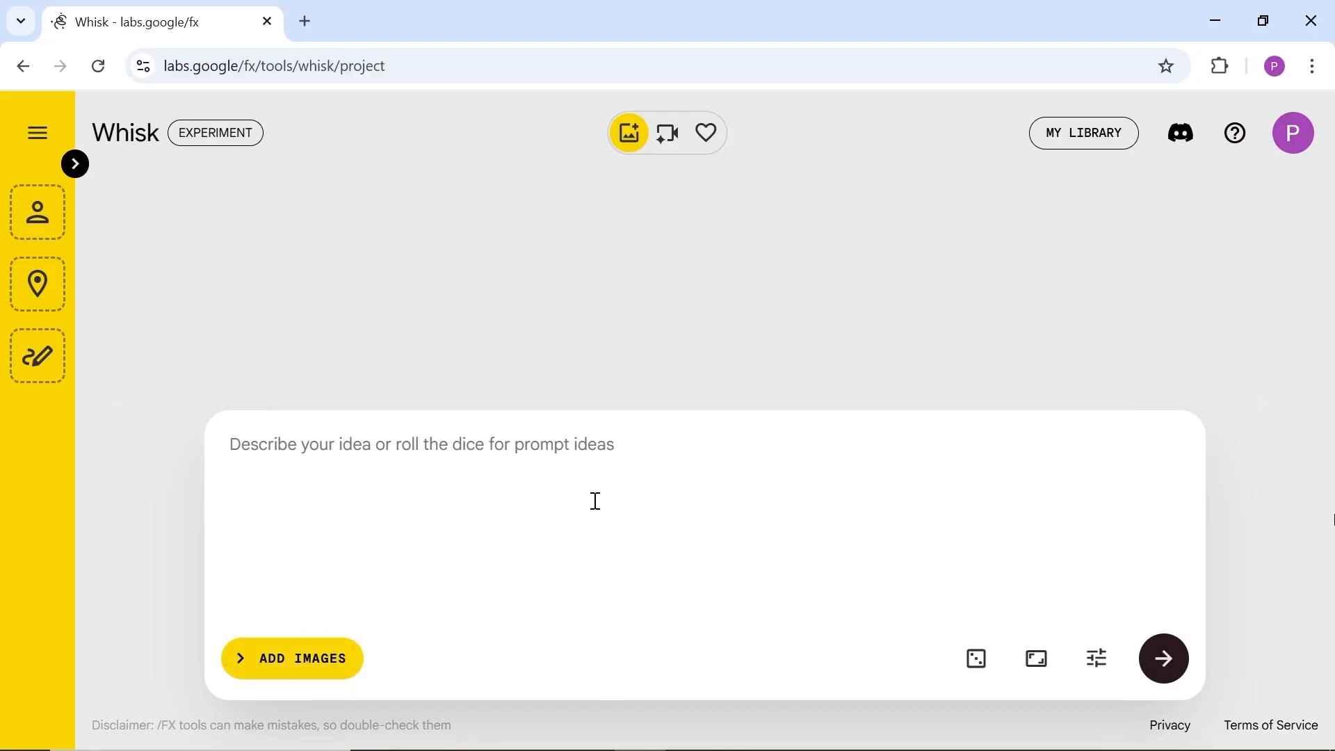
Step: Generate 16:9 landscape images of a fluffy-hatted dog at a quiet French cafe, purple and pink tones
text(Street photography of a dog in a cute and fluffy hat, purple and pink tones, quiet french cafe, diffused lighting)
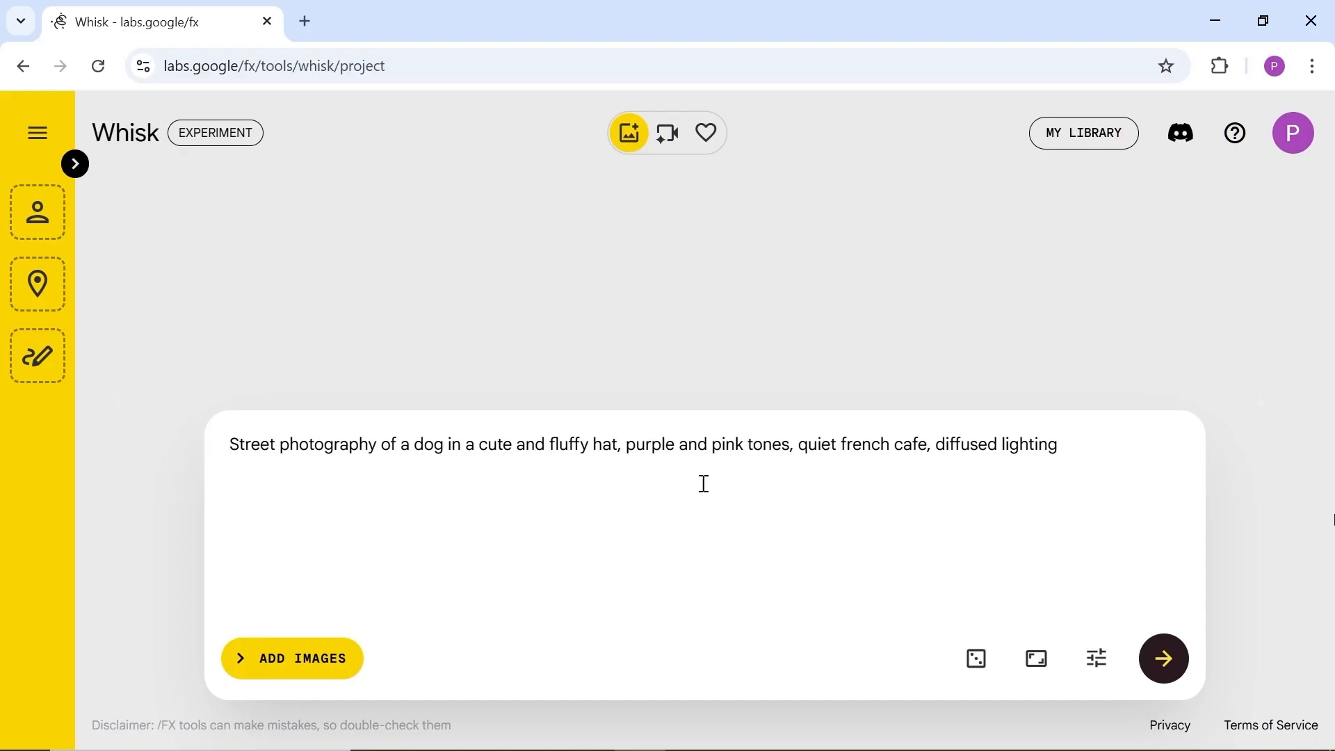
click(1035, 659)
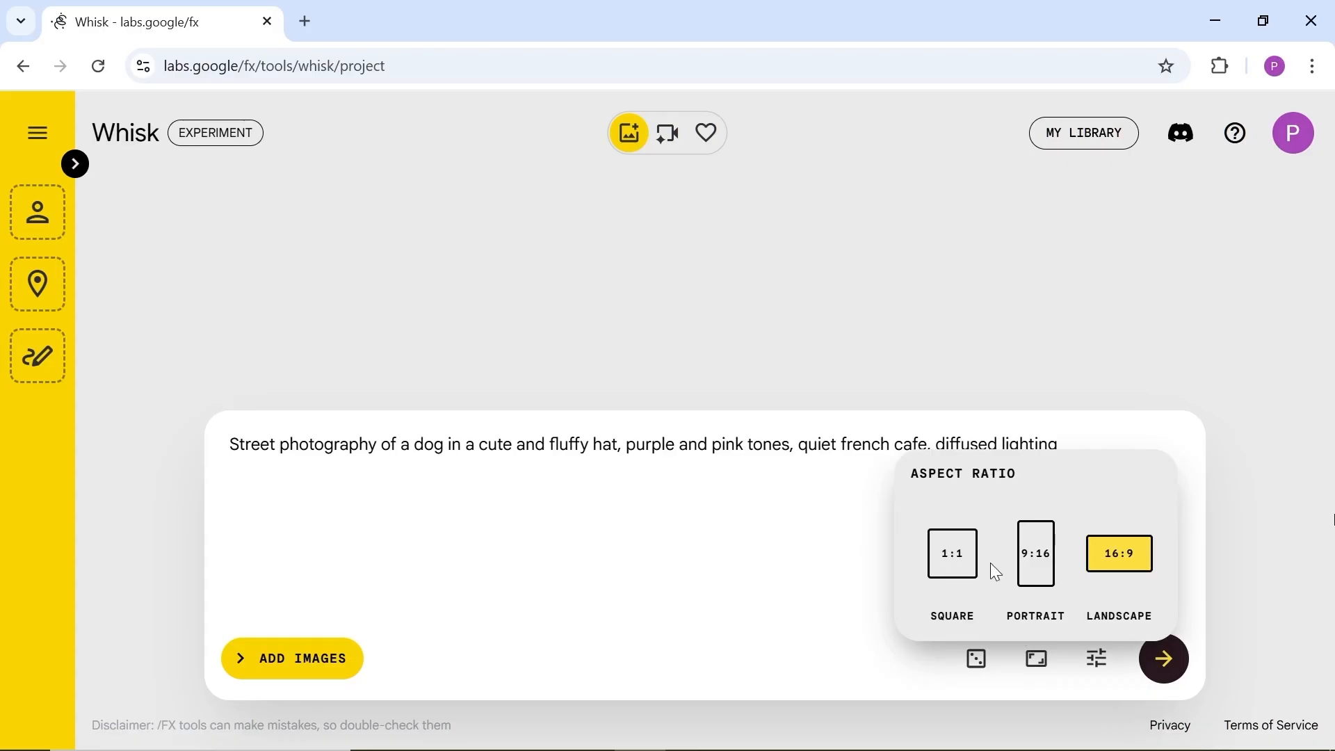
click(1163, 657)
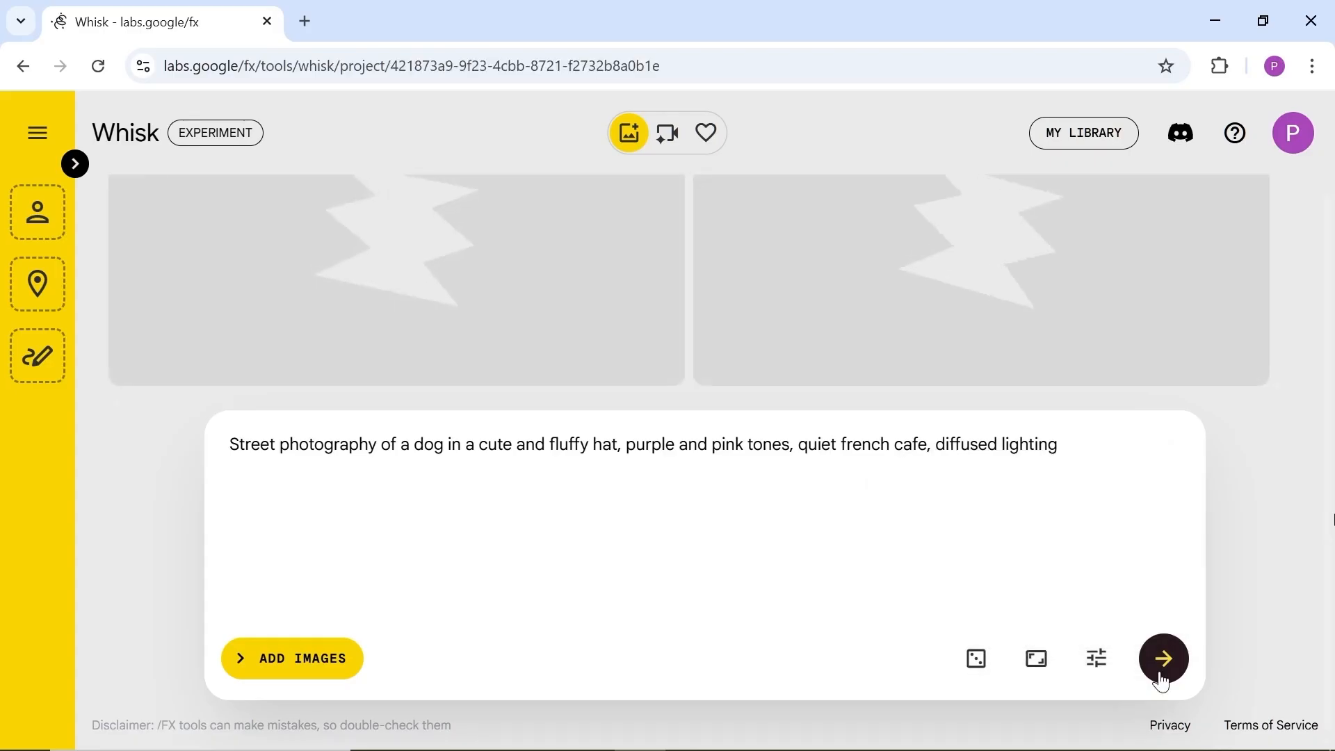
click(1162, 657)
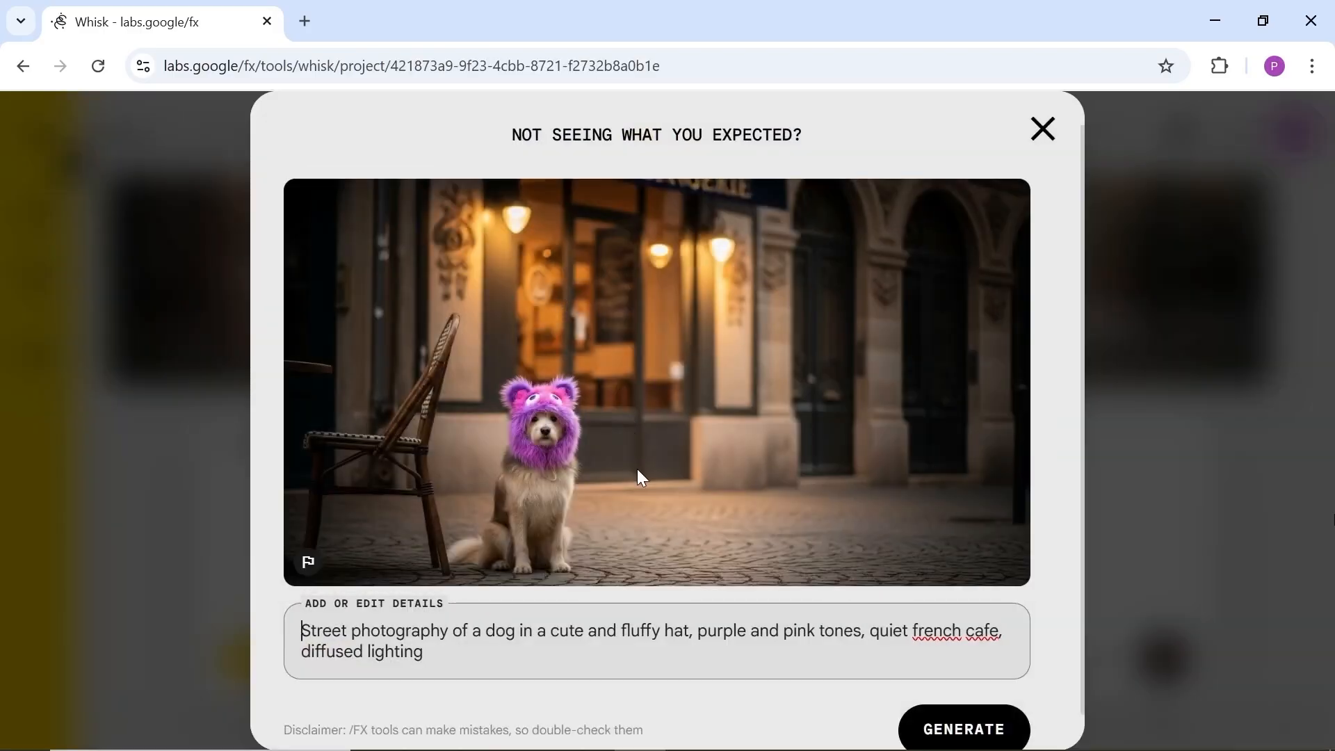
mouse_move(1130, 427)
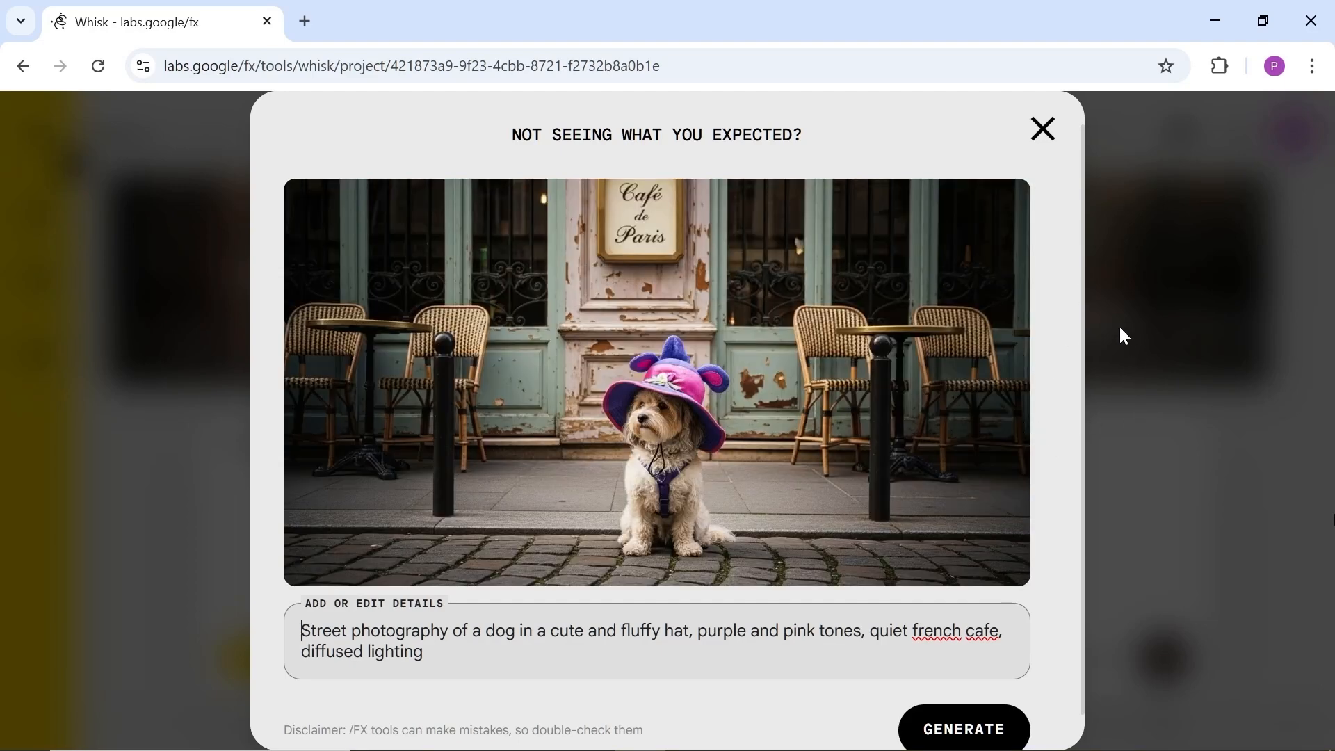
Step: Regenerate the first dog image with 'red and yellow' instead of 'purple and pink', then exit Refine mode
click(1042, 129)
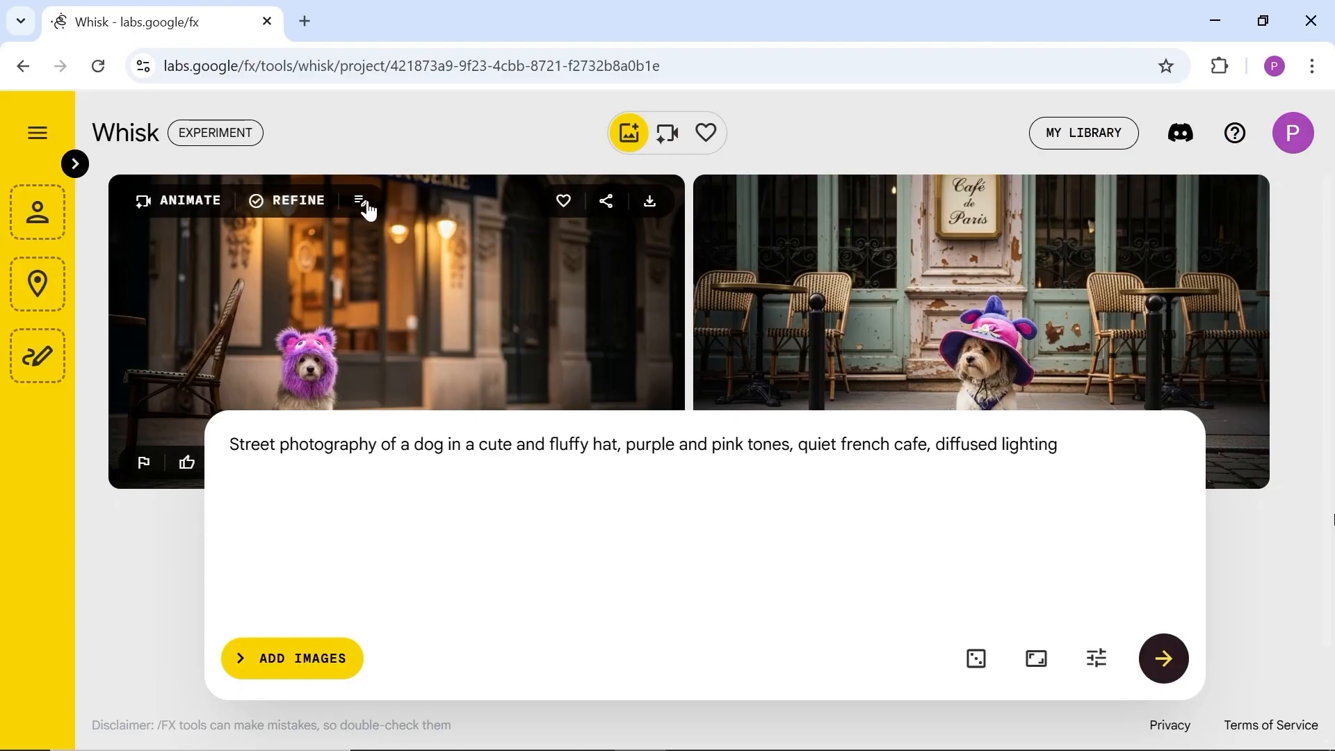
mouse_move(364, 210)
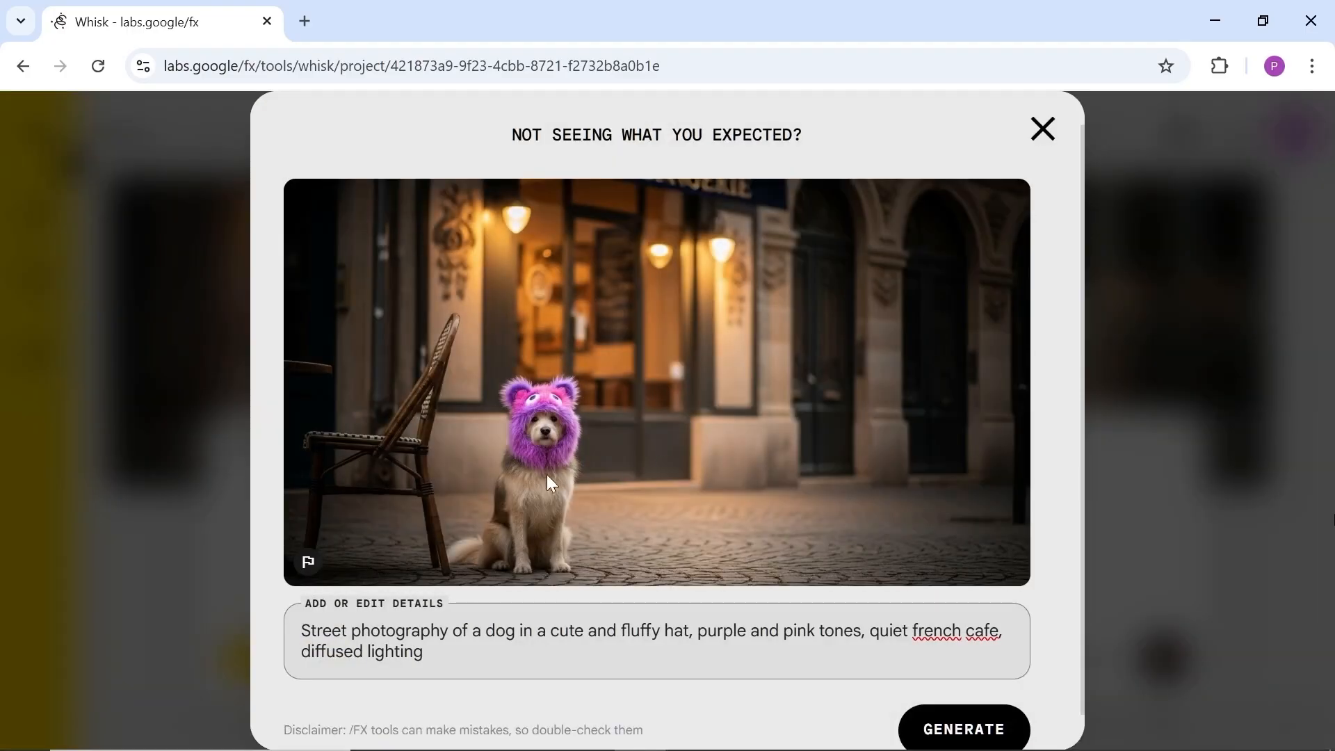
double_click(764, 631)
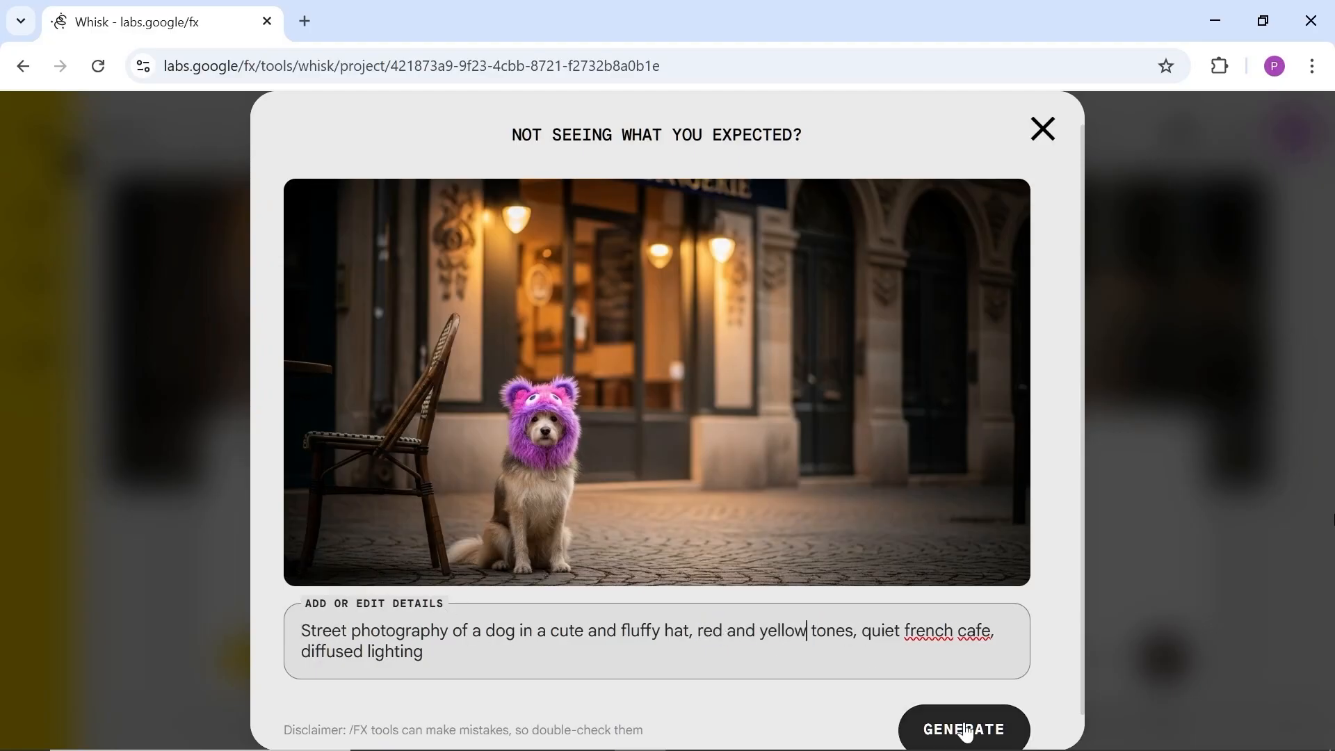
click(964, 729)
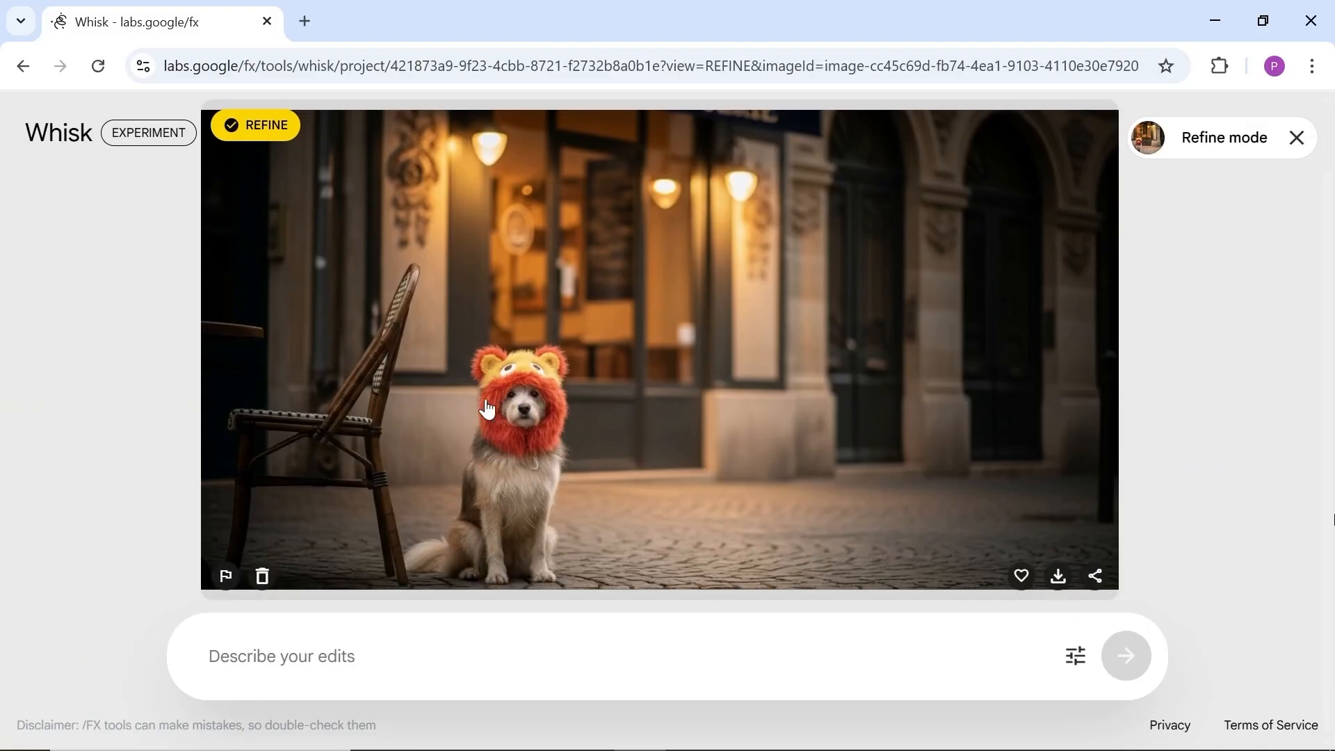
click(1296, 137)
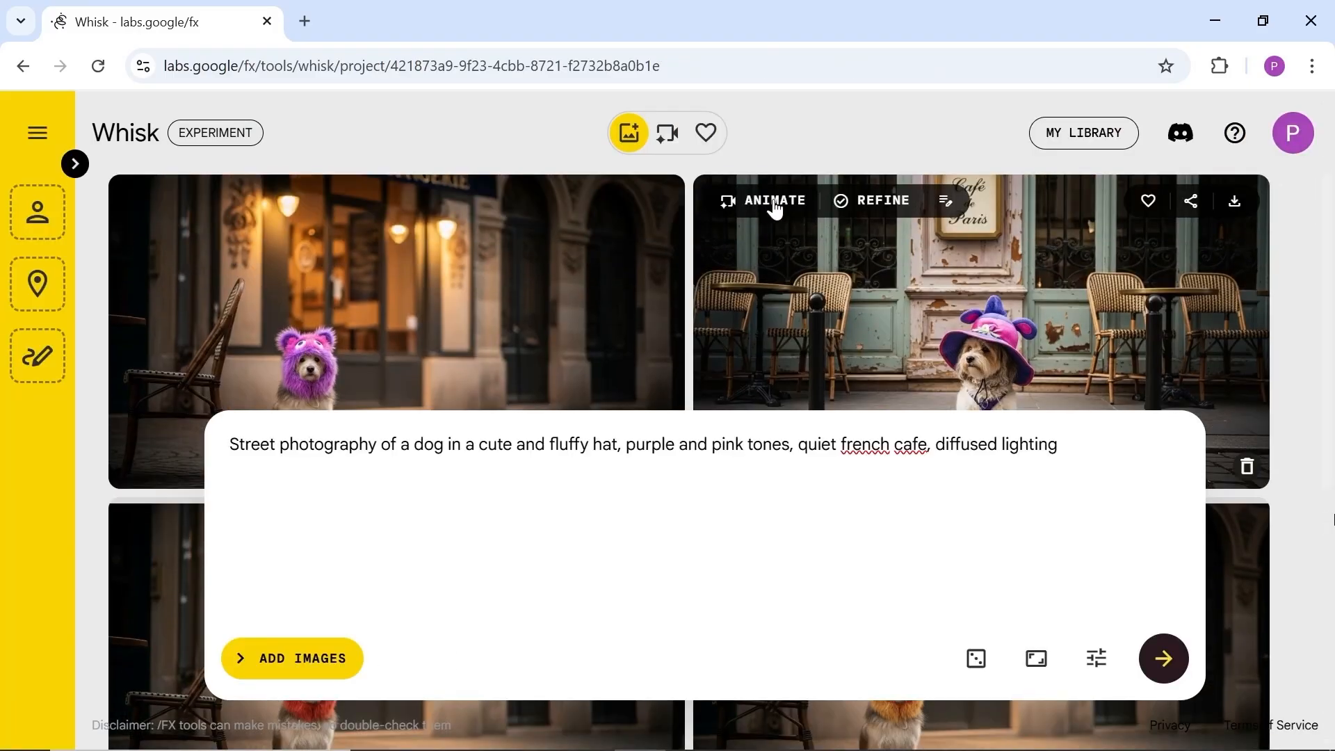
Step: Animate the Café de Paris dog with the prompt 'The dog is looking around and smiling'
click(772, 200)
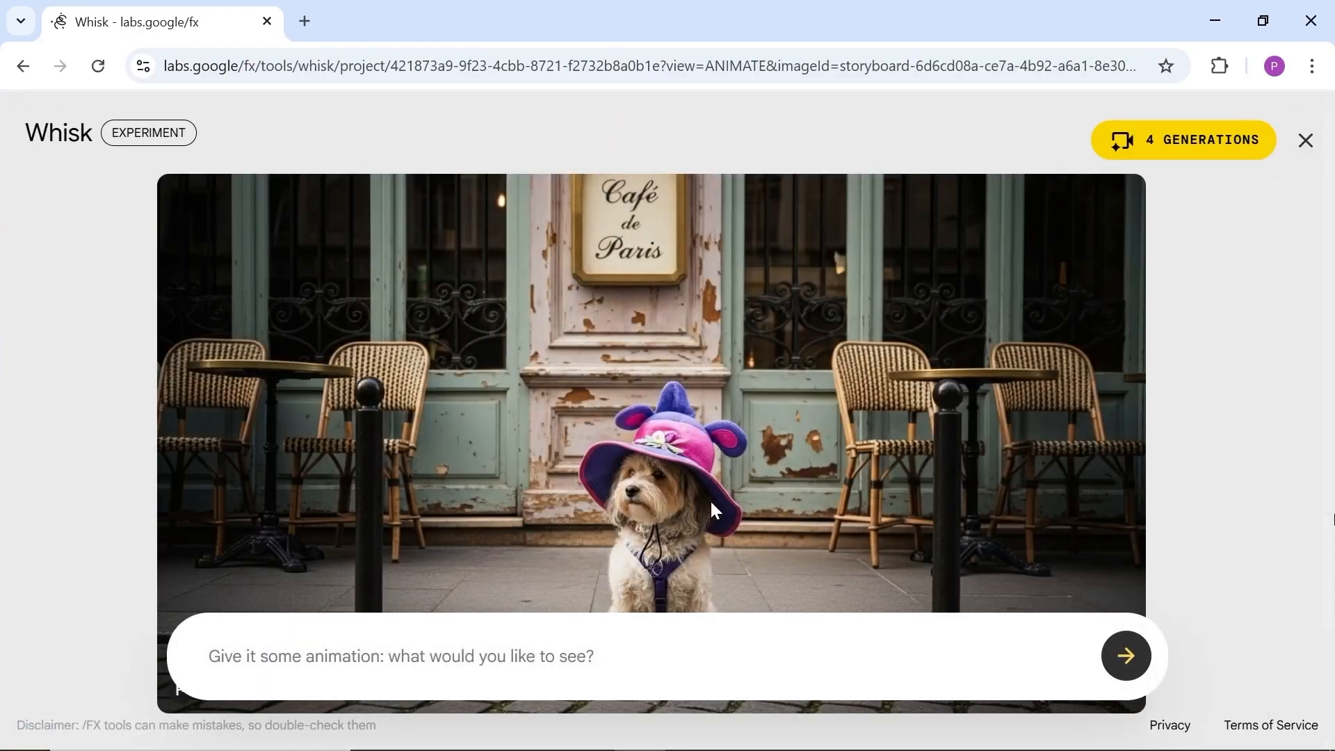
text(The dog is looking around and smiling)
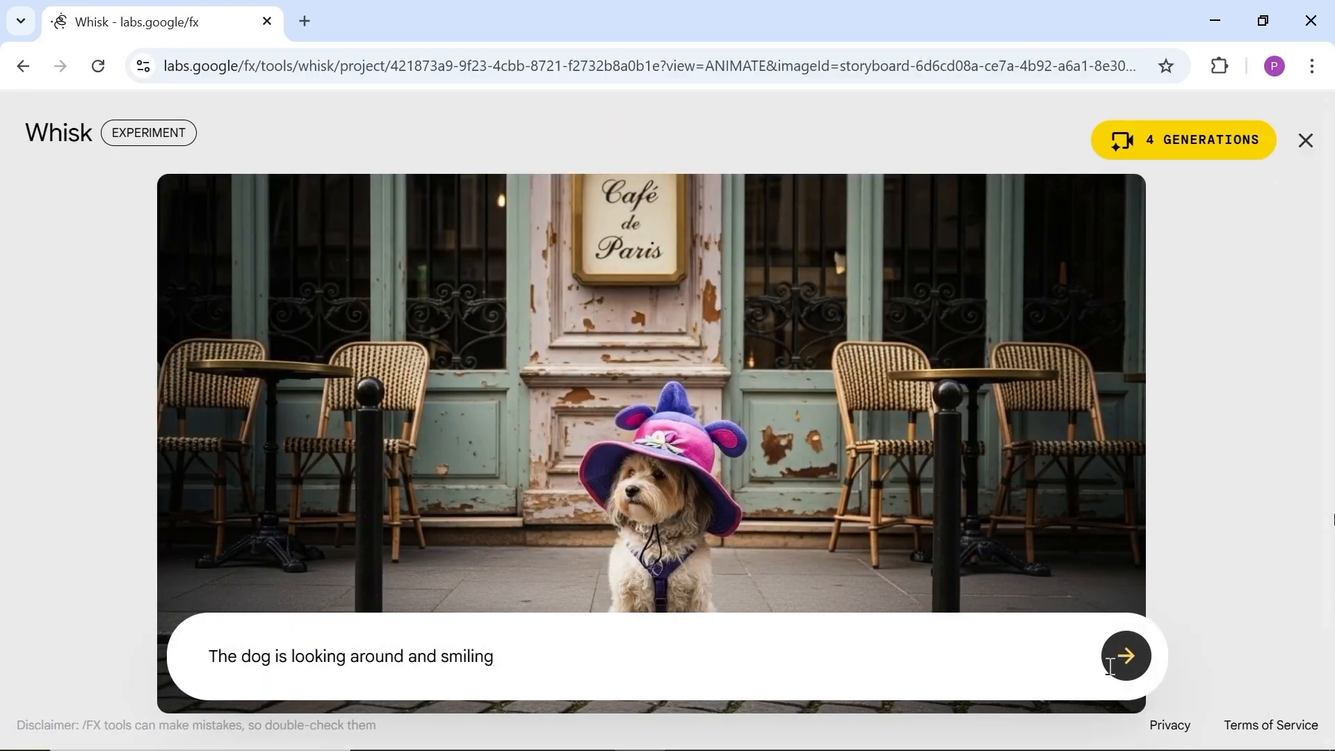
click(1126, 656)
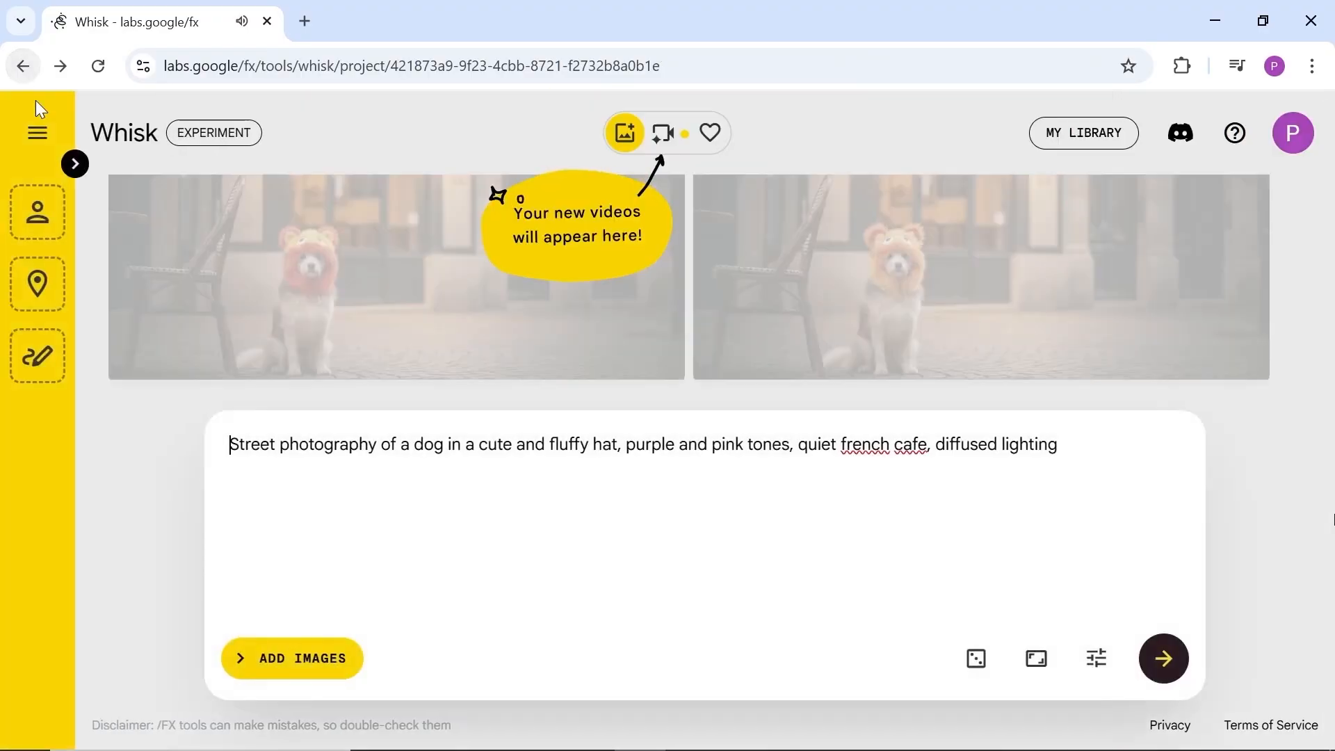
Step: Set the snowy yellow house as the scene and pick a resulting red-bibbed walrus image
click(291, 657)
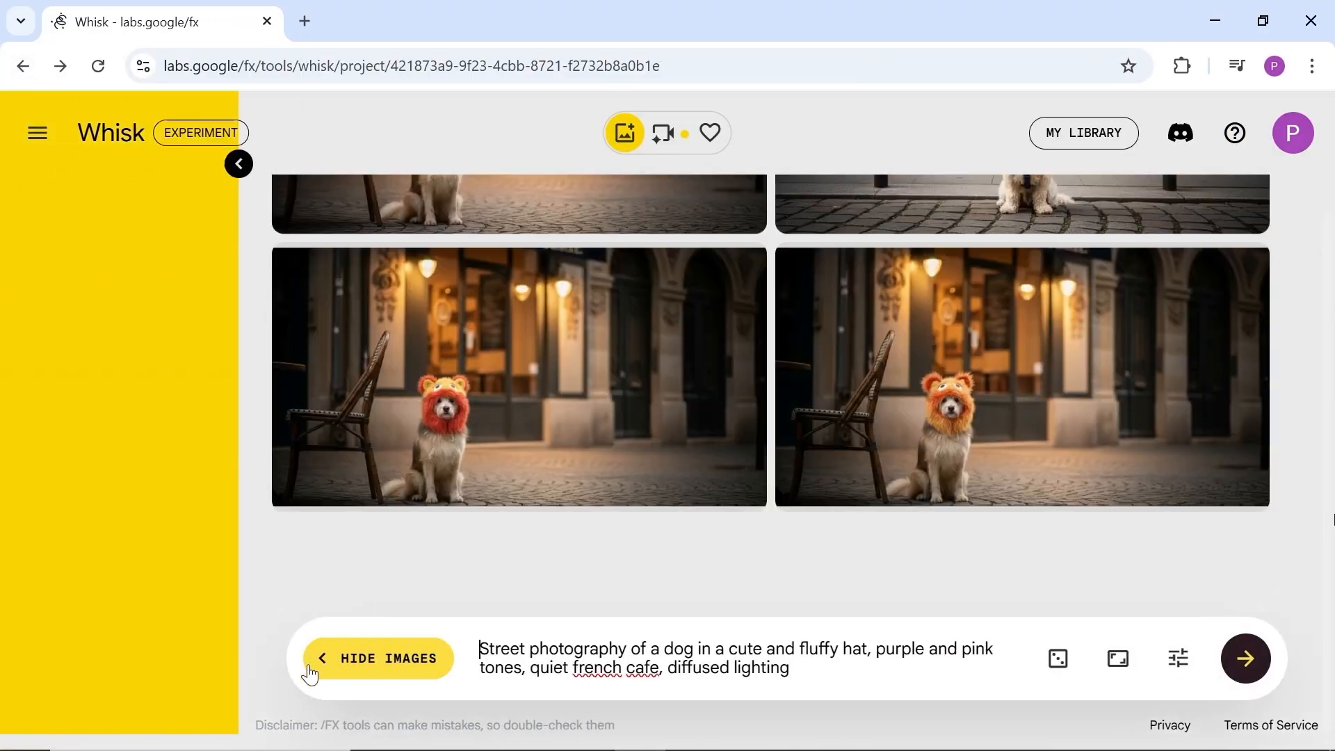
click(239, 162)
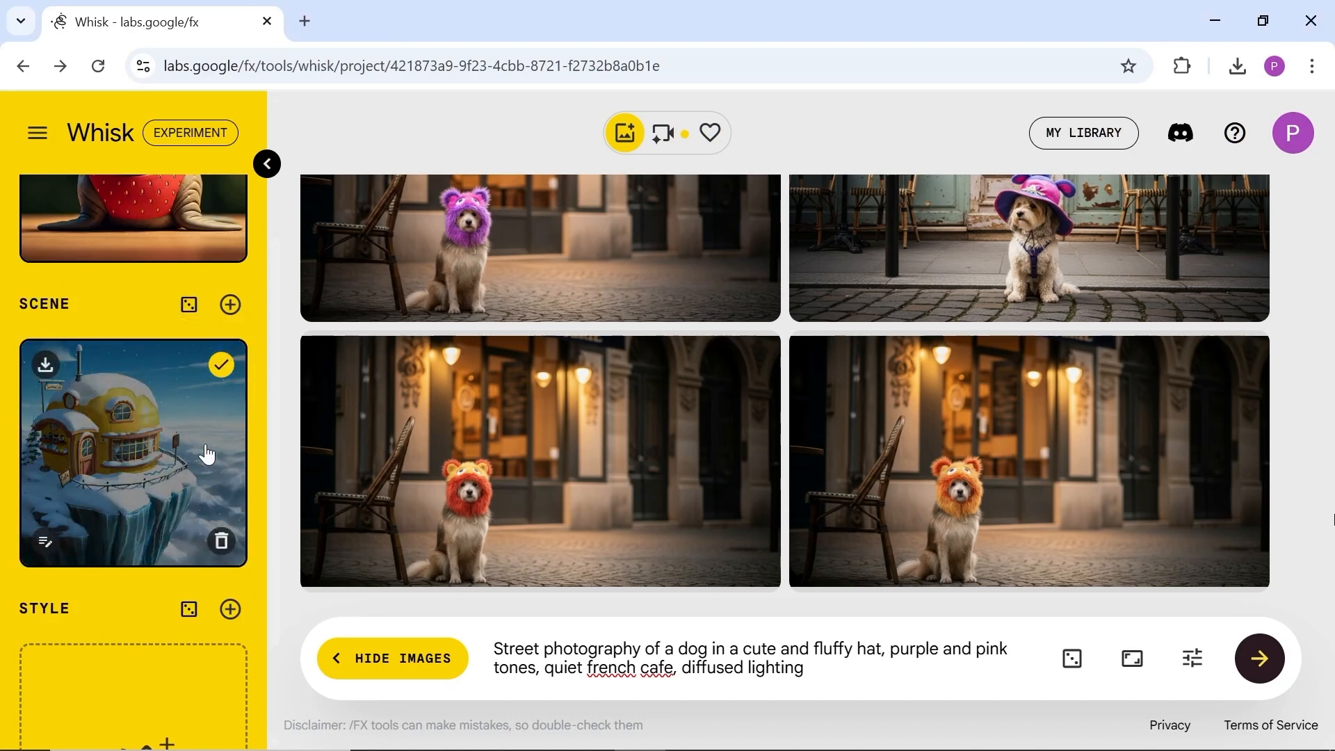
scroll(down, 3)
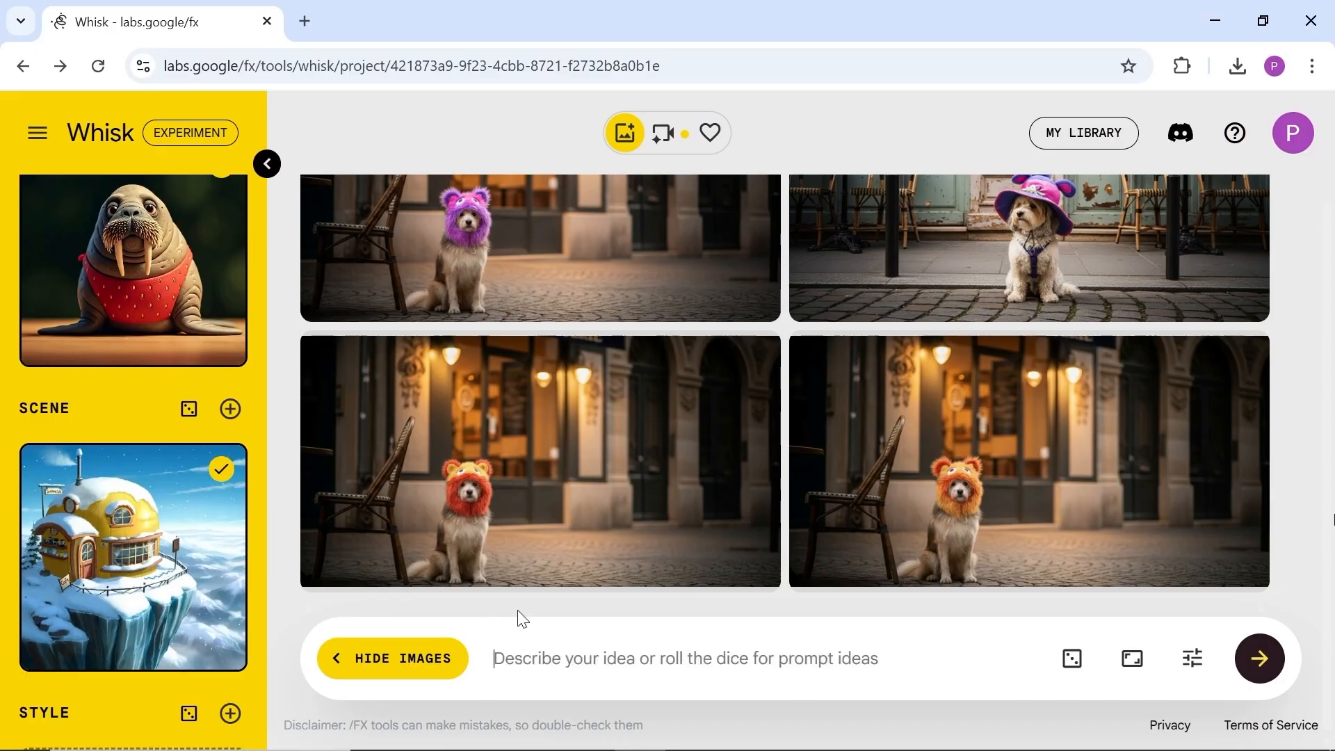
mouse_move(1191, 657)
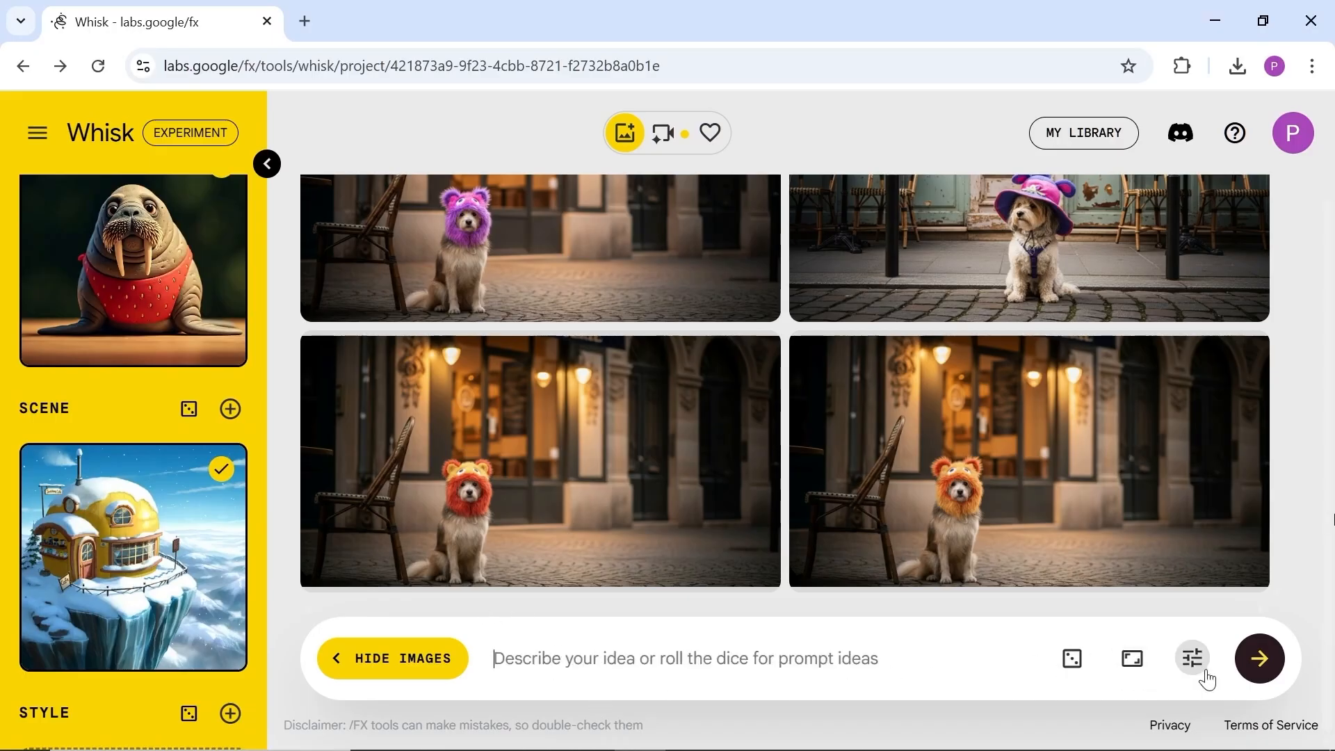
scroll(down, 3)
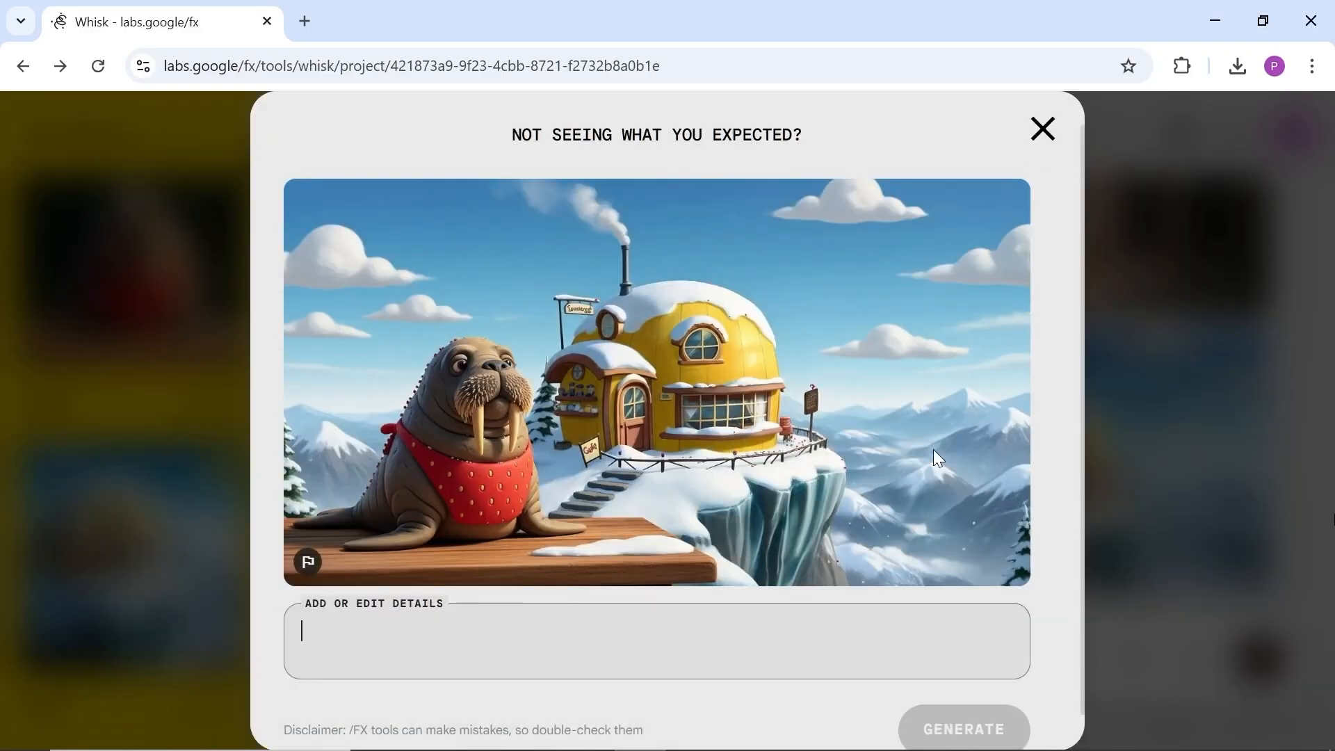
click(1040, 129)
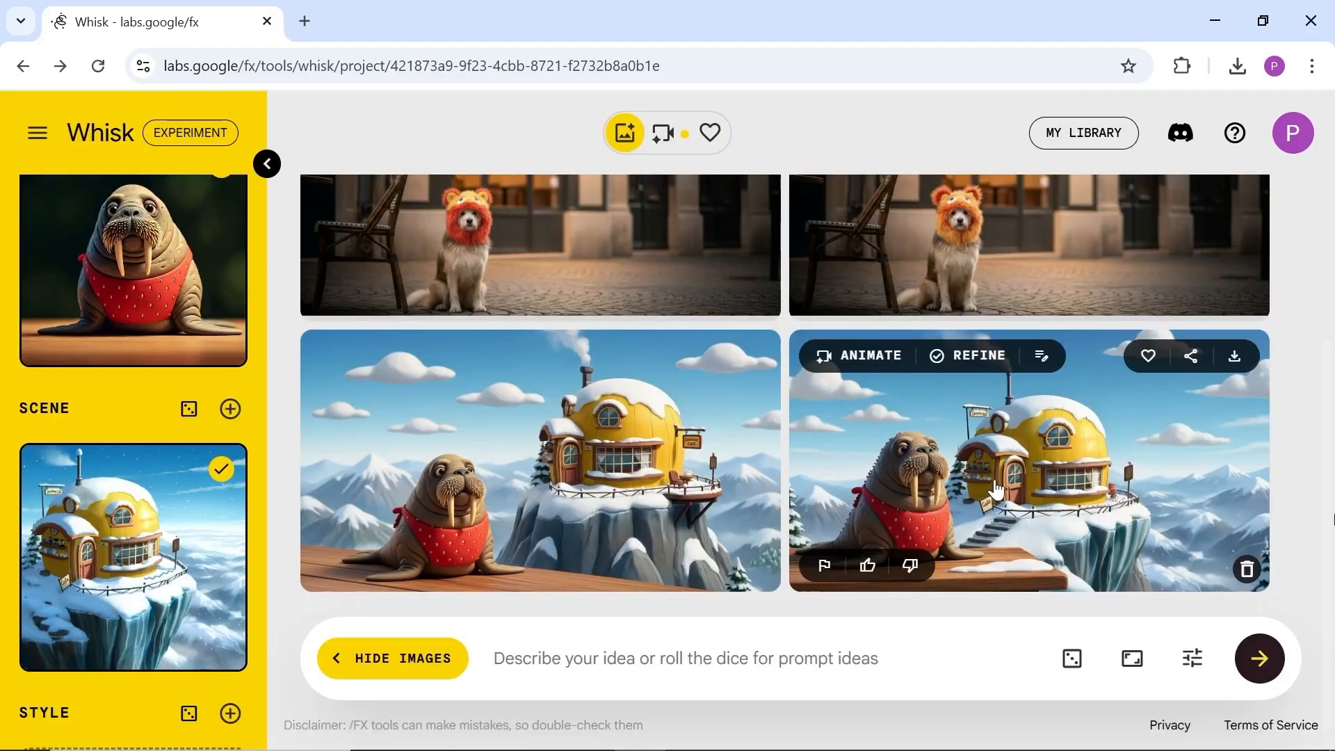
Step: Submit a 'waving his hand' animation for the walrus beside the snowy house
click(858, 356)
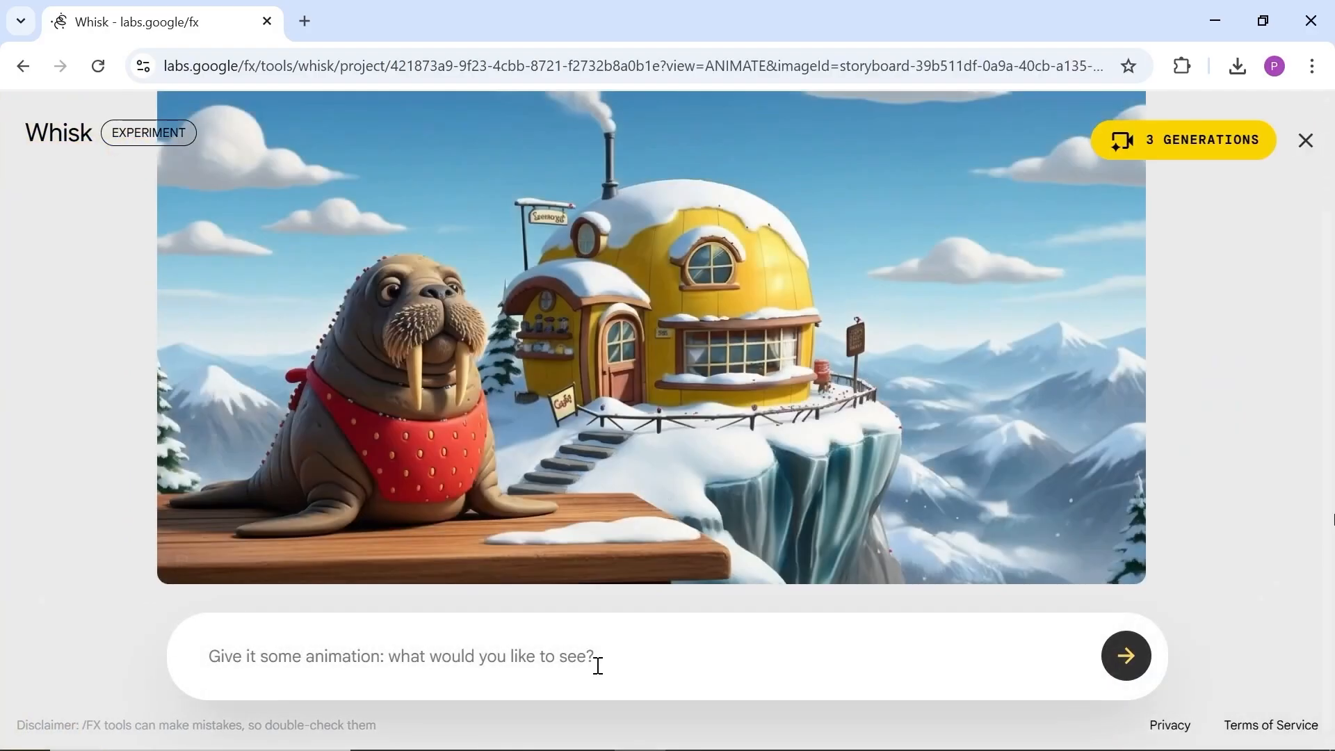
text(waving his hand)
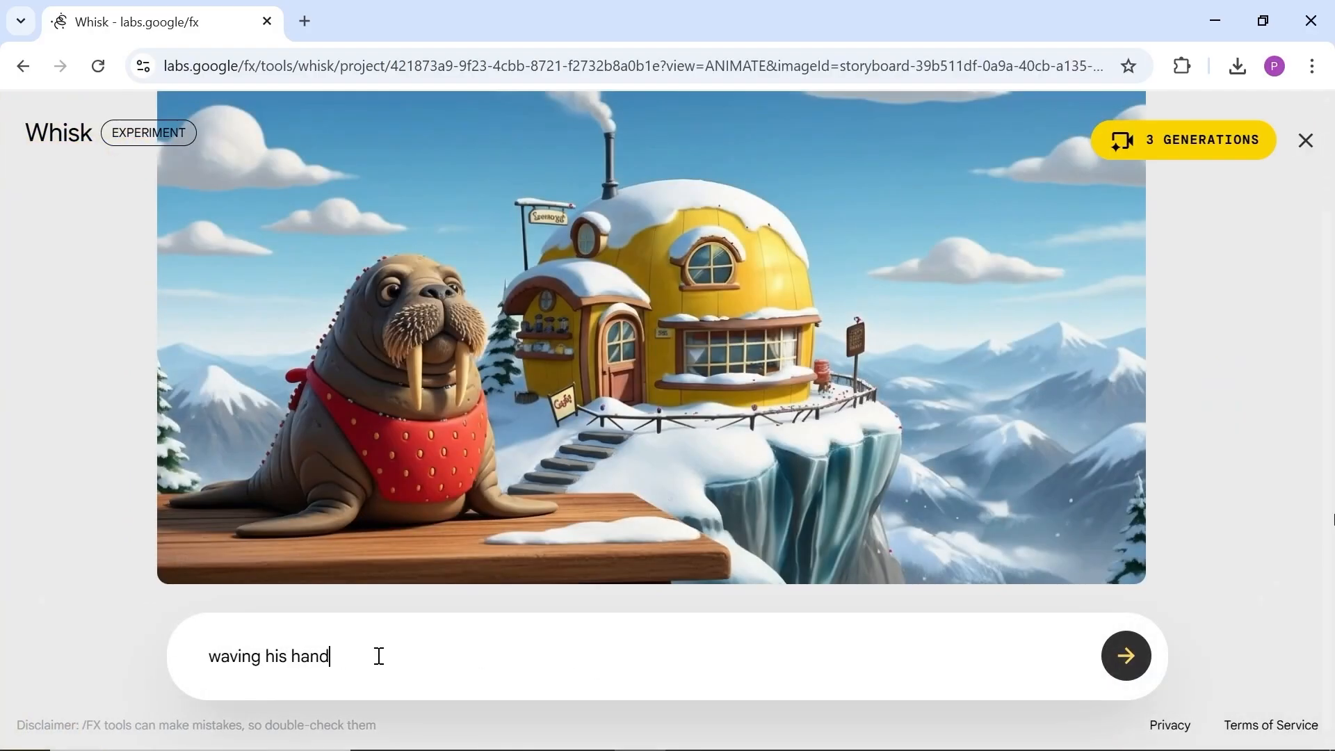
click(1126, 656)
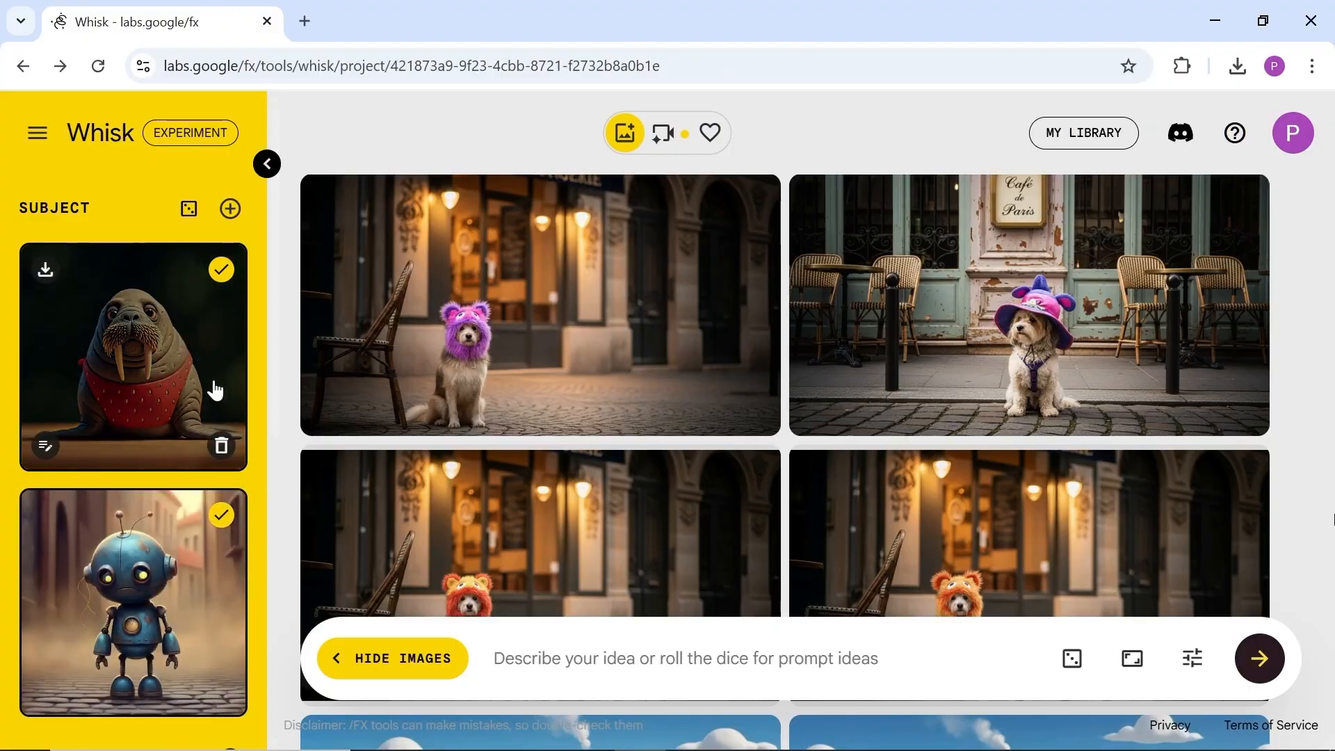
Step: Scroll to the underwater walrus-and-robot image and open it for animation
scroll(down, 3)
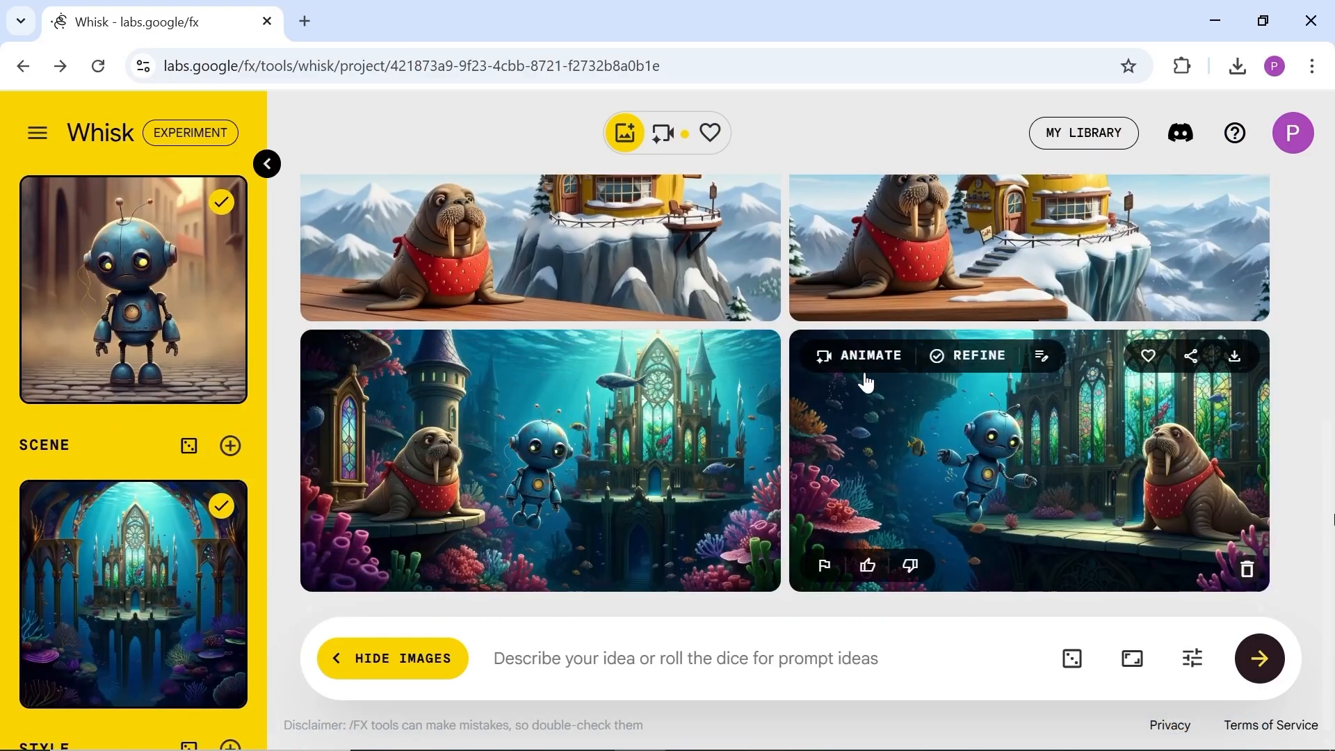
click(858, 355)
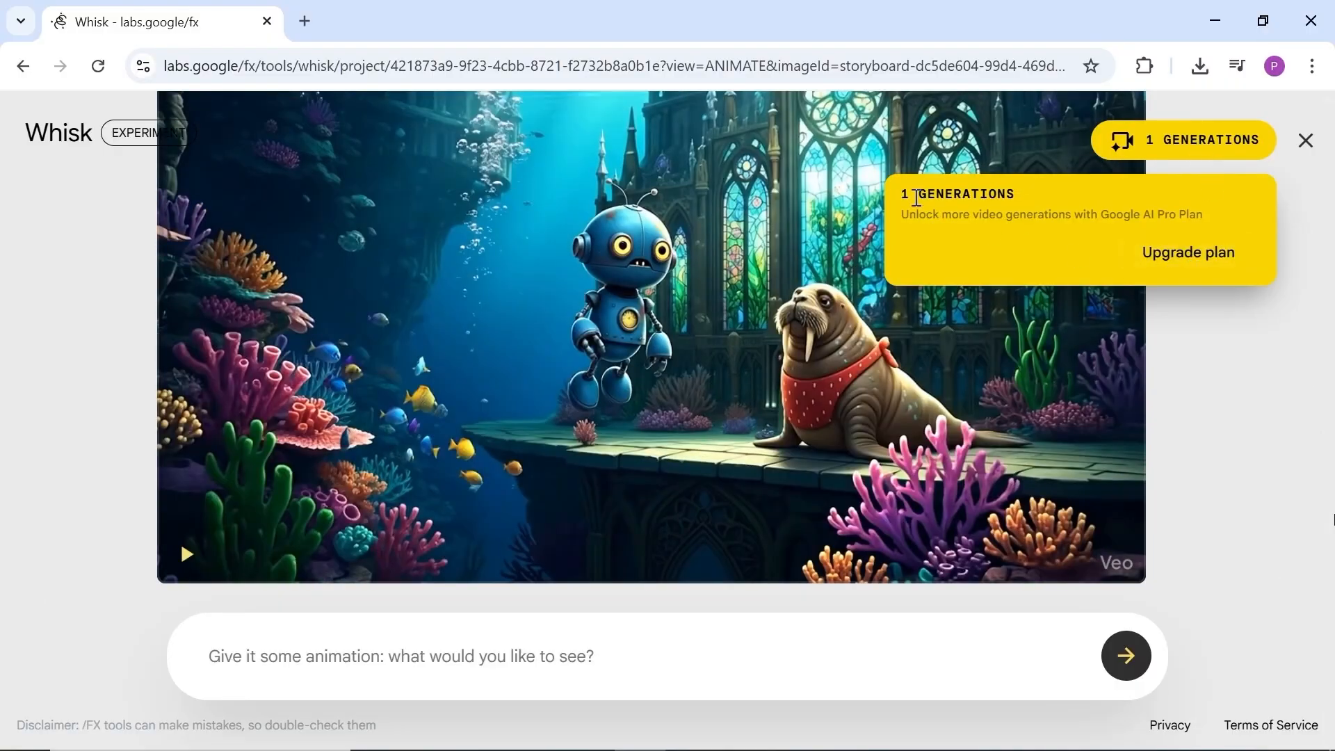
mouse_move(1186, 255)
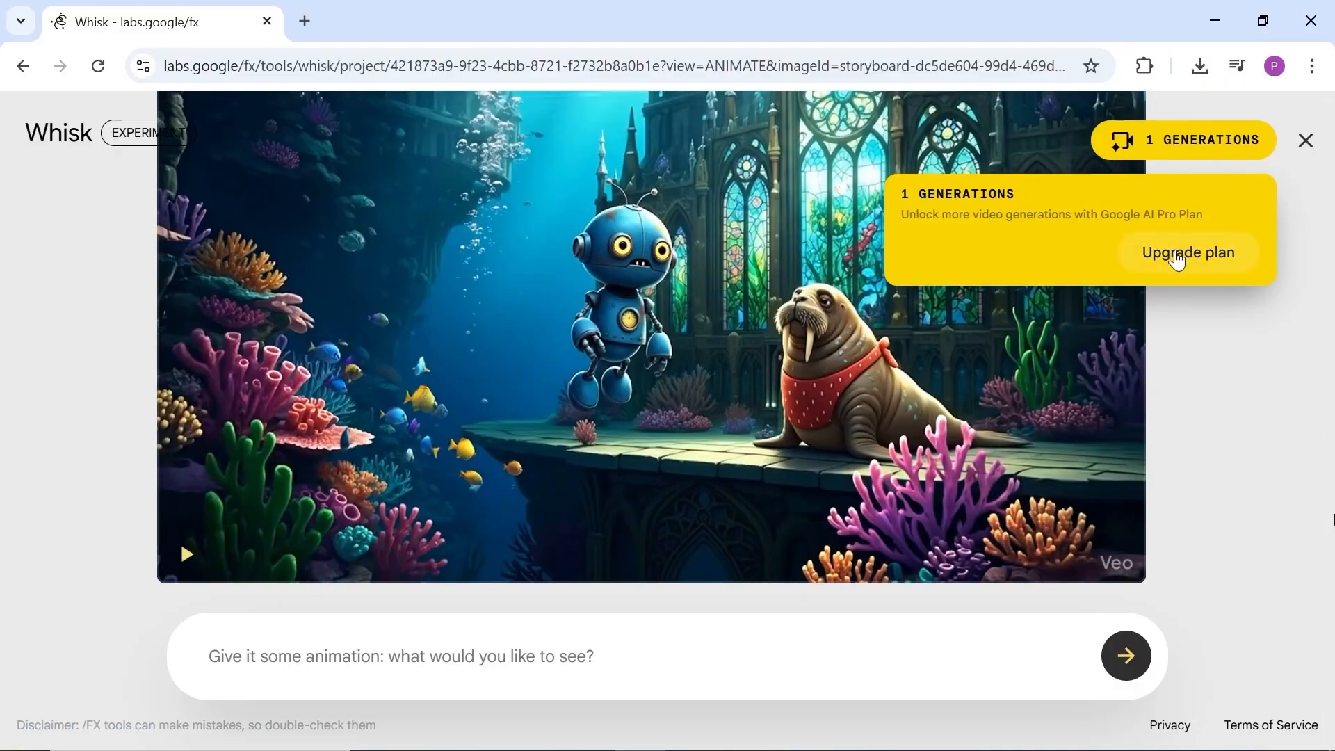
Step: Scroll through the Google One AI Pro upgrade offer, then close it for labs.google/fx
click(1185, 252)
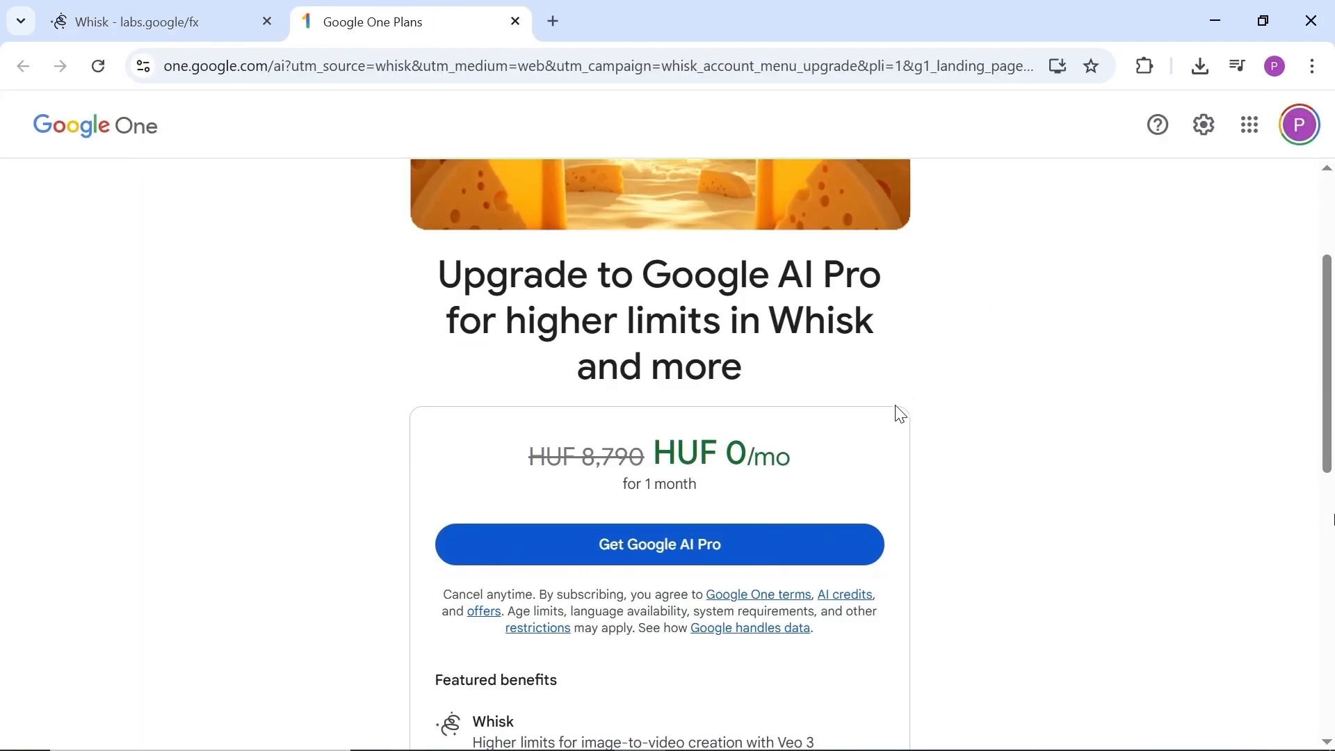
scroll(down, 3)
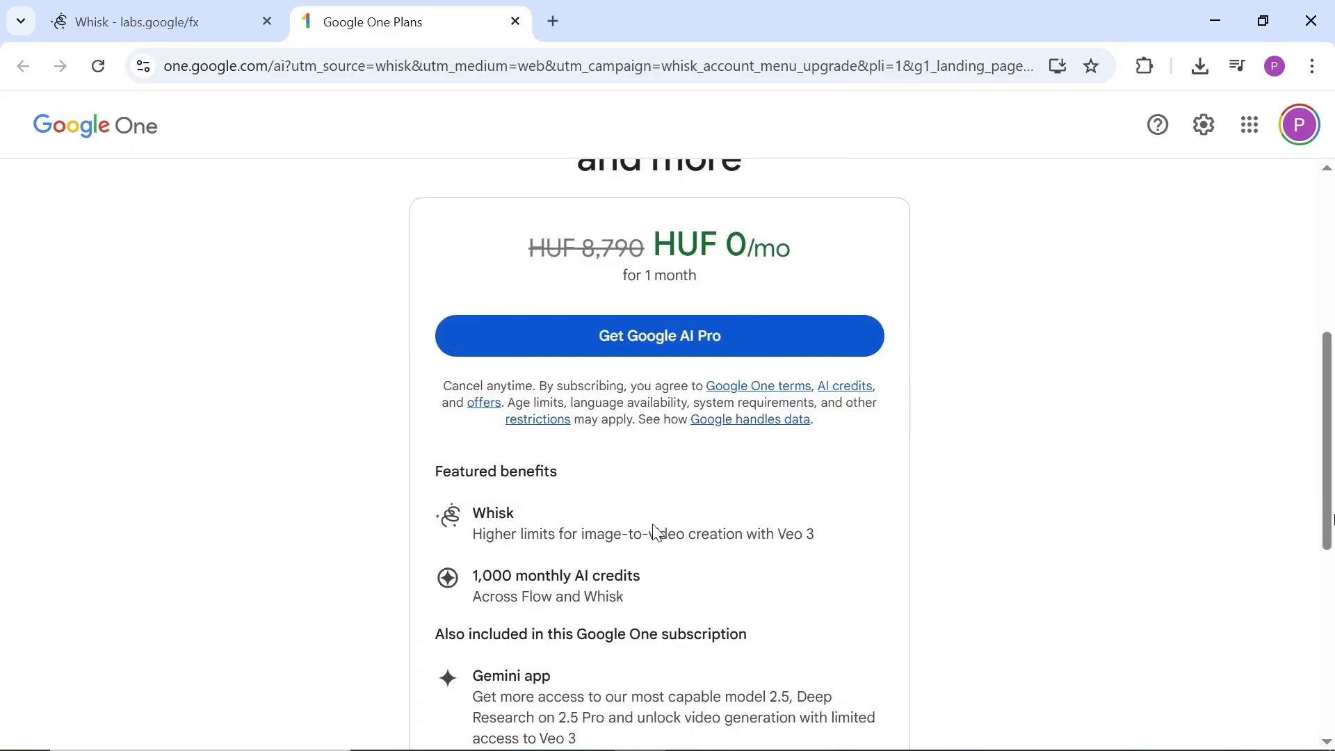
scroll(down, 3)
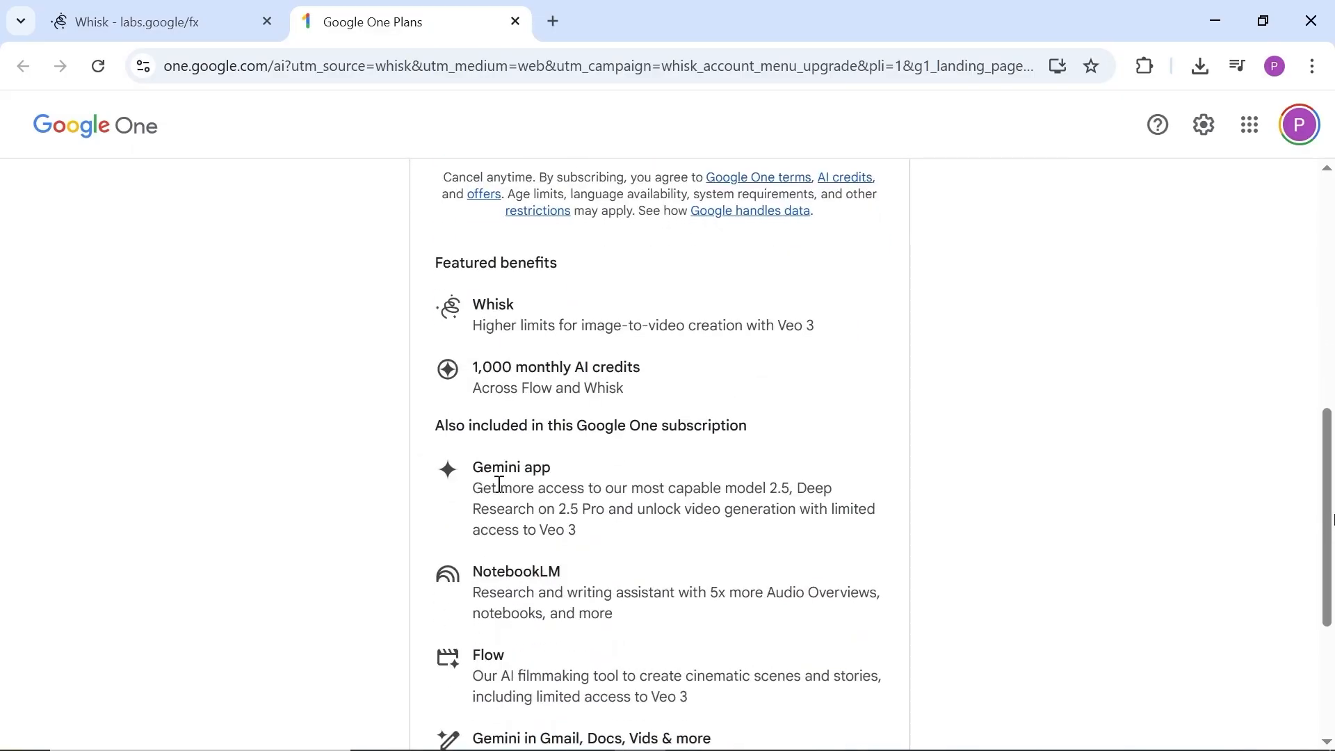
scroll(down, 3)
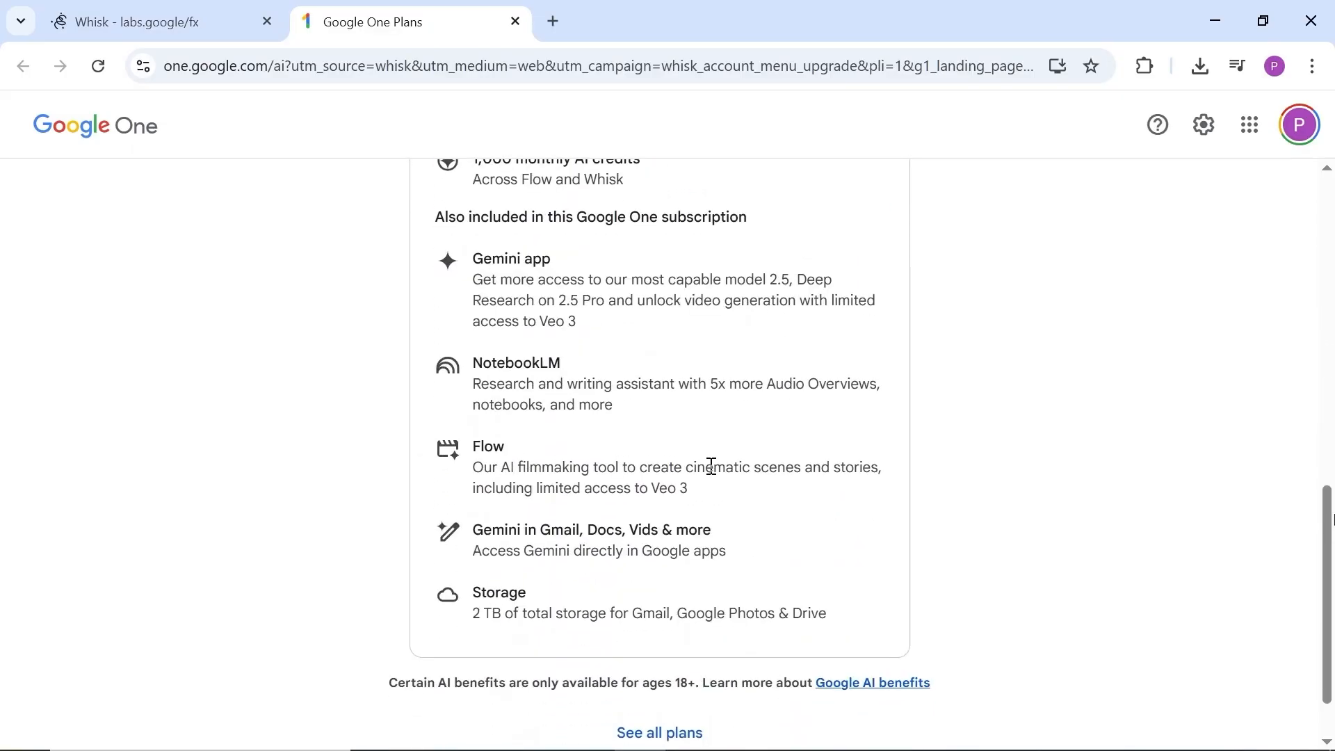
click(513, 22)
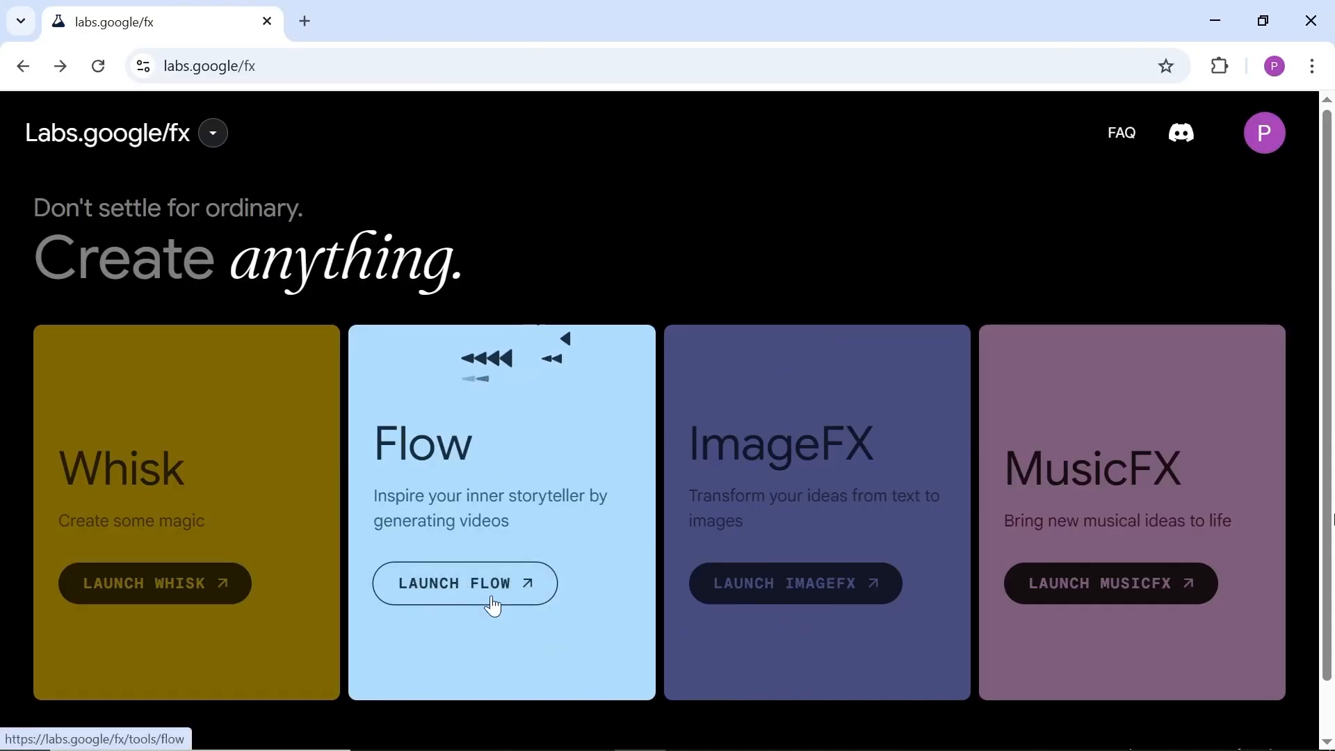
Step: Launch Flow and switch to Flow TV to watch example videos
click(463, 583)
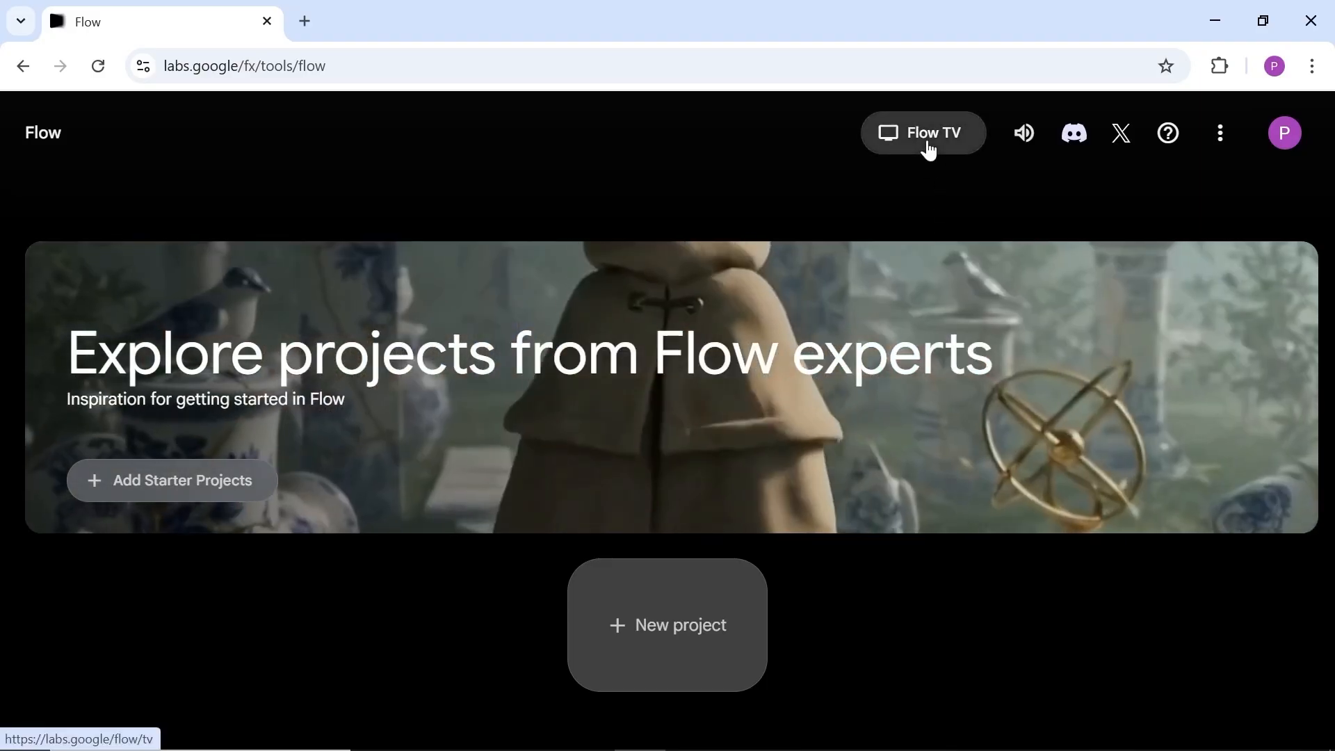
click(922, 132)
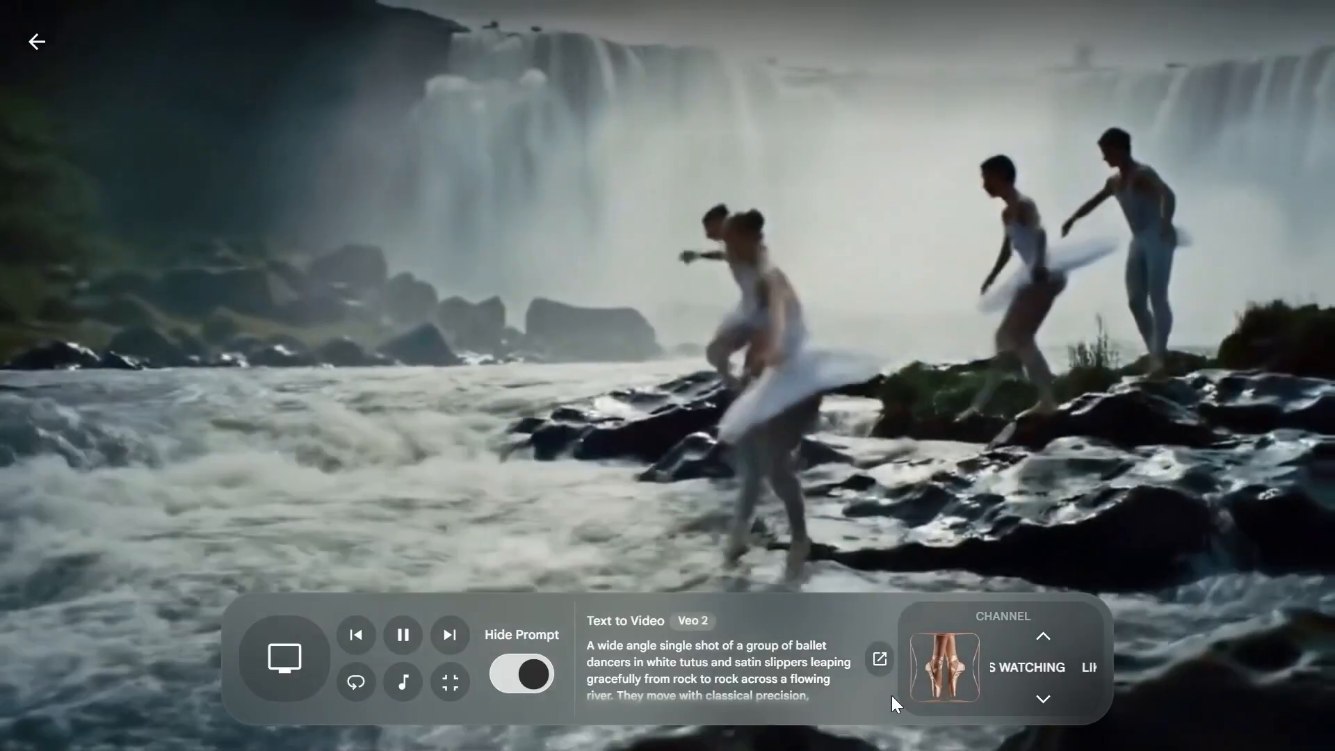
mouse_move(450, 635)
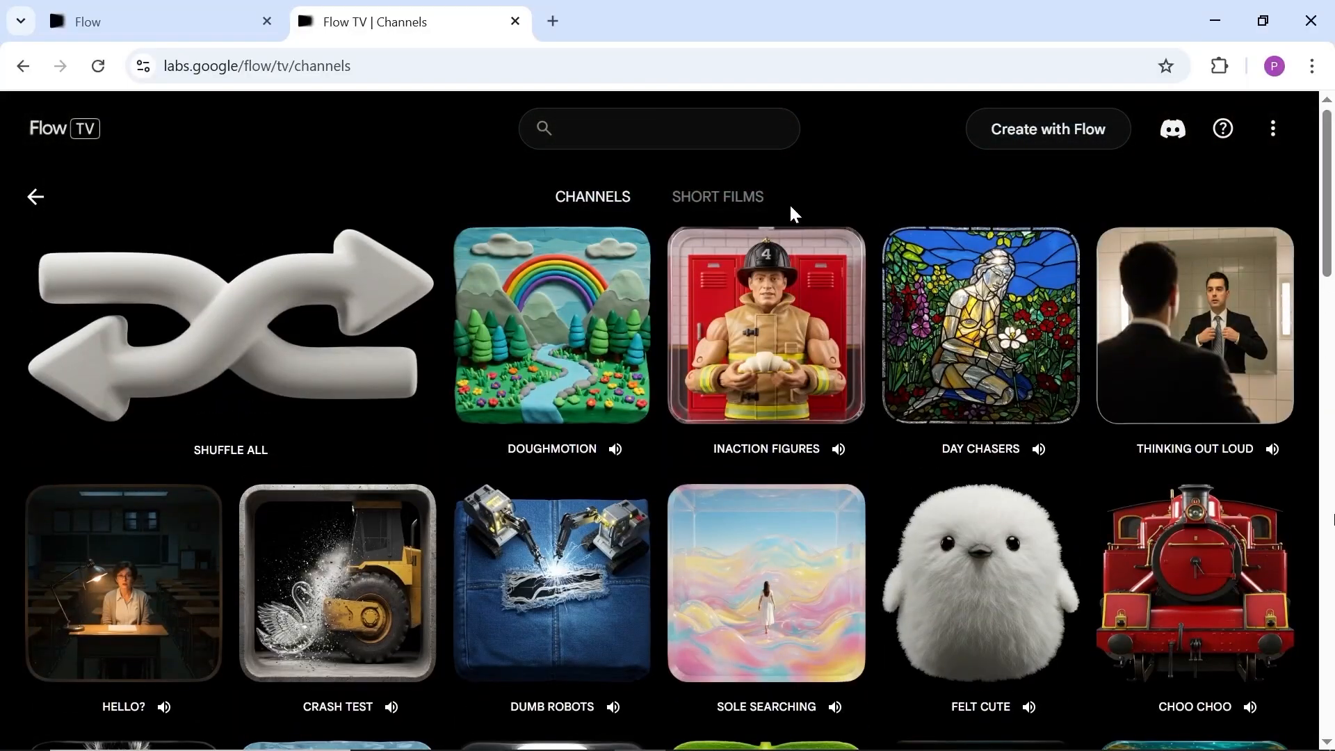
Step: Browse Short Films, play the It's All Yarn suitcase clip, and reuse its prompt
click(716, 197)
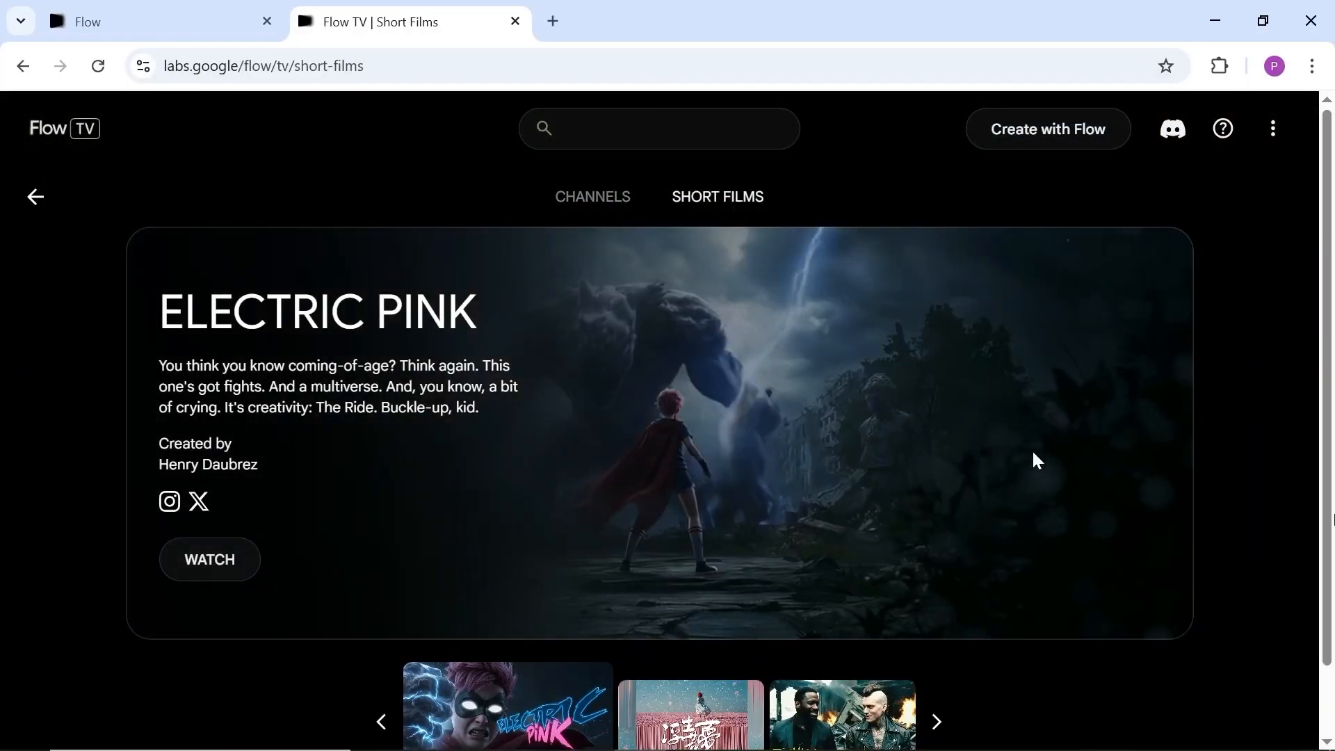
scroll(down, 3)
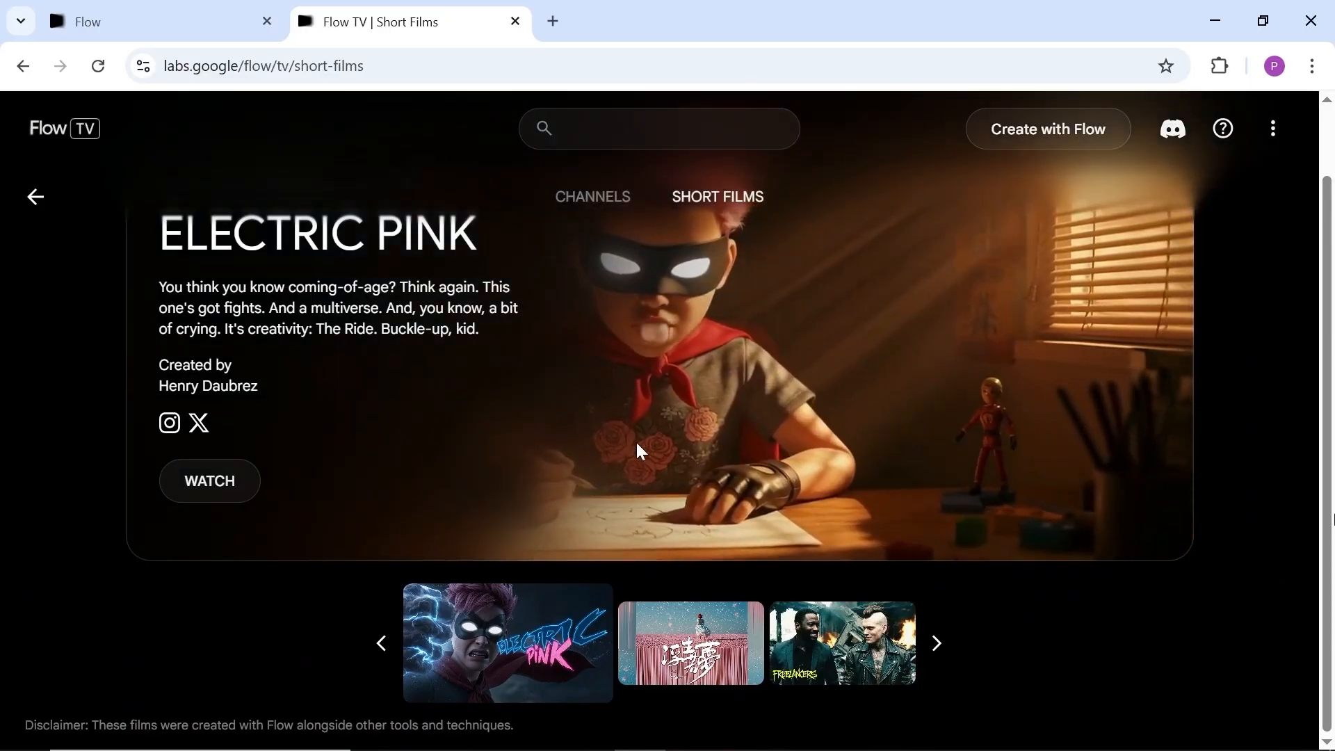
click(507, 641)
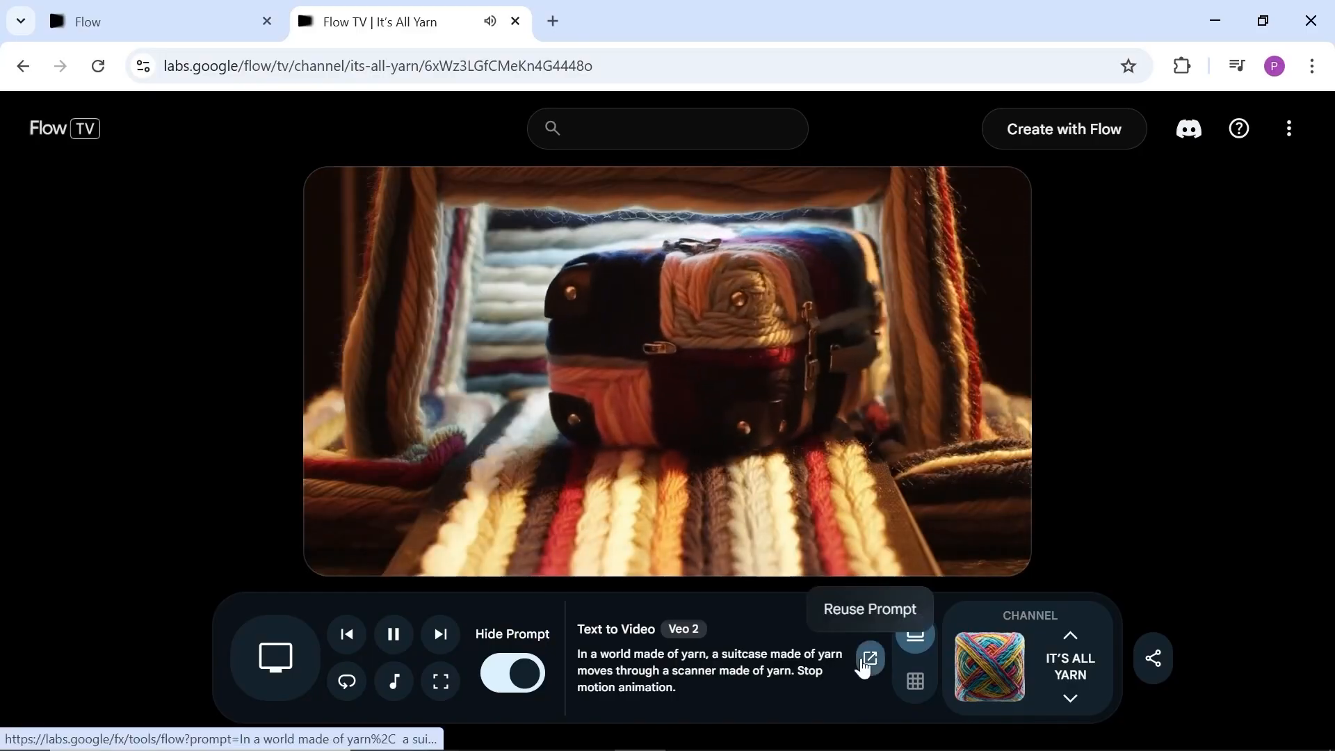
click(868, 660)
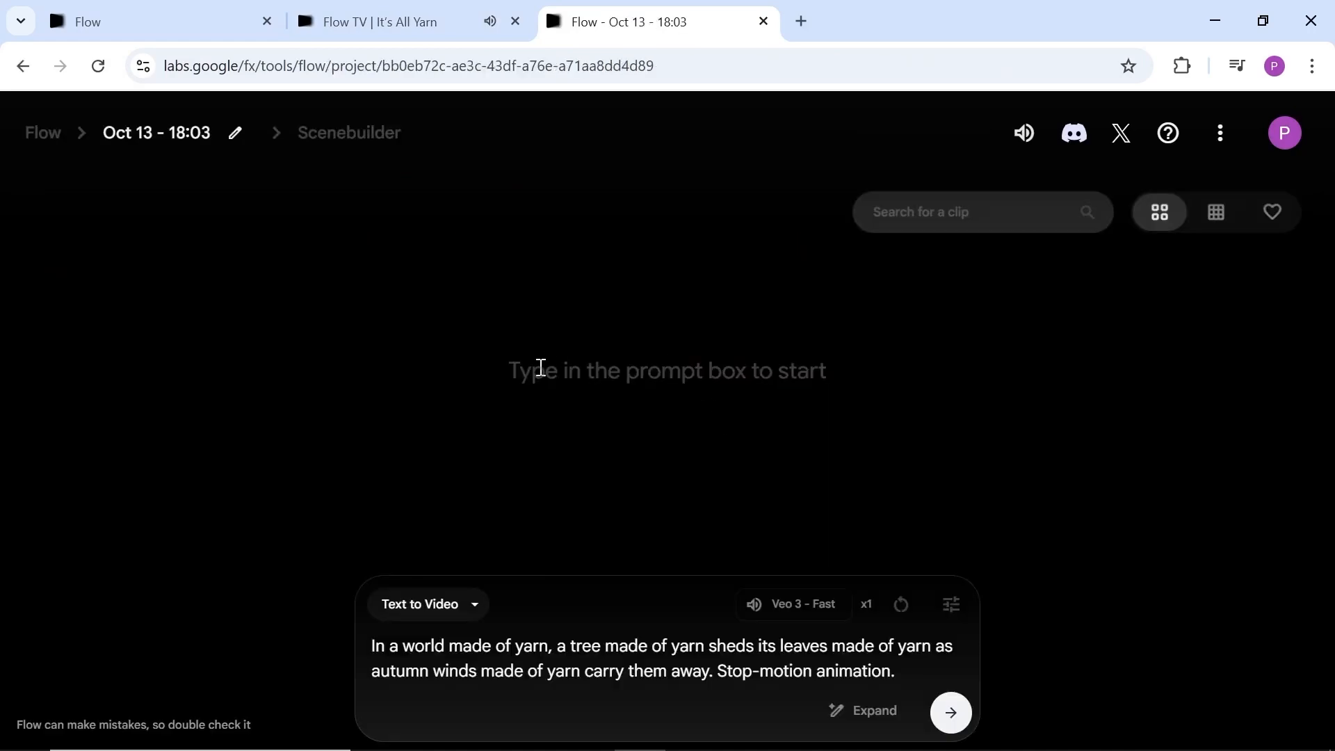
Step: Check the Text to Video mode and aspect-ratio settings, then generate the yarn-tree video
click(426, 603)
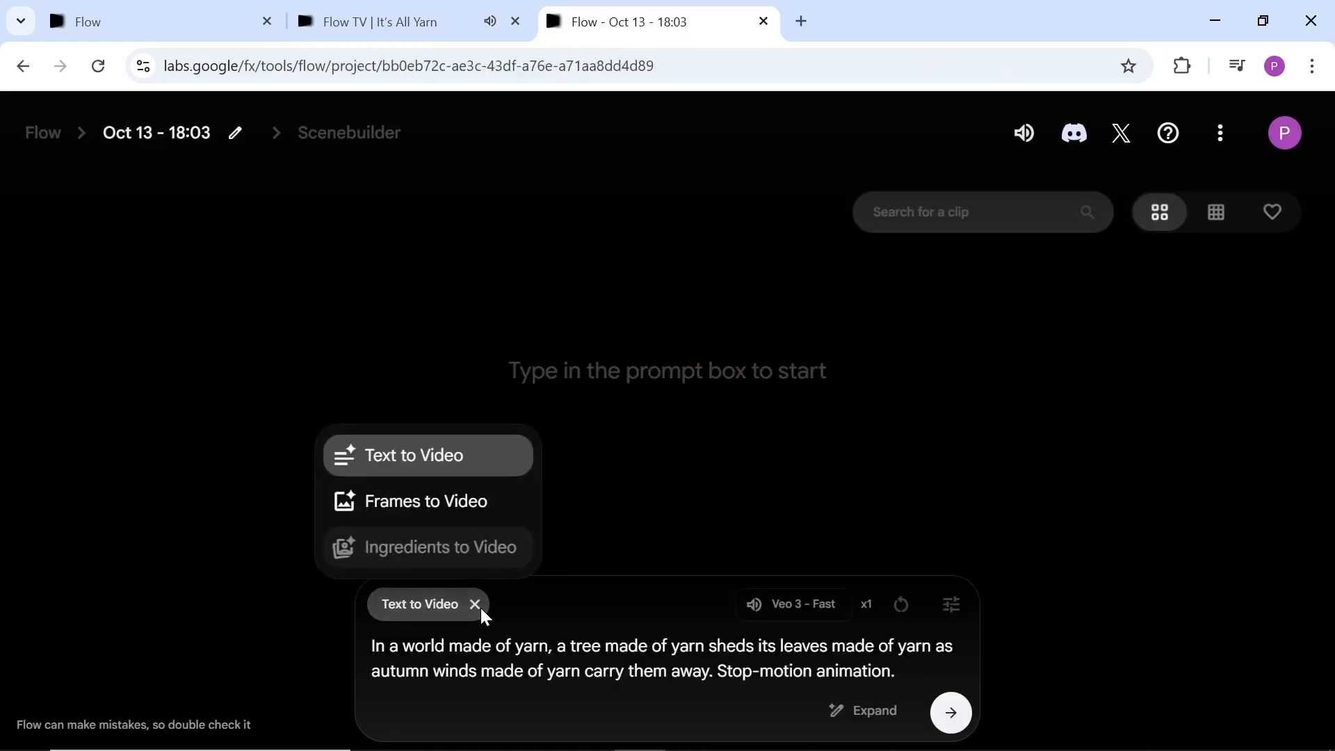
mouse_move(501, 557)
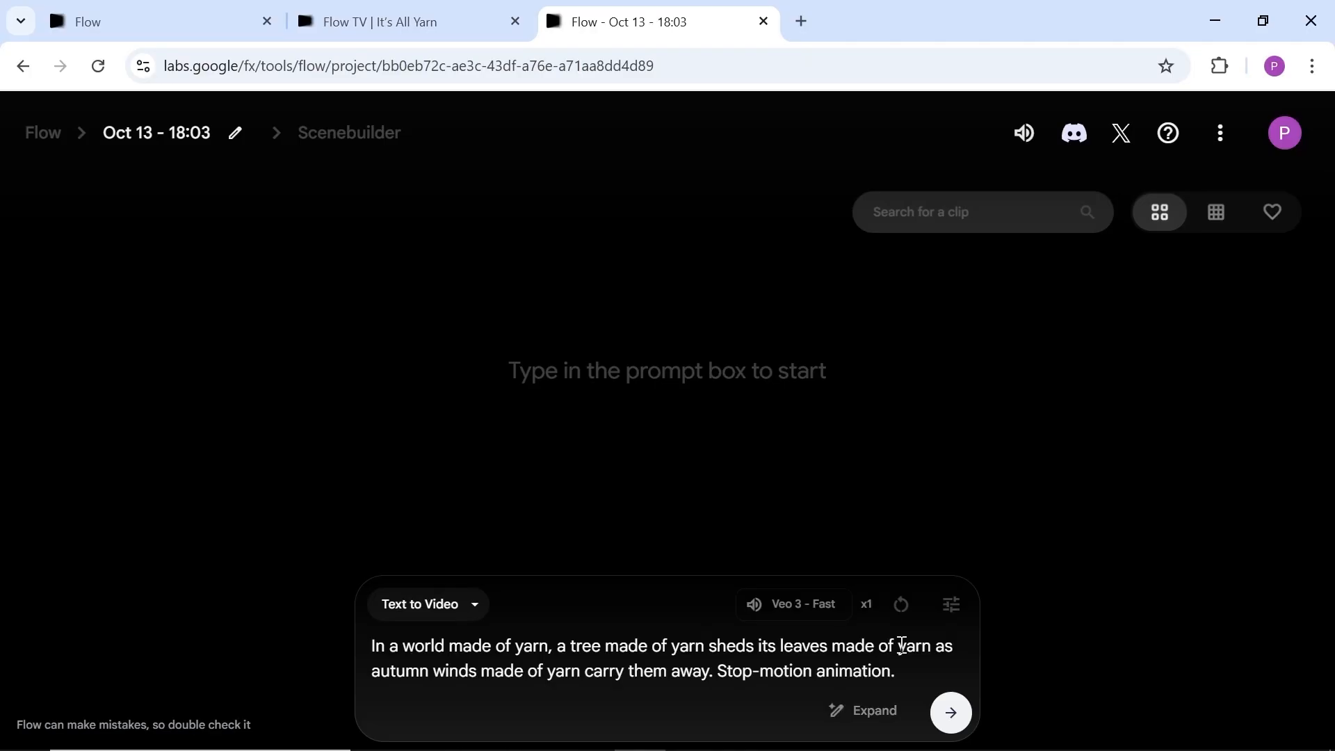
click(951, 604)
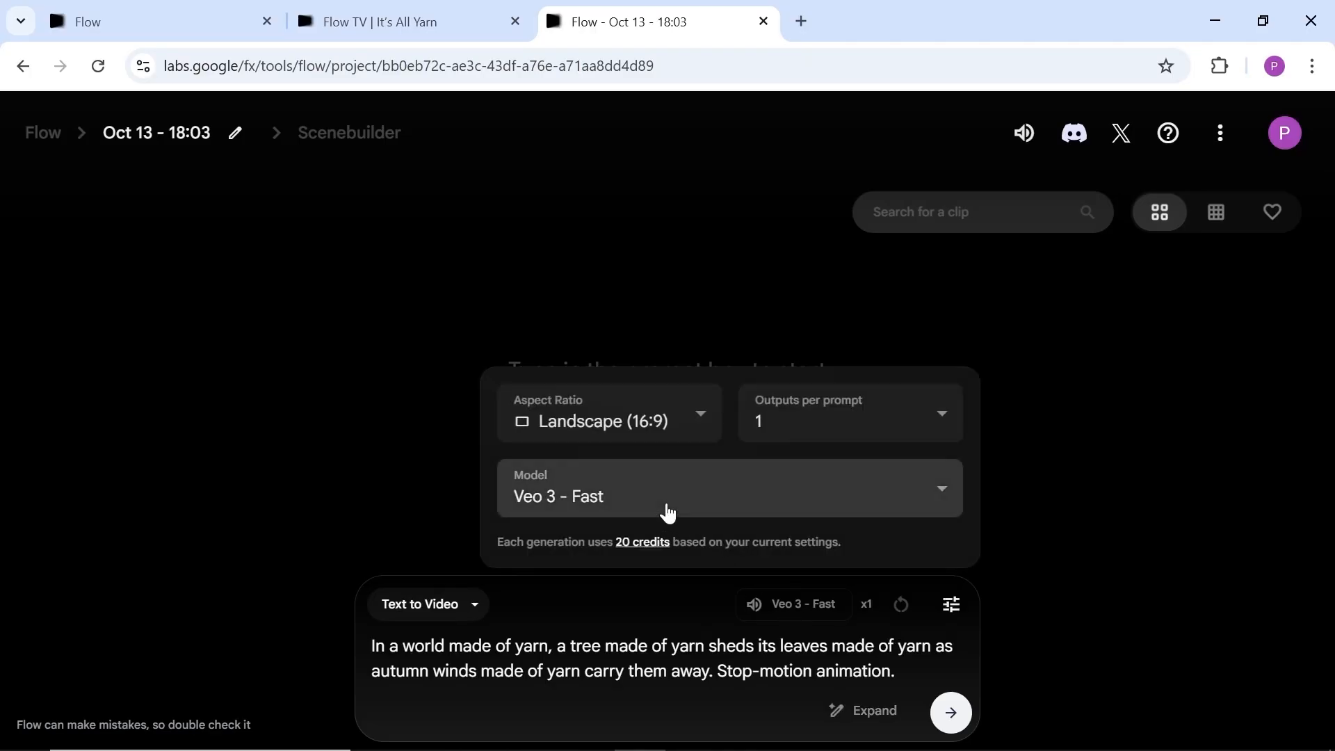
click(728, 488)
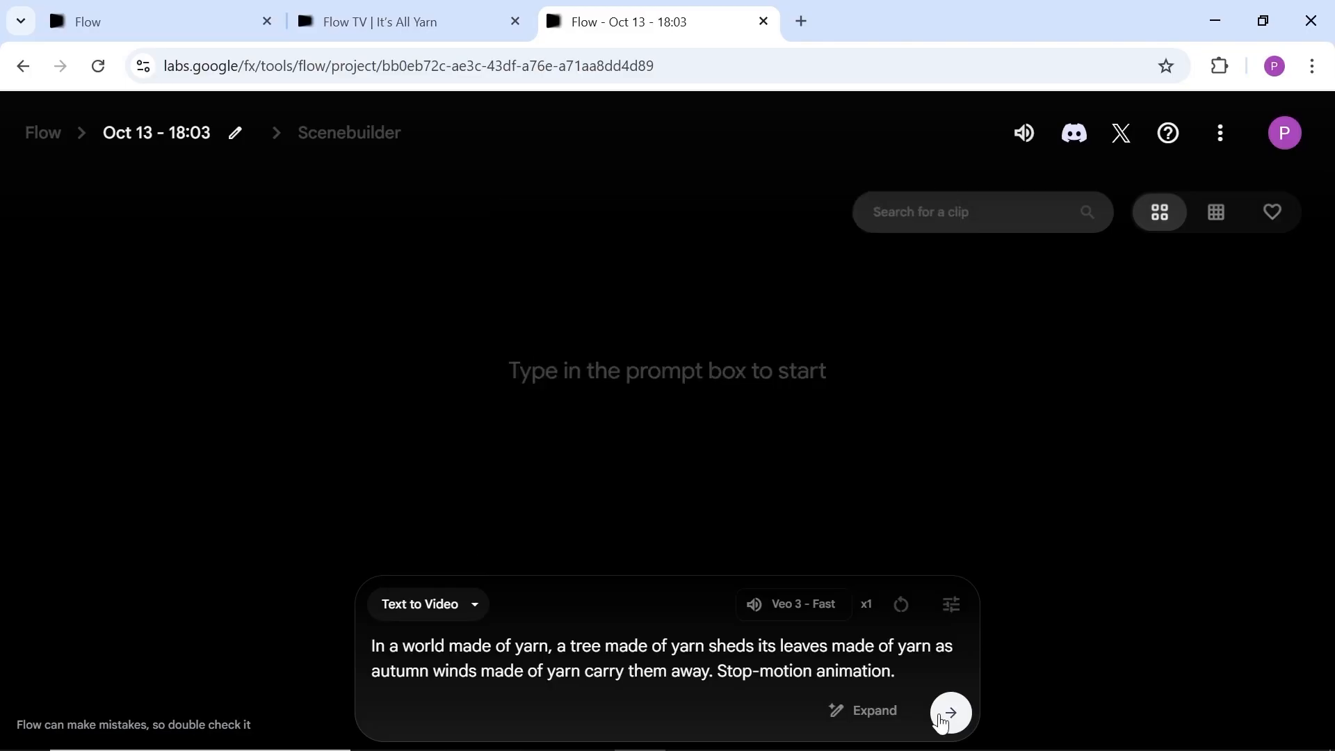
click(949, 713)
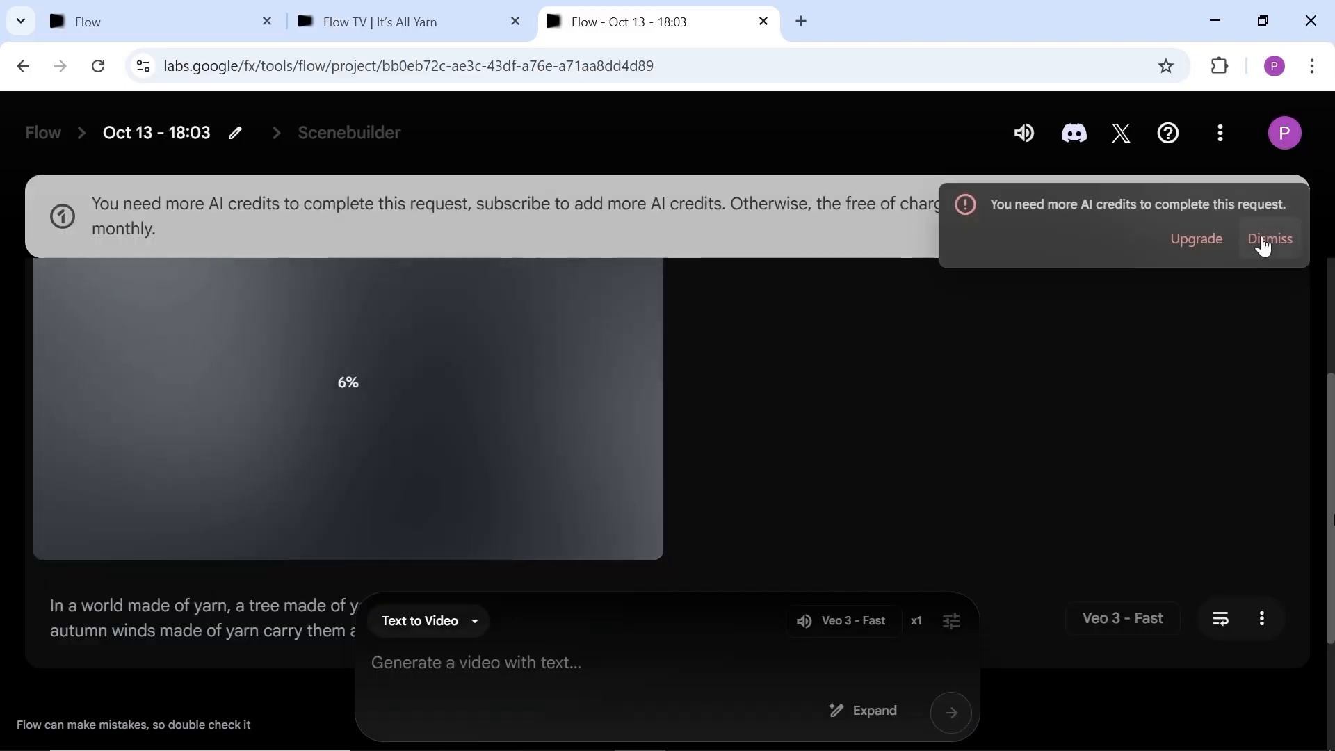
Step: Dismiss the out-of-credits warning while the yarn-tree clip keeps generating
click(1267, 239)
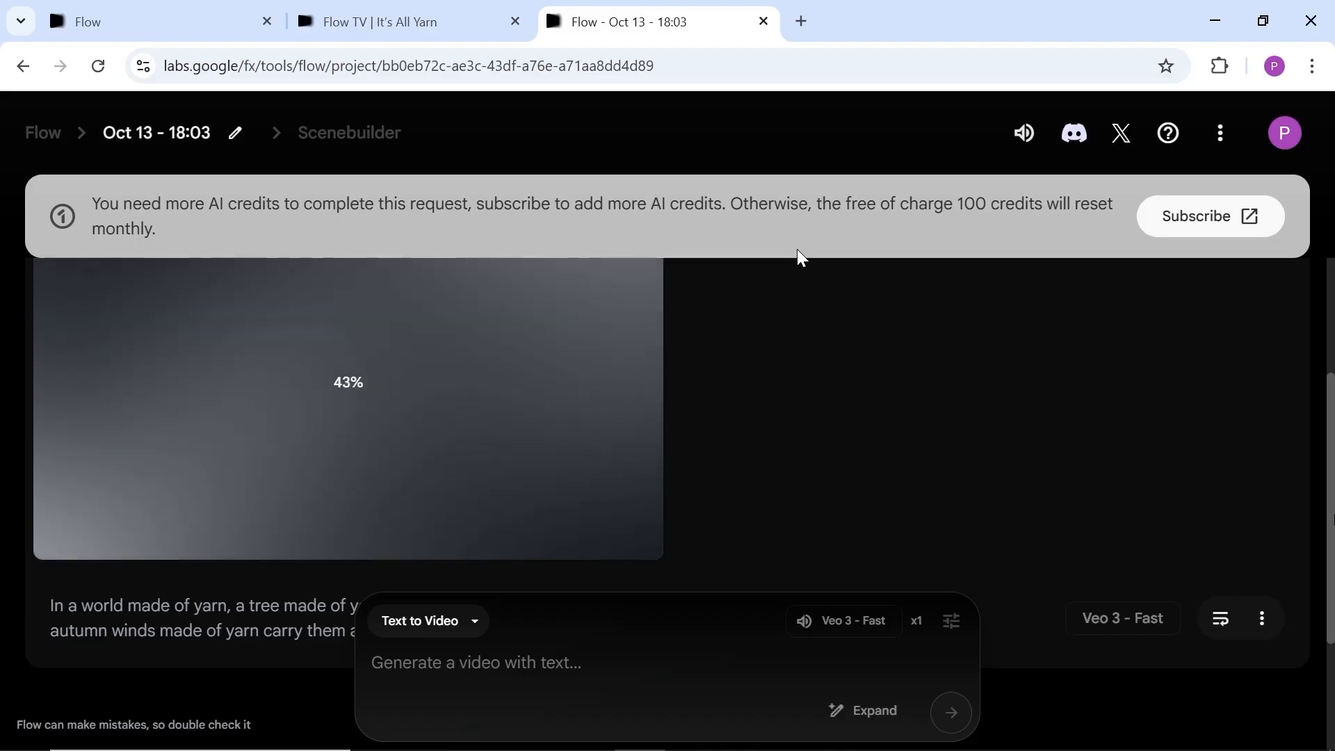
mouse_move(987, 270)
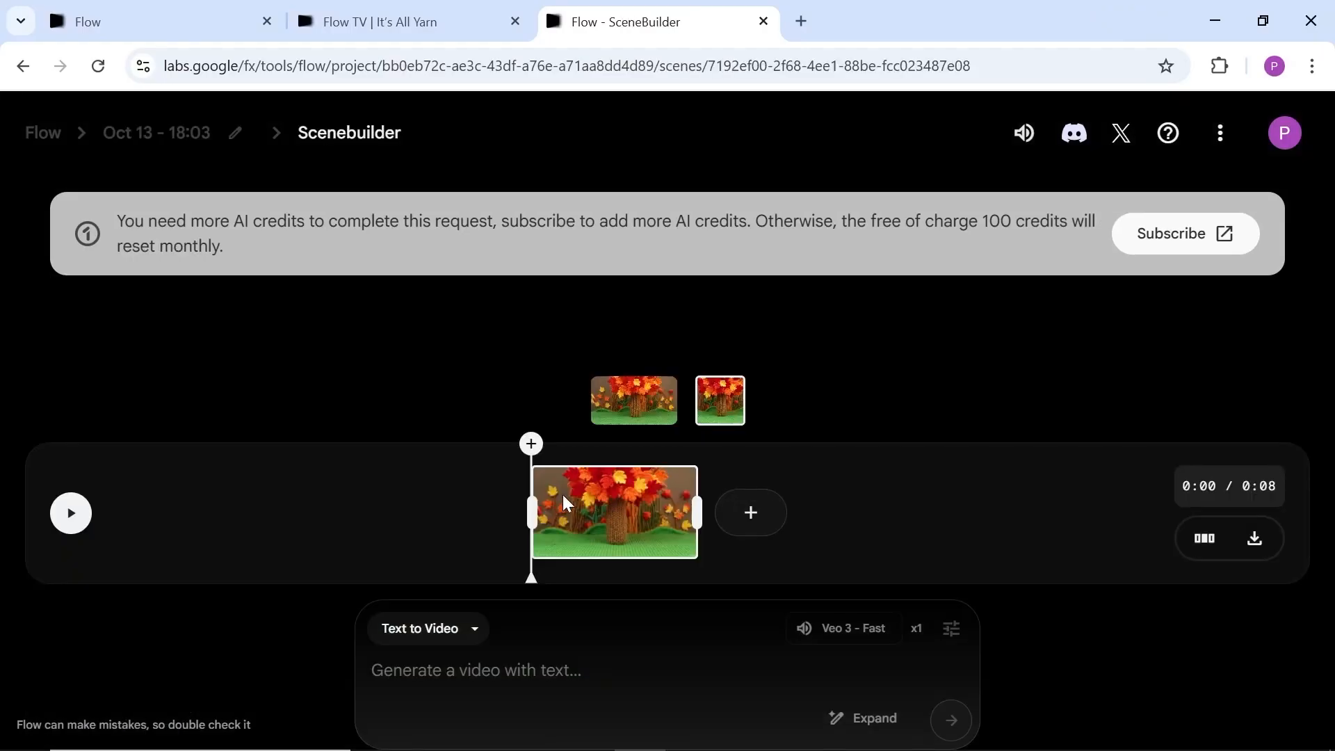
Step: Play the yarn-tree clip and switch the generation mode to Frames to Video
click(71, 512)
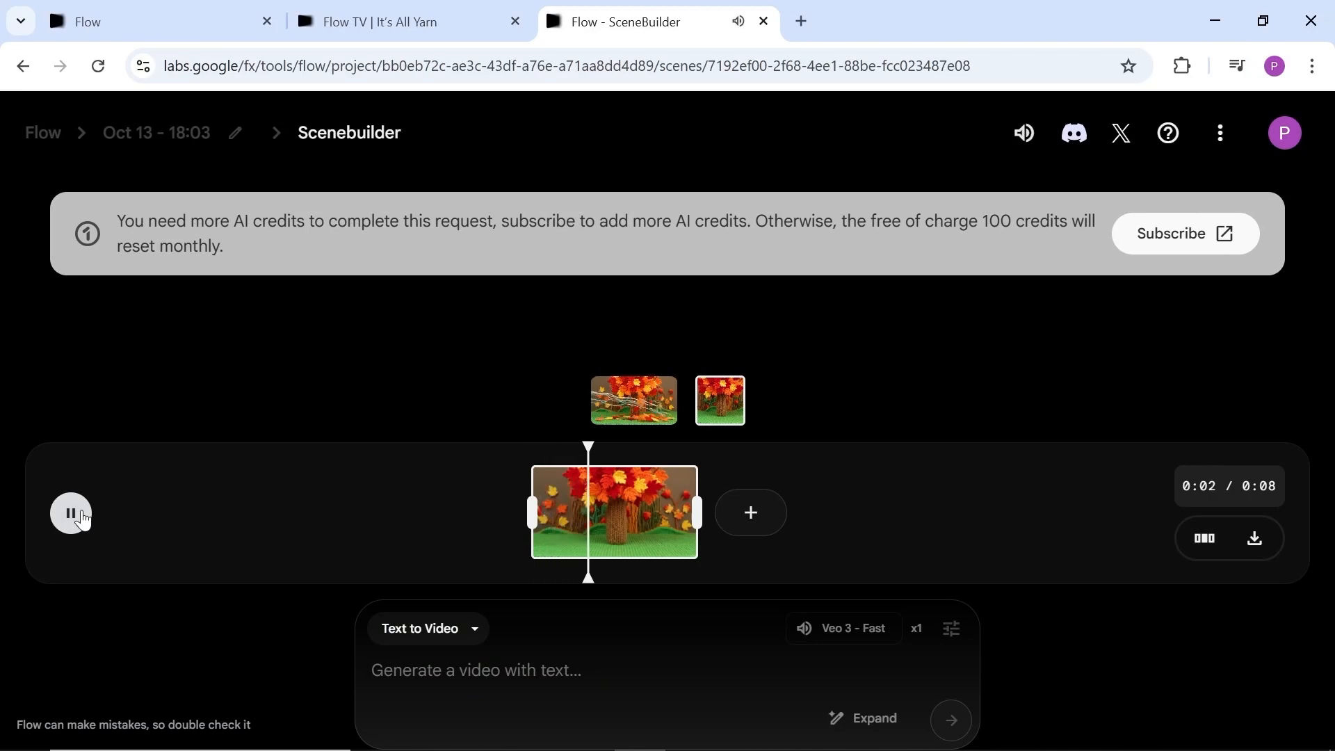
click(70, 513)
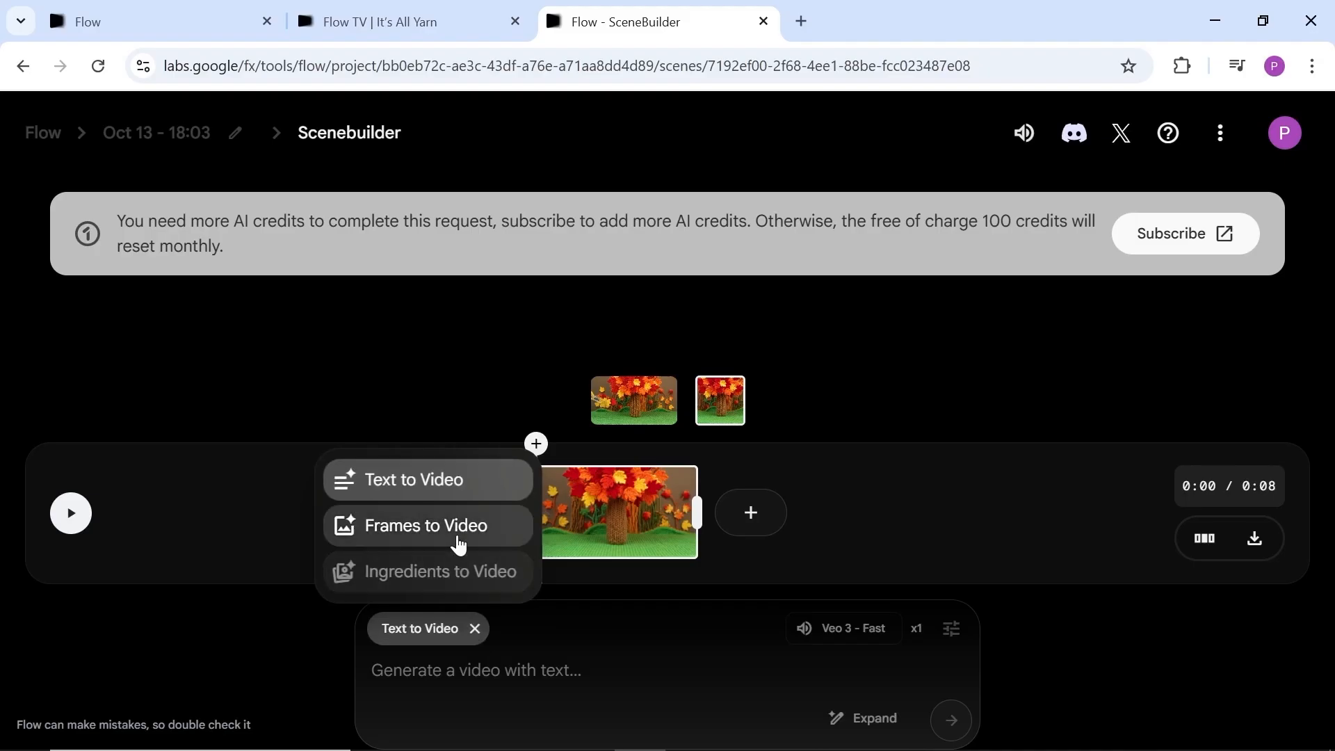
click(422, 526)
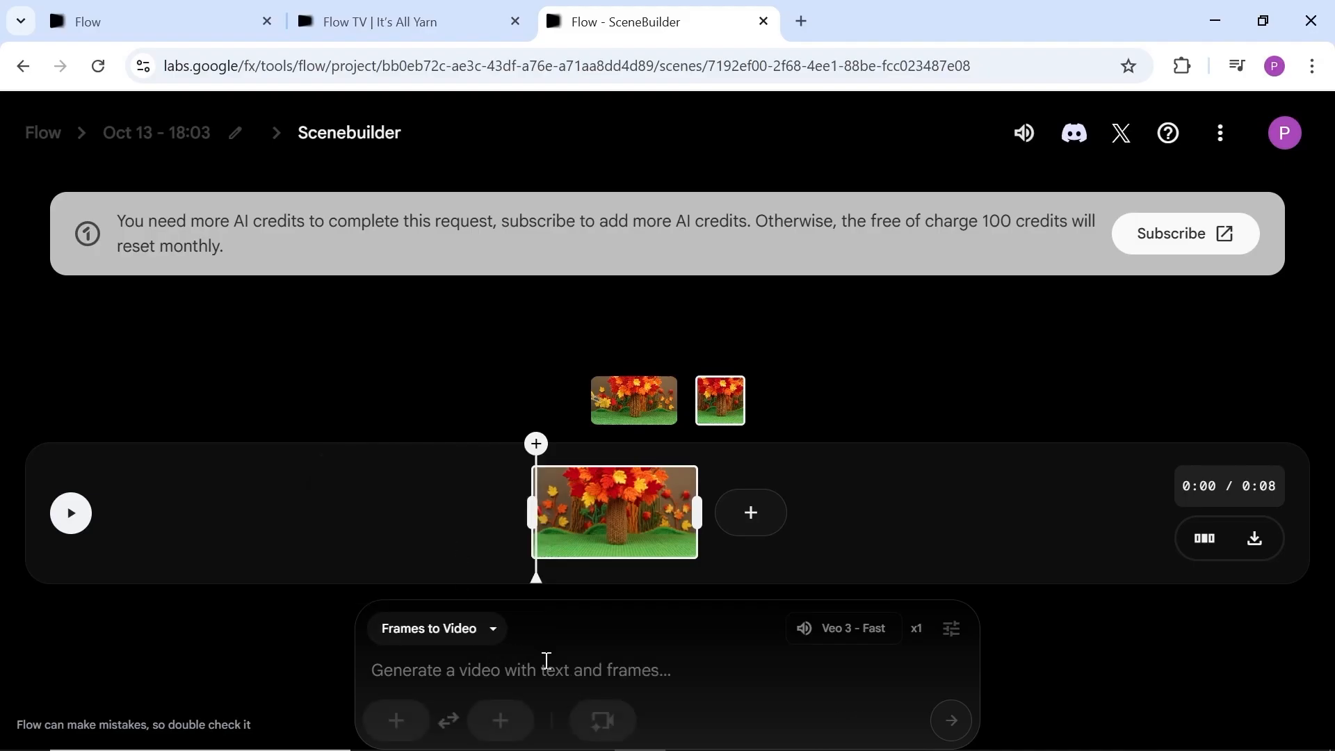